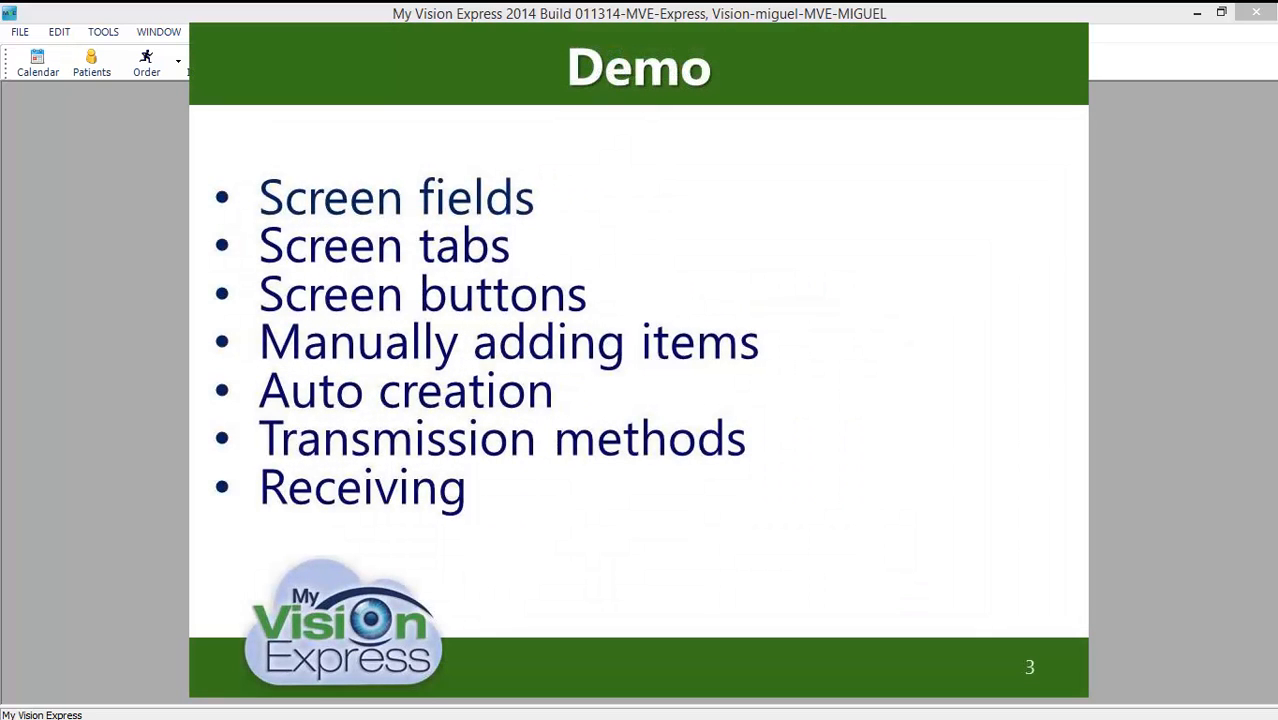
pyautogui.moveTo(15, 68)
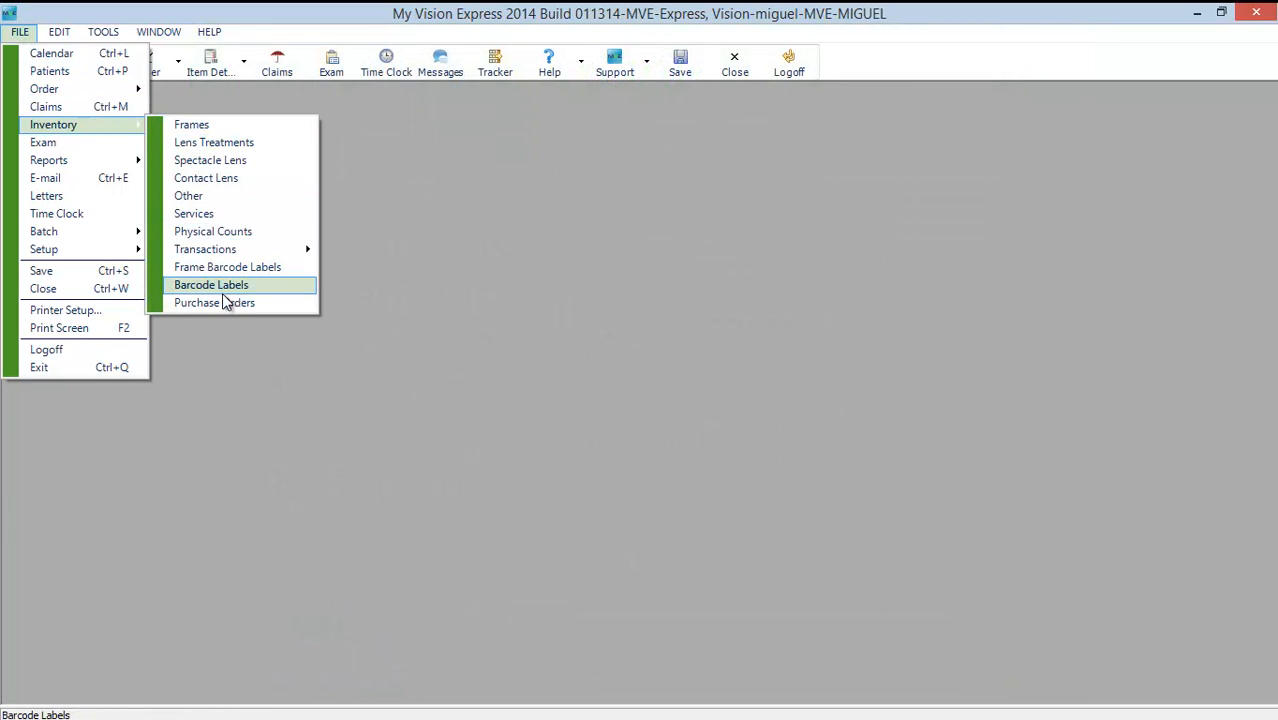
# - Open the Purchase Orders window from the Inventory menu
pyautogui.click(214, 302)
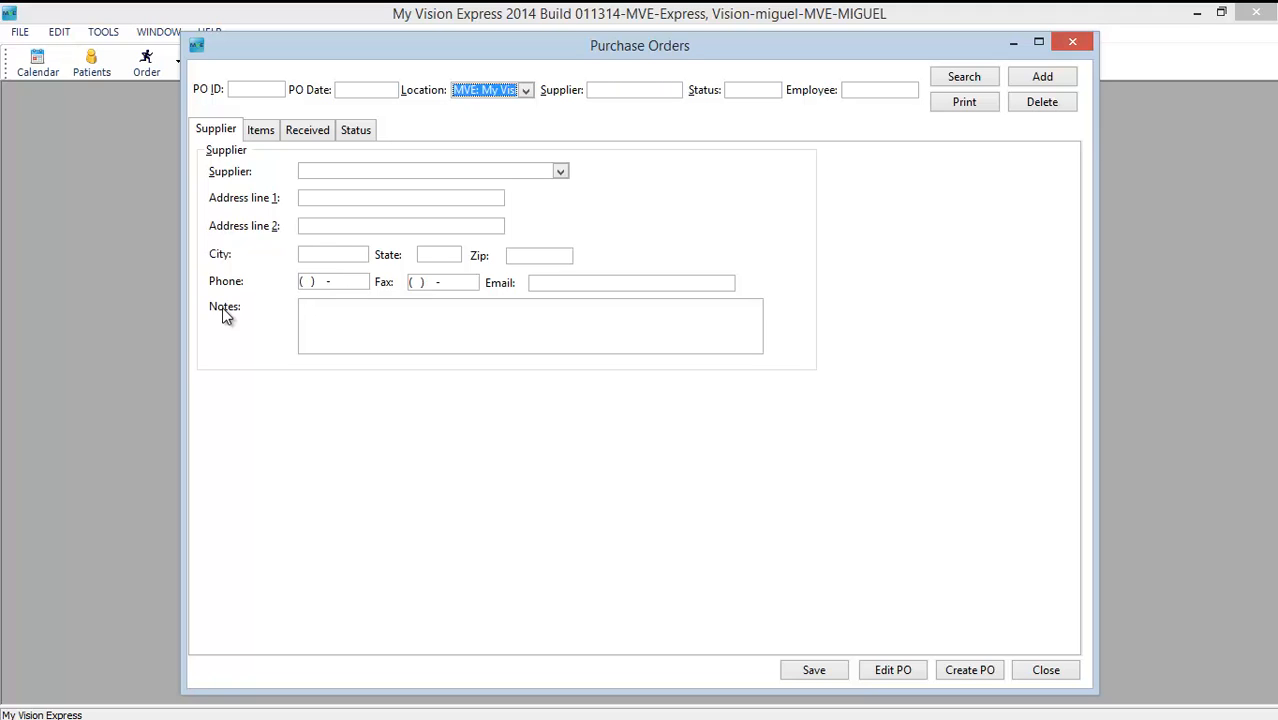
pyautogui.moveTo(362, 238)
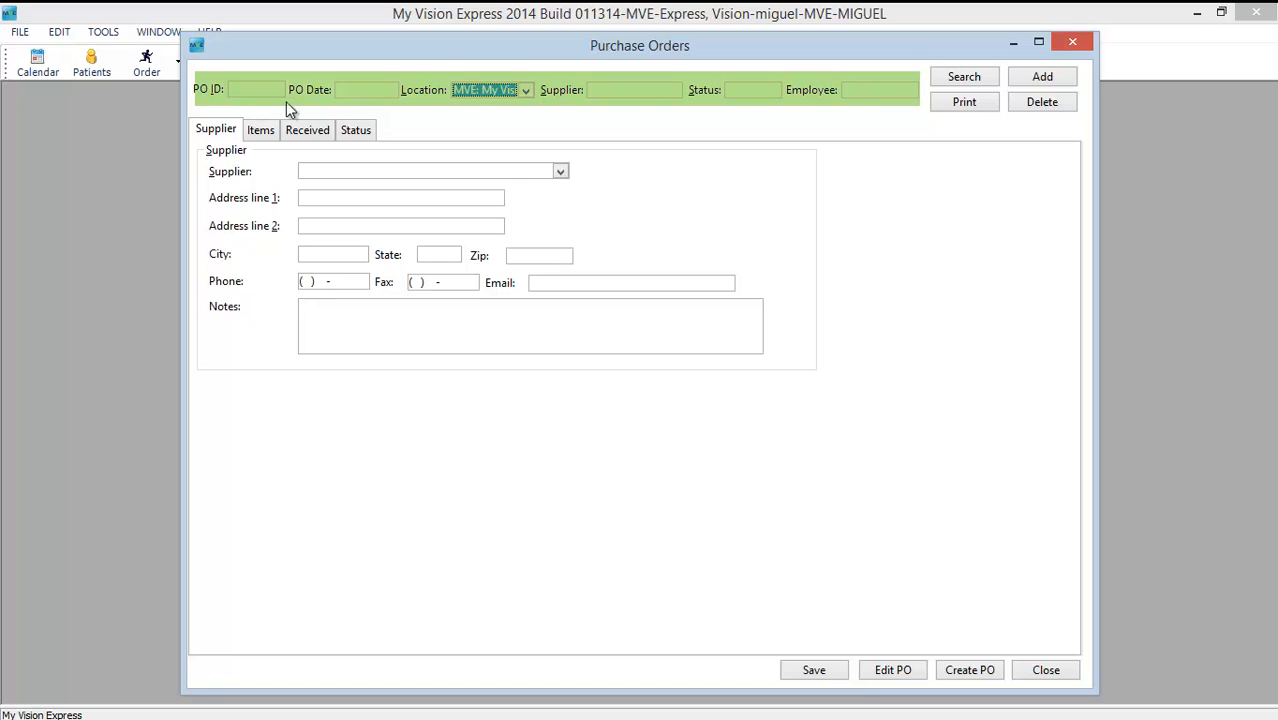
pyautogui.moveTo(673, 109)
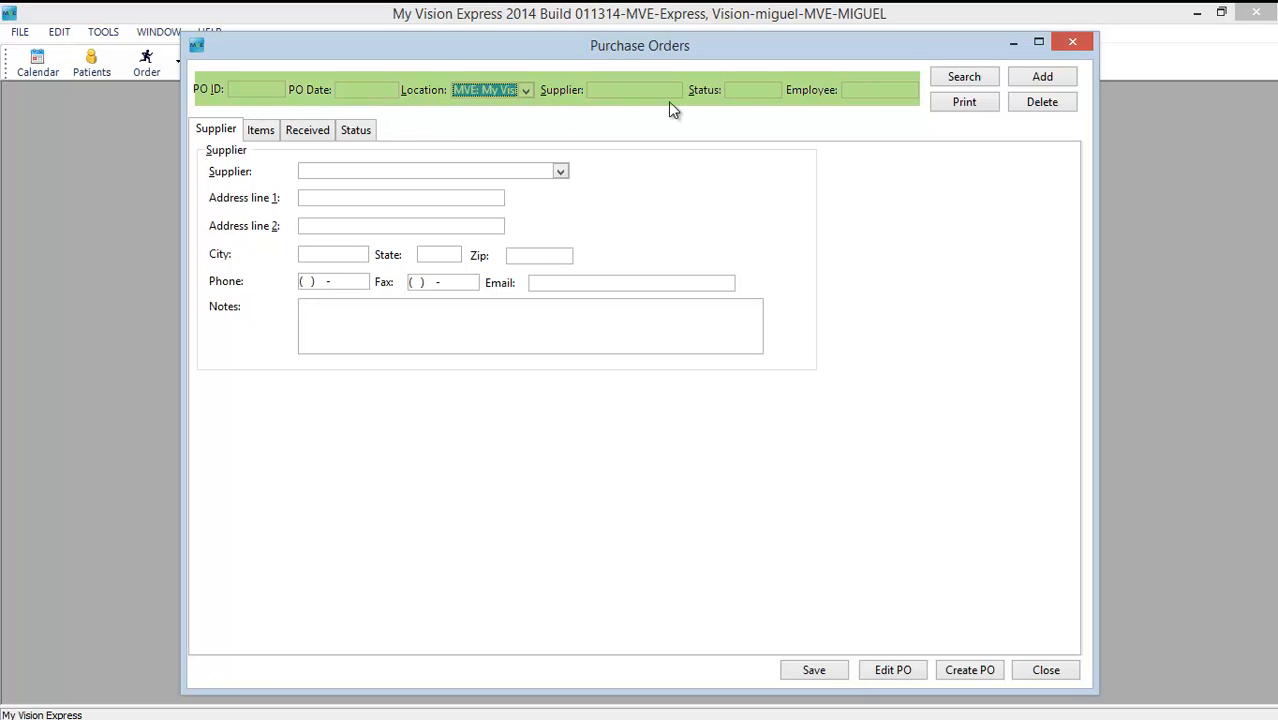
pyautogui.moveTo(343, 105)
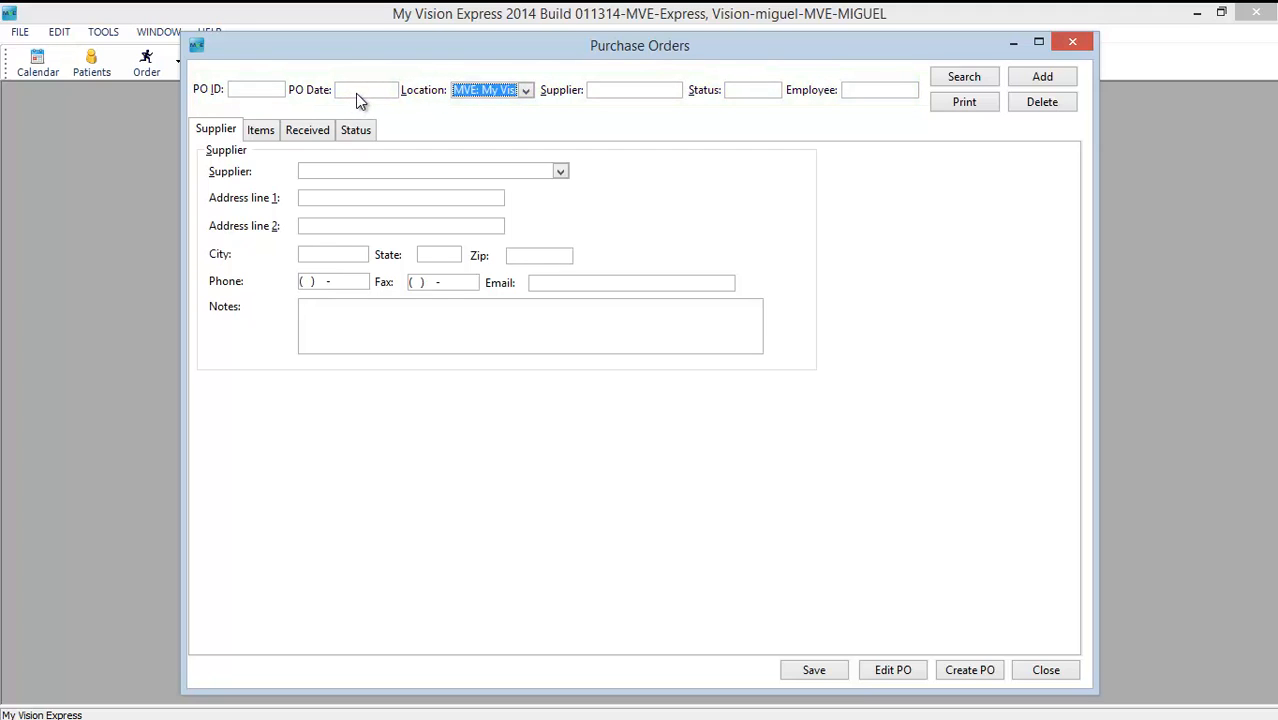
pyautogui.moveTo(659, 90)
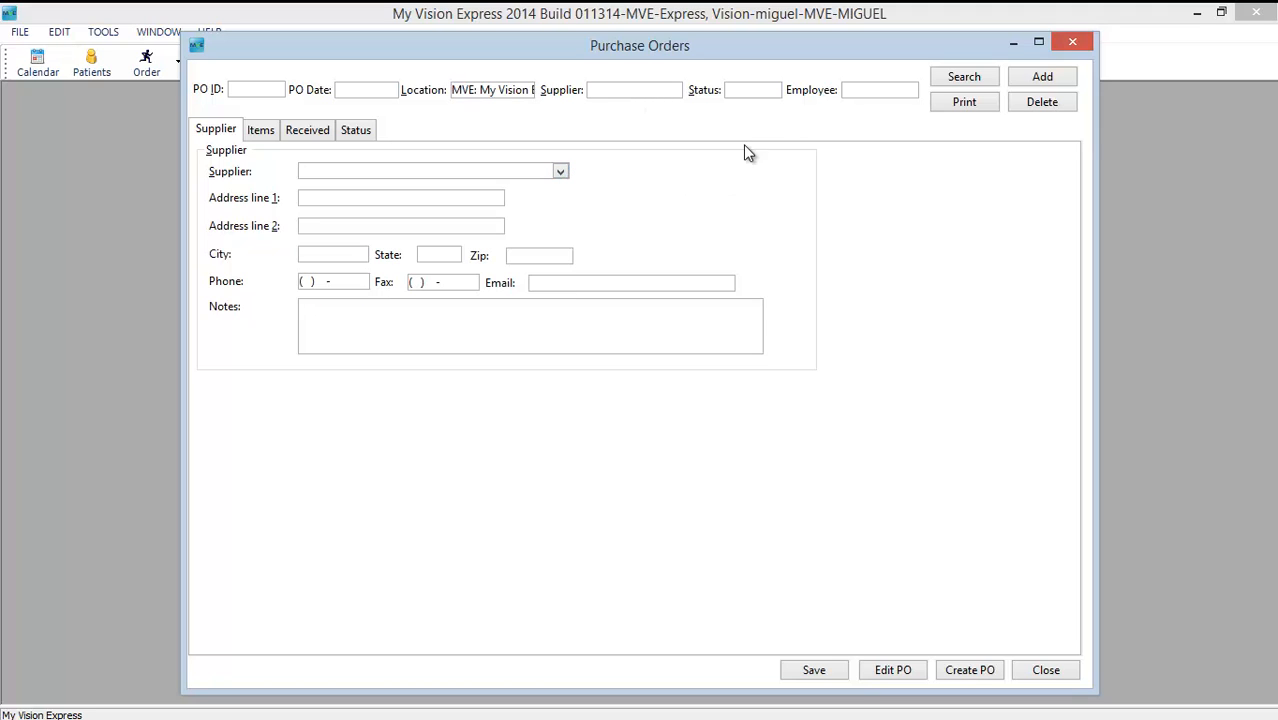
pyautogui.moveTo(749, 97)
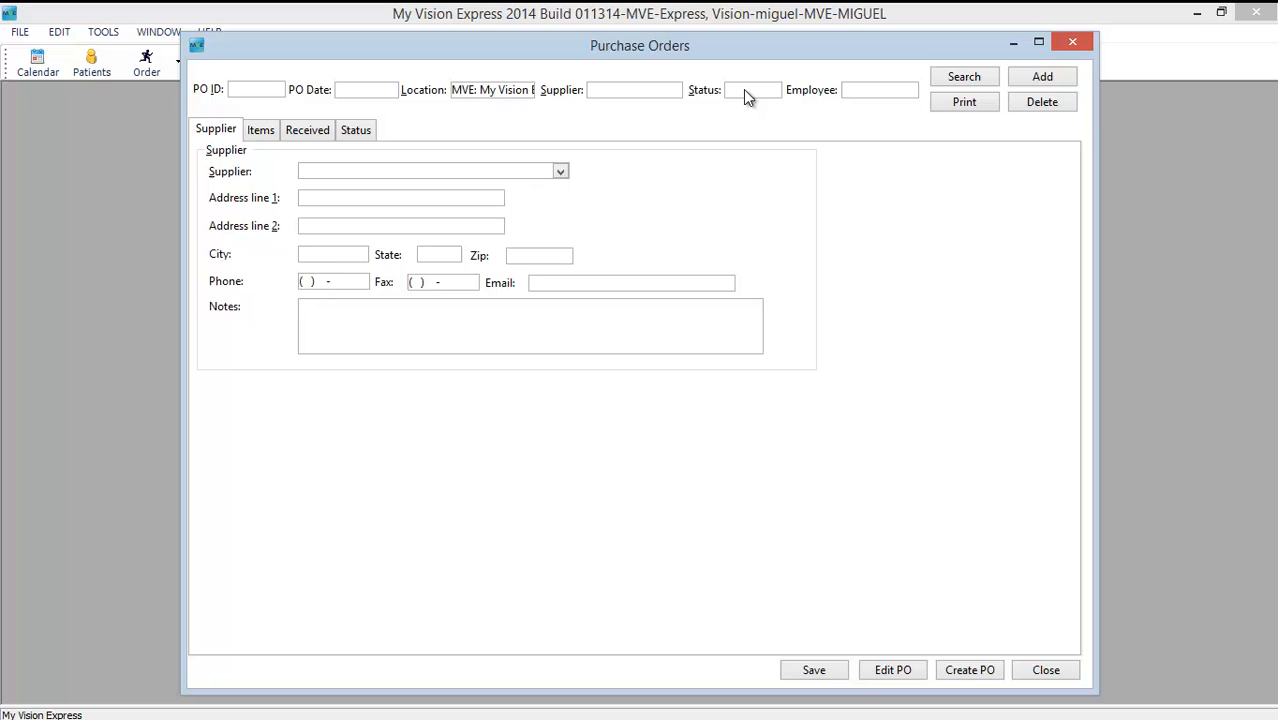
pyautogui.moveTo(881, 105)
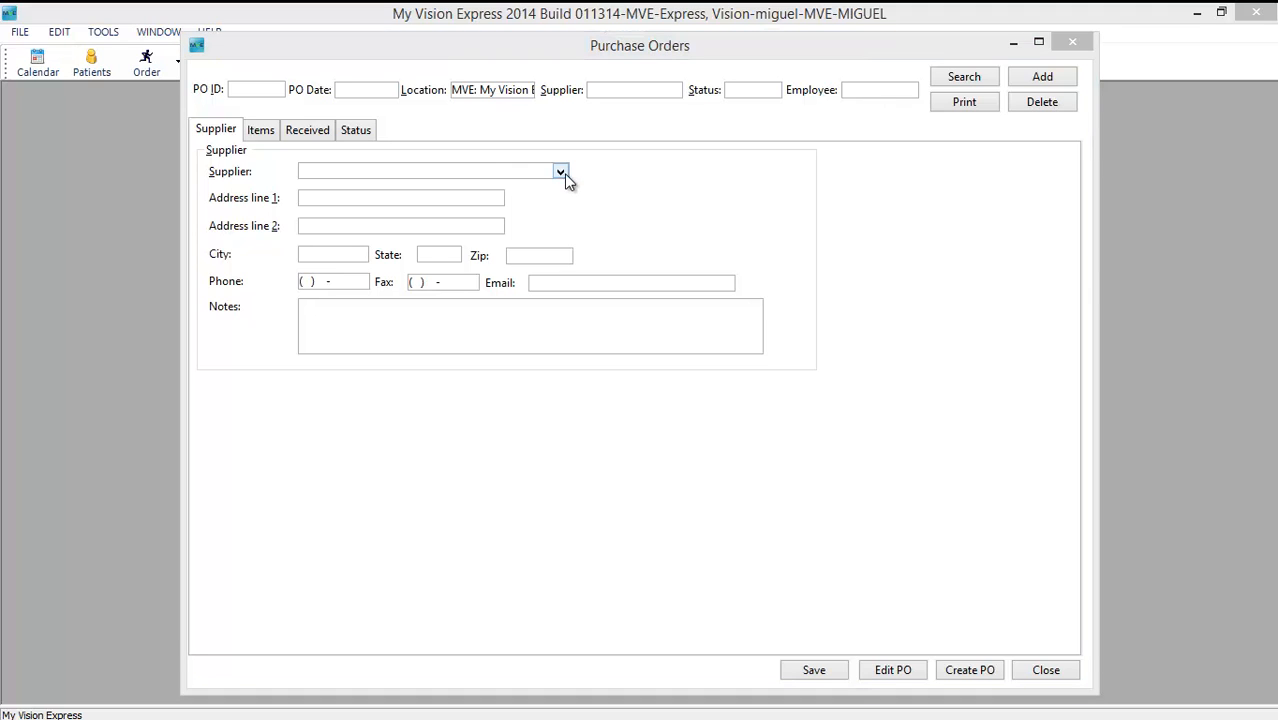
# - Choose BALESTER OPTICAL as supplier and show the order's empty Items list
pyautogui.click(560, 170)
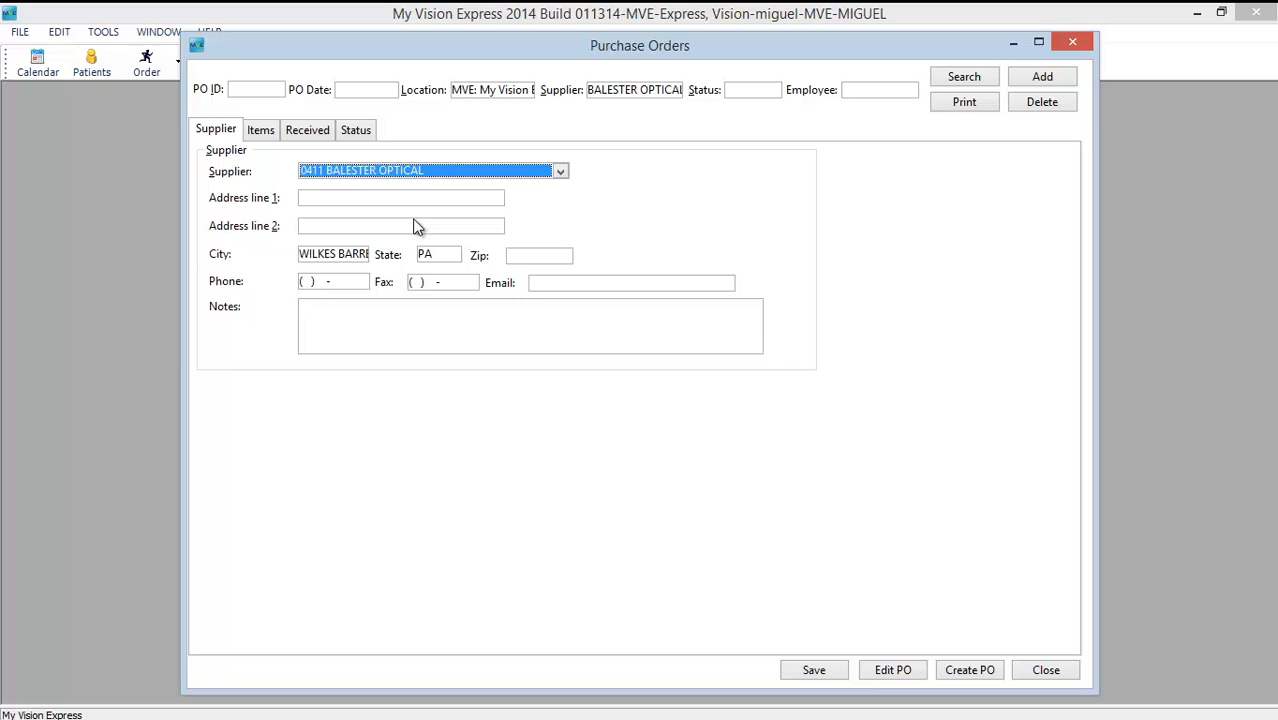
pyautogui.moveTo(443, 193)
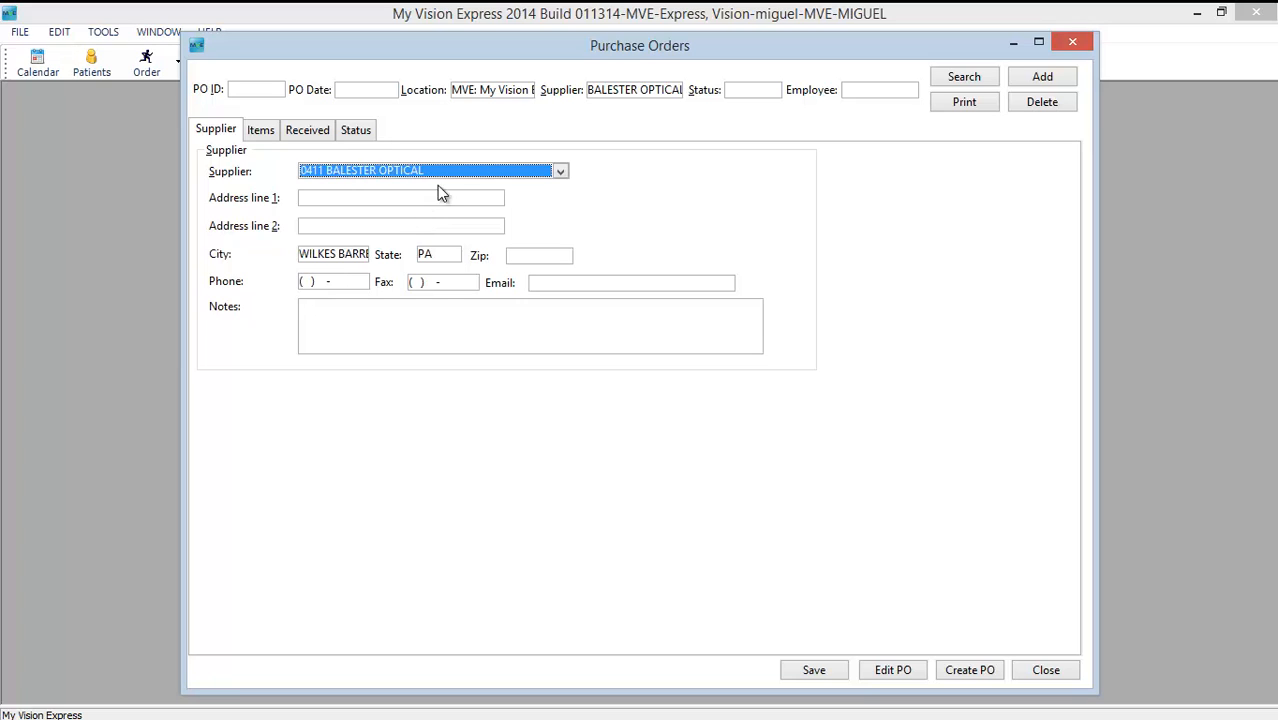
pyautogui.moveTo(636, 100)
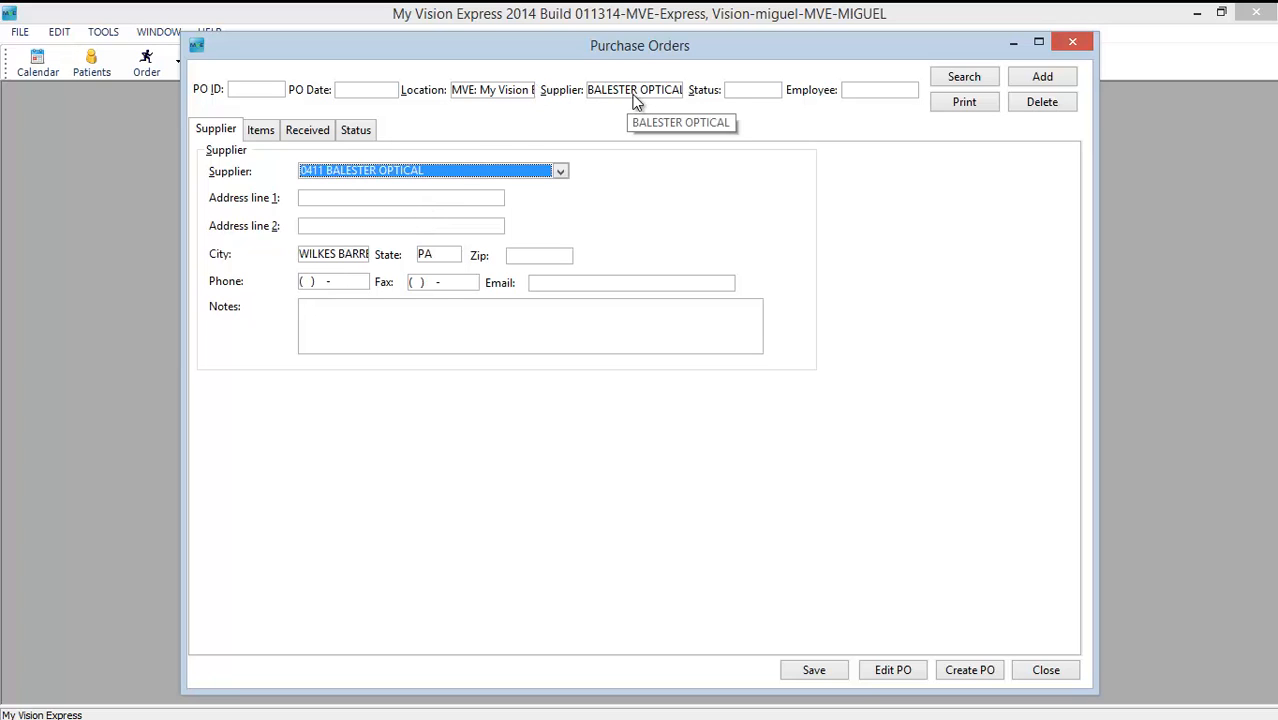
pyautogui.click(261, 129)
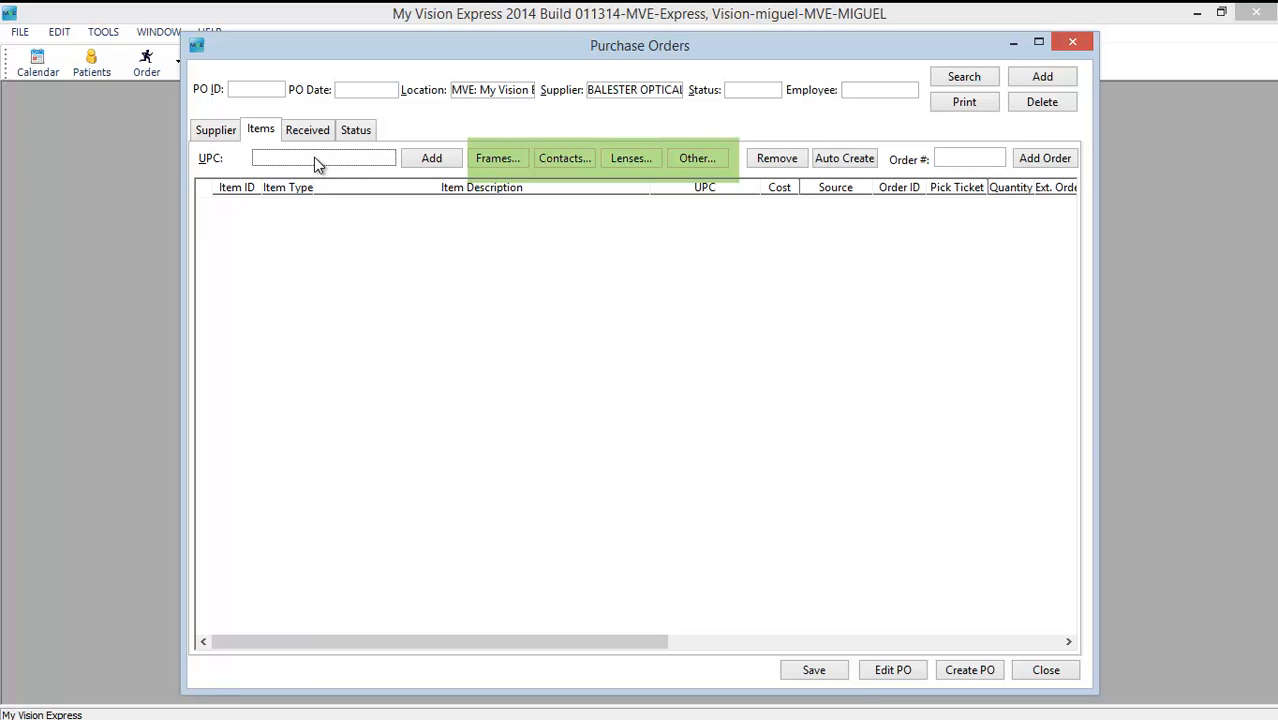
pyautogui.moveTo(389, 163)
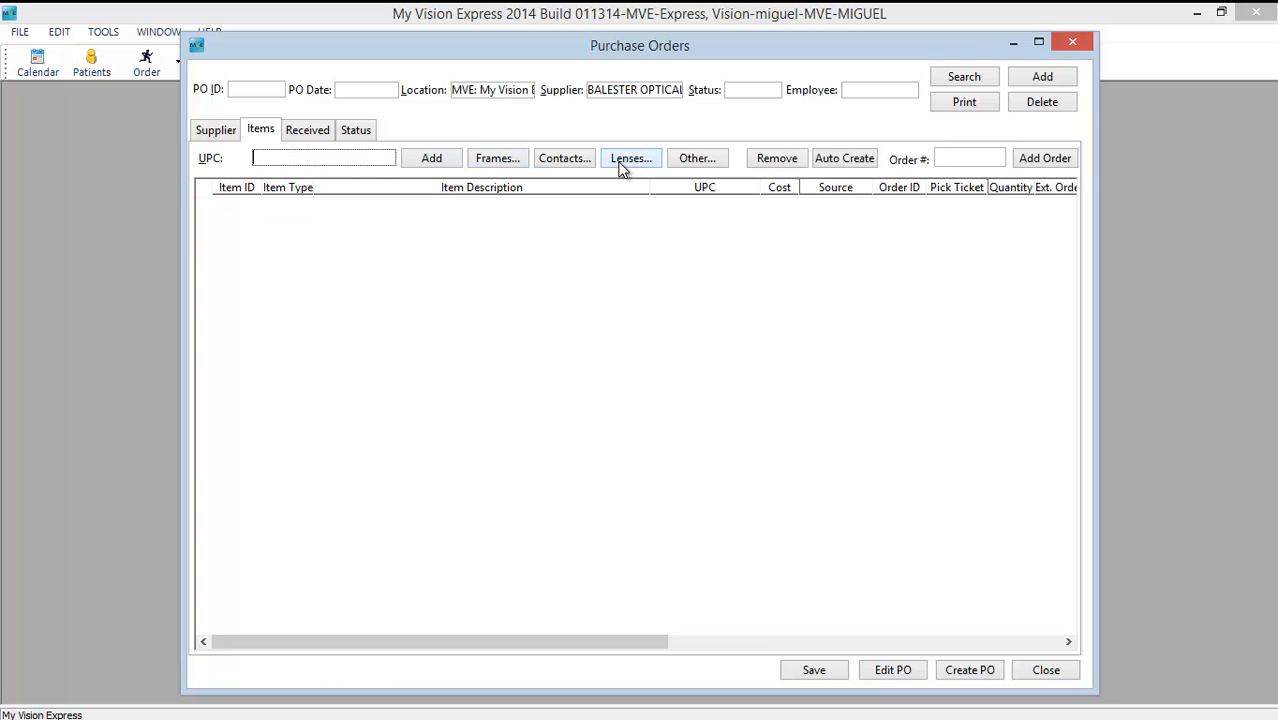
pyautogui.click(630, 158)
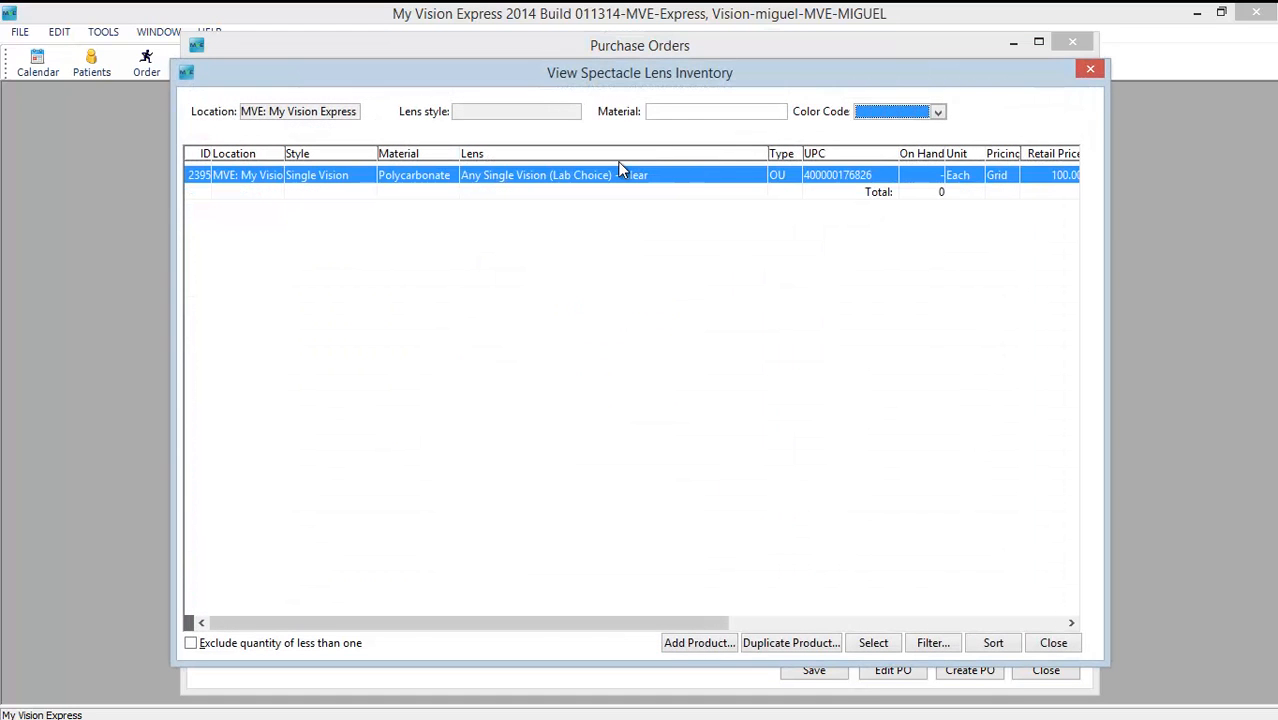
pyautogui.moveTo(475, 195)
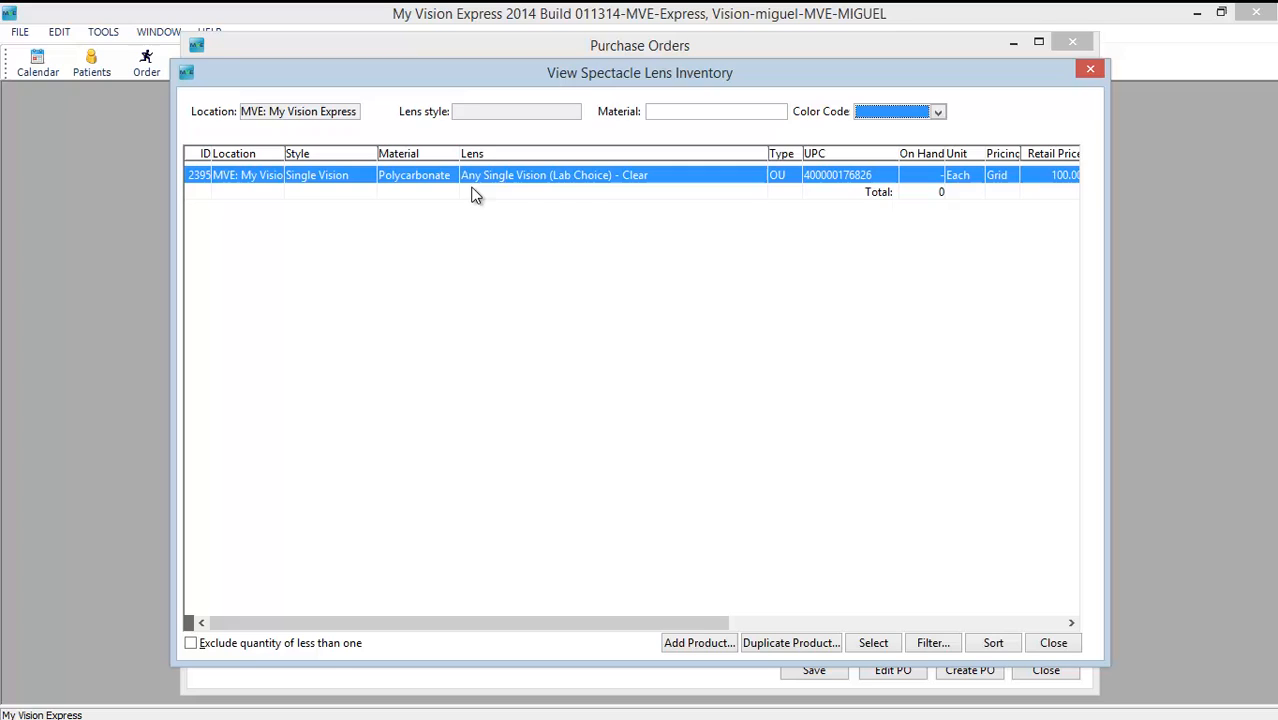
pyautogui.moveTo(428, 186)
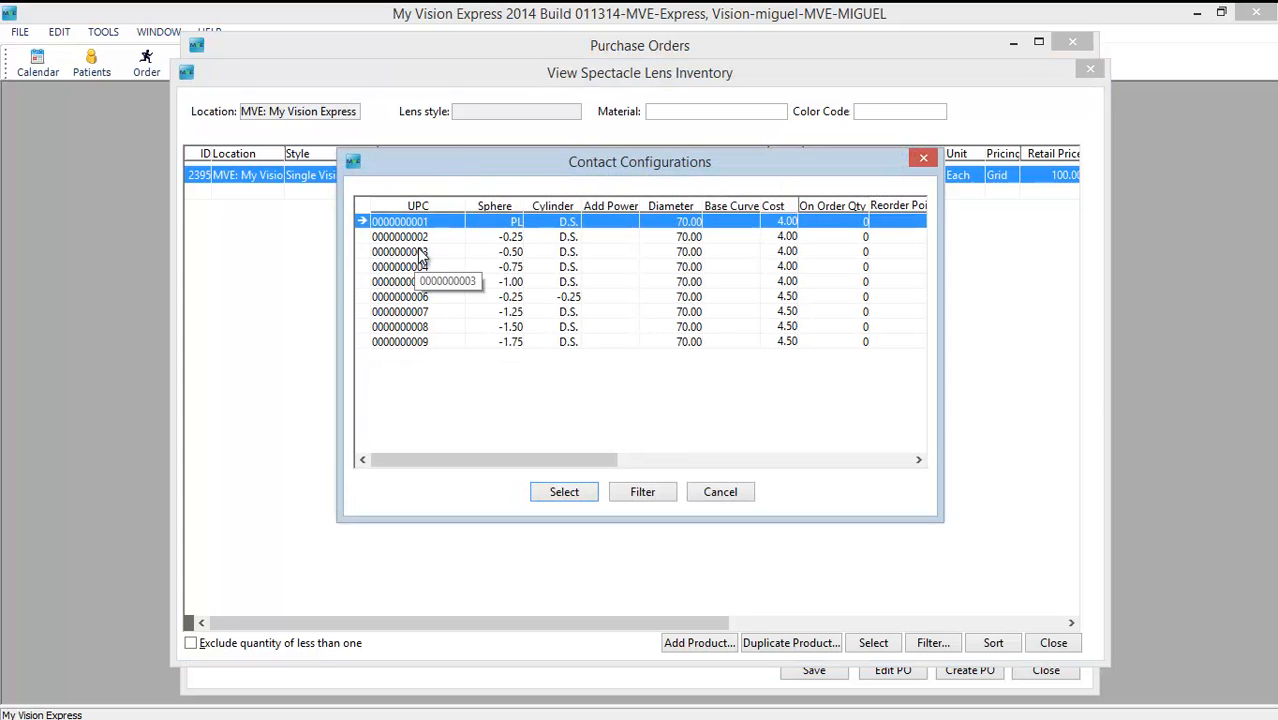
pyautogui.click(400, 236)
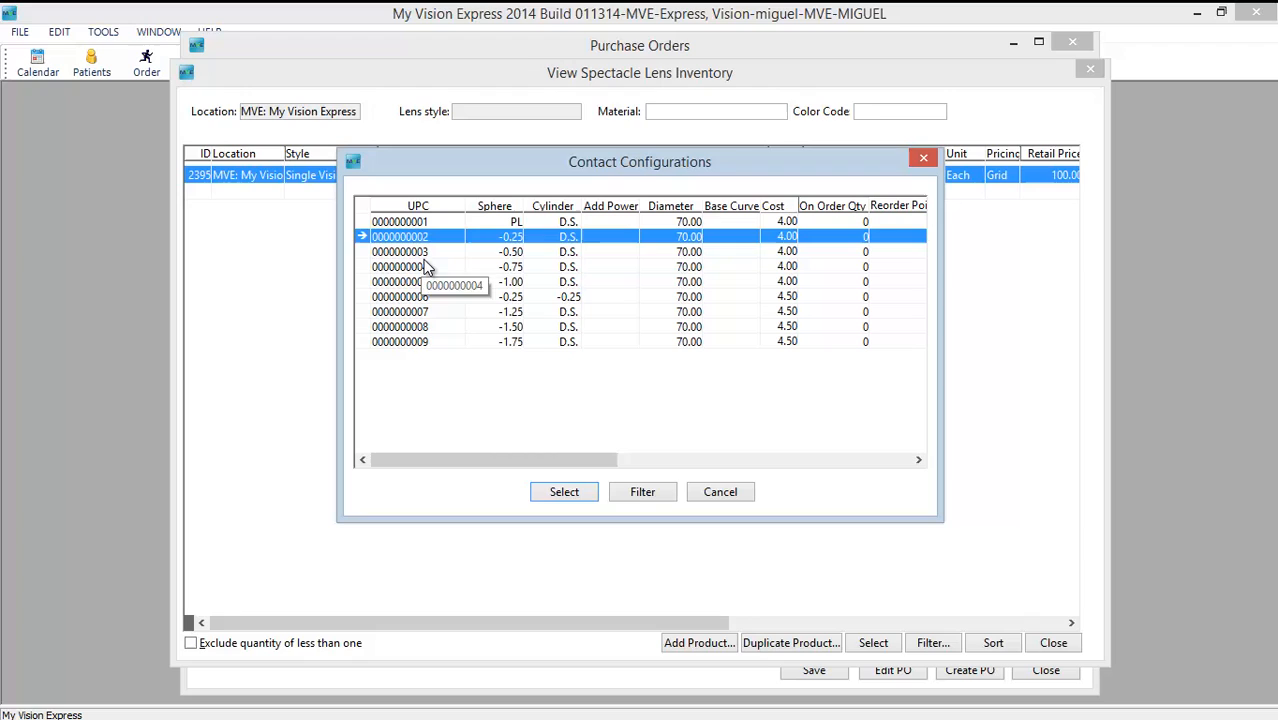
pyautogui.moveTo(420, 278)
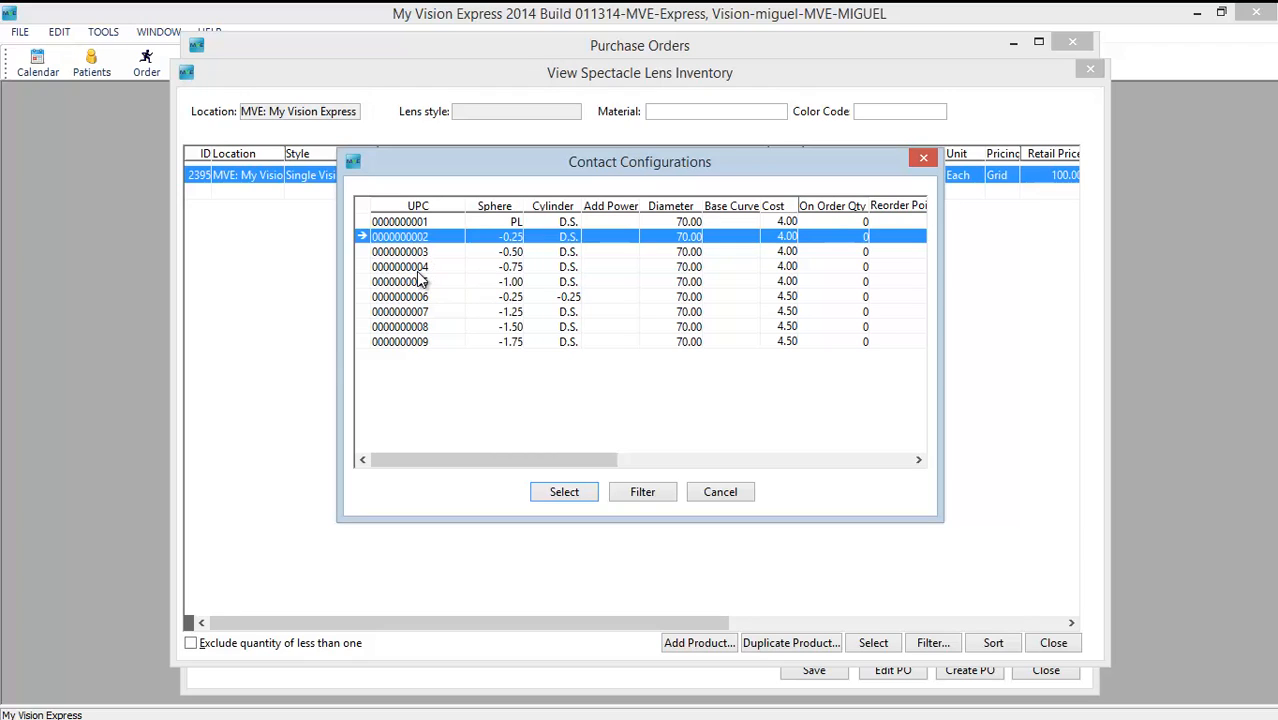
pyautogui.click(400, 266)
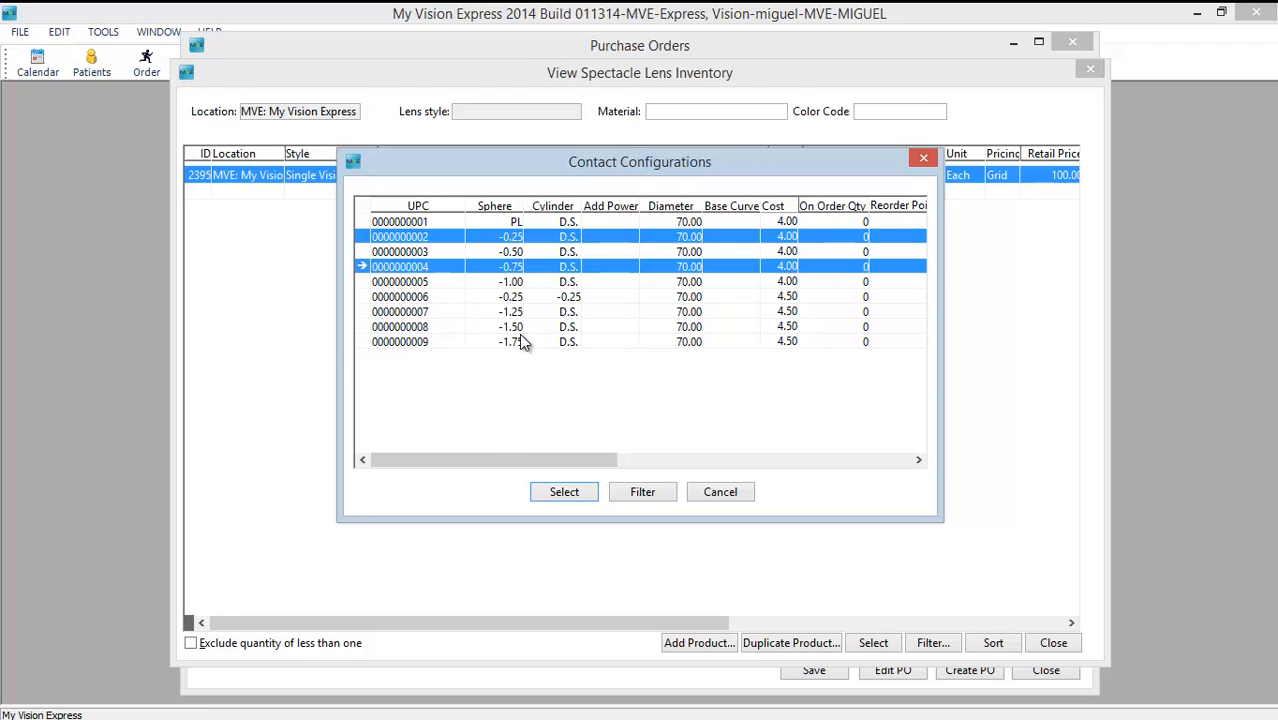
pyautogui.moveTo(512, 340)
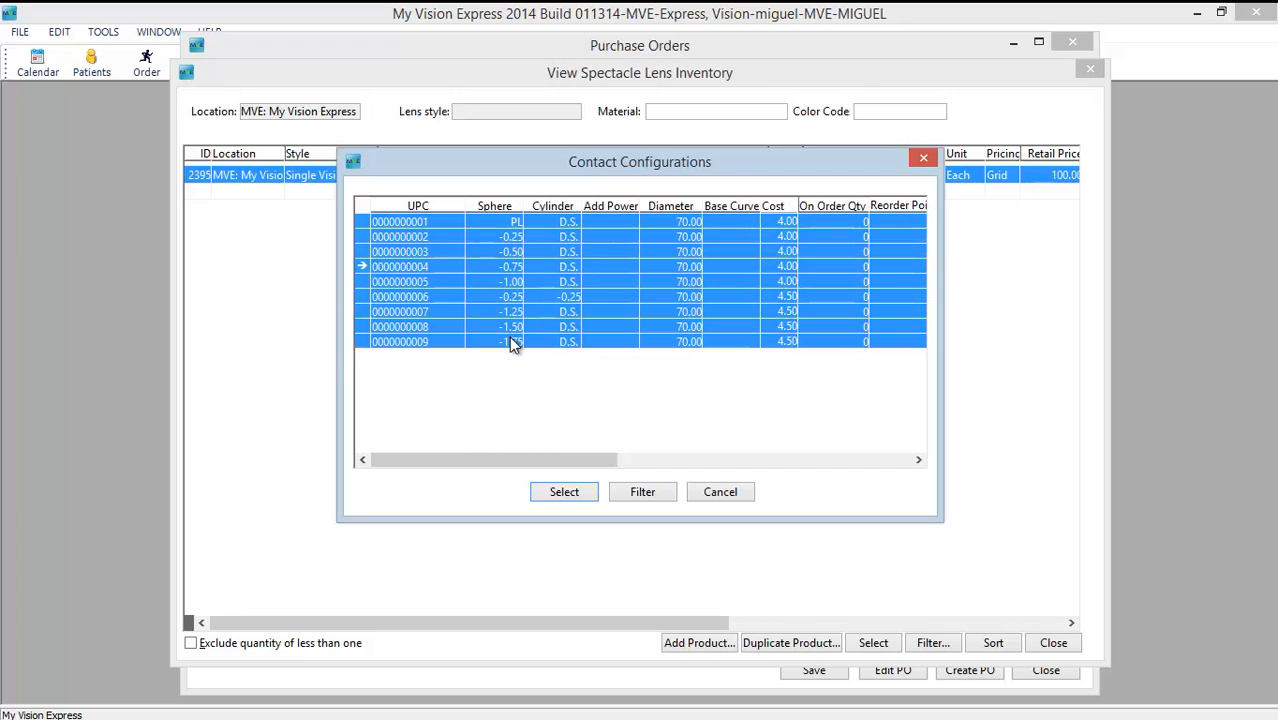
pyautogui.click(564, 491)
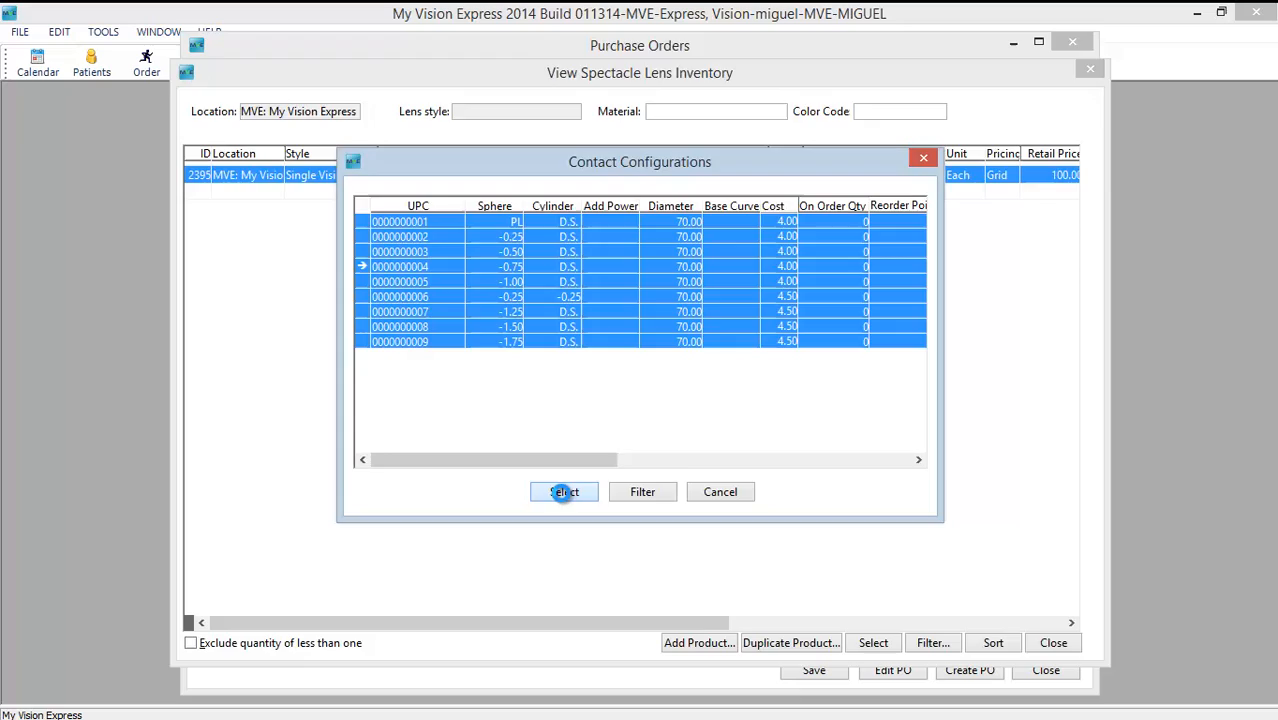
pyautogui.click(564, 491)
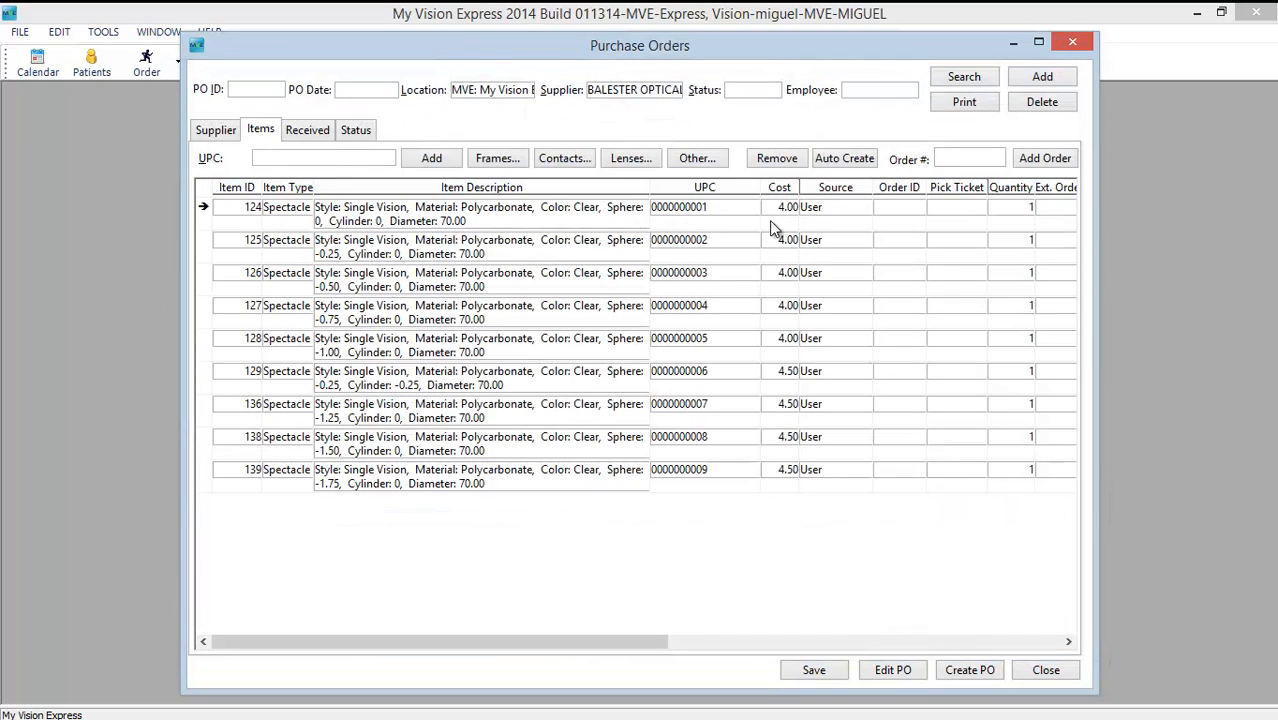
pyautogui.moveTo(825, 473)
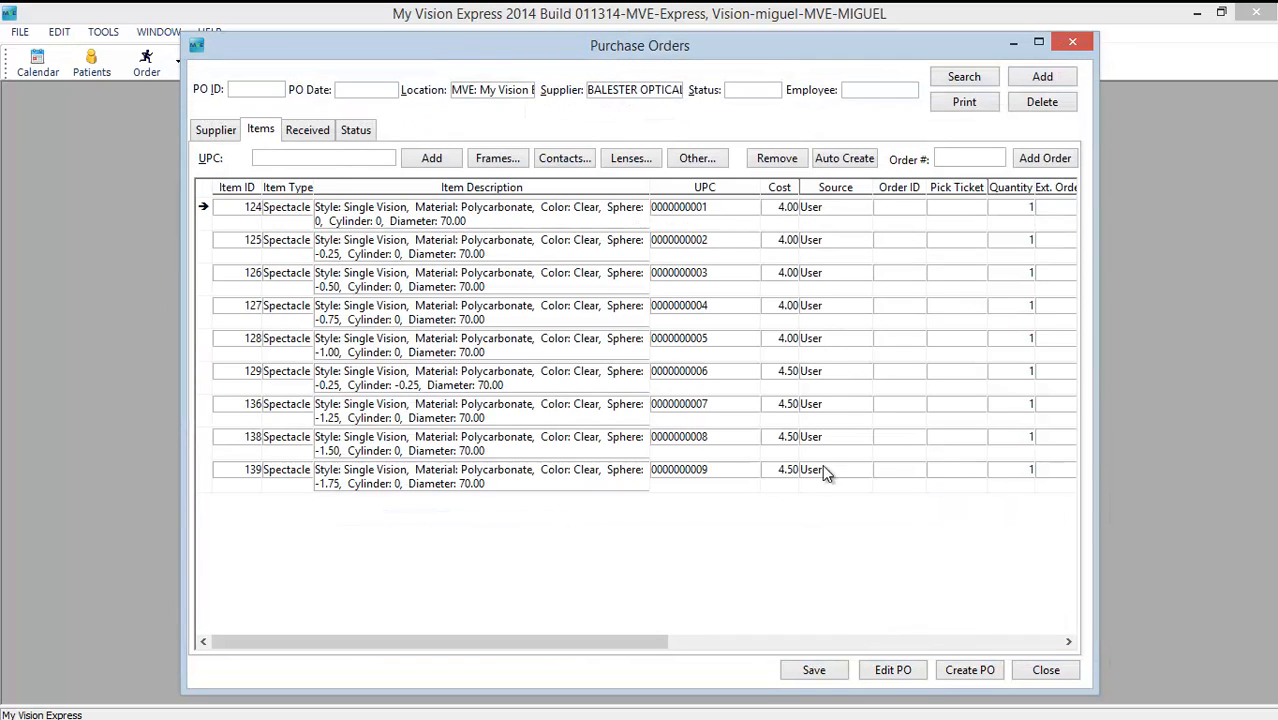
pyautogui.moveTo(1033, 237)
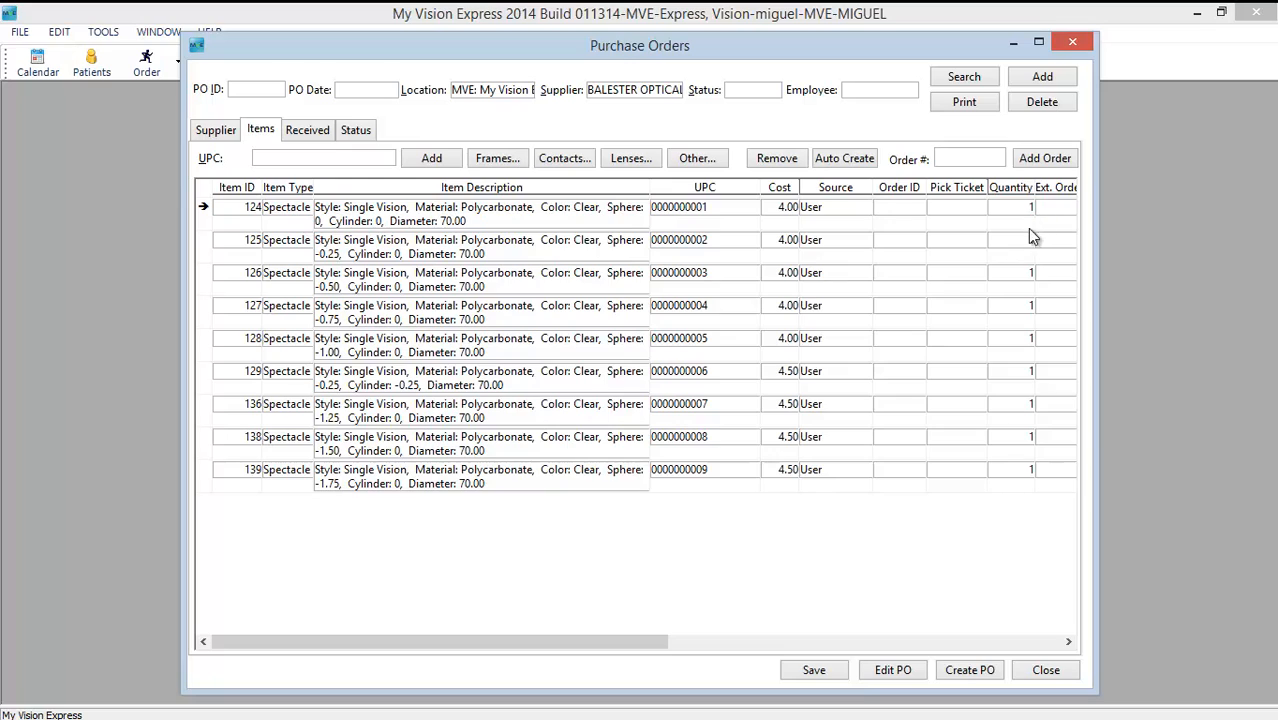
pyautogui.moveTo(1067, 244)
pyautogui.write('5')
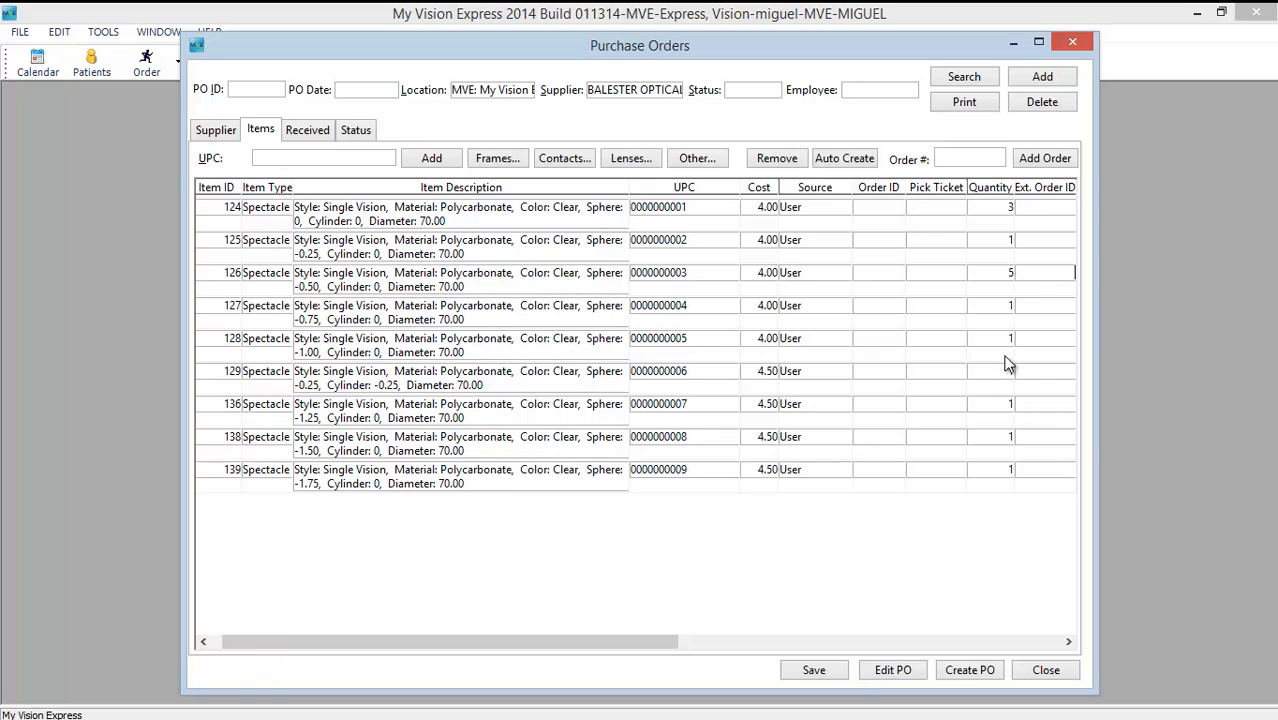
# - Set quantities to 3 for item 124, 5 for item 126, and 4 for item 129
pyautogui.click(1011, 371)
pyautogui.write('4')
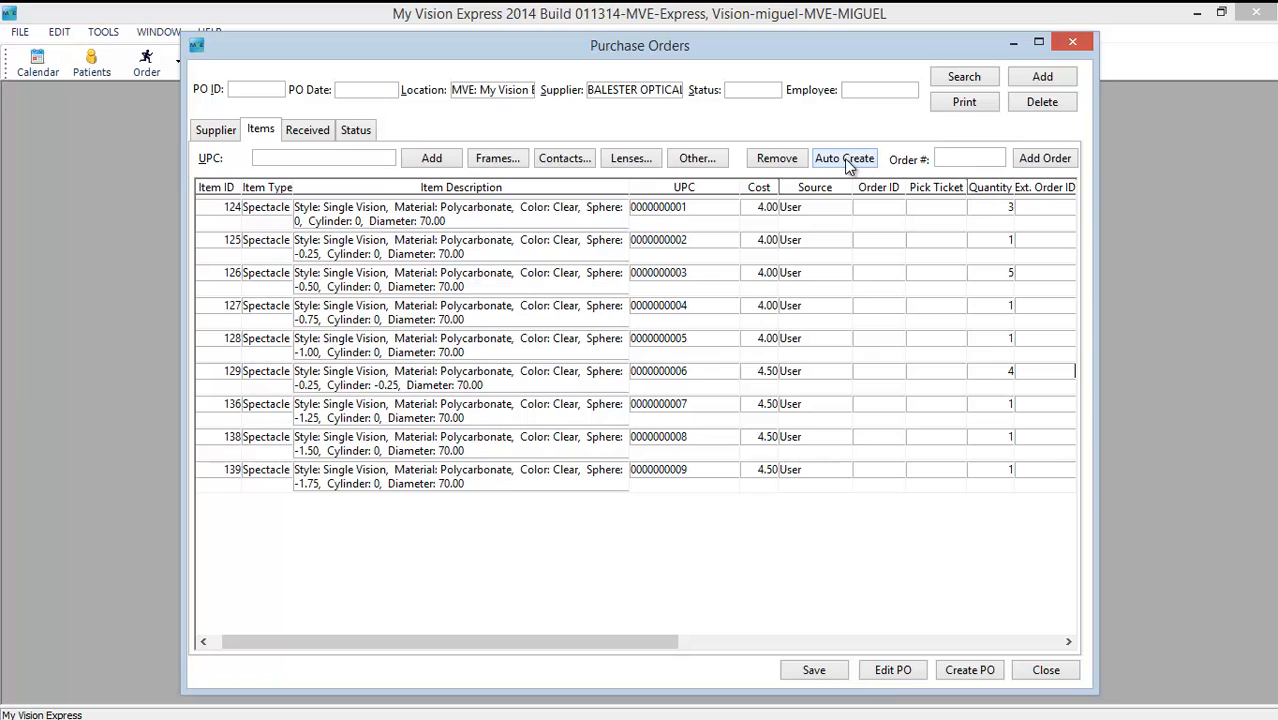
# - Auto Create six lens items using the 01/28/2014 order date range
pyautogui.click(844, 158)
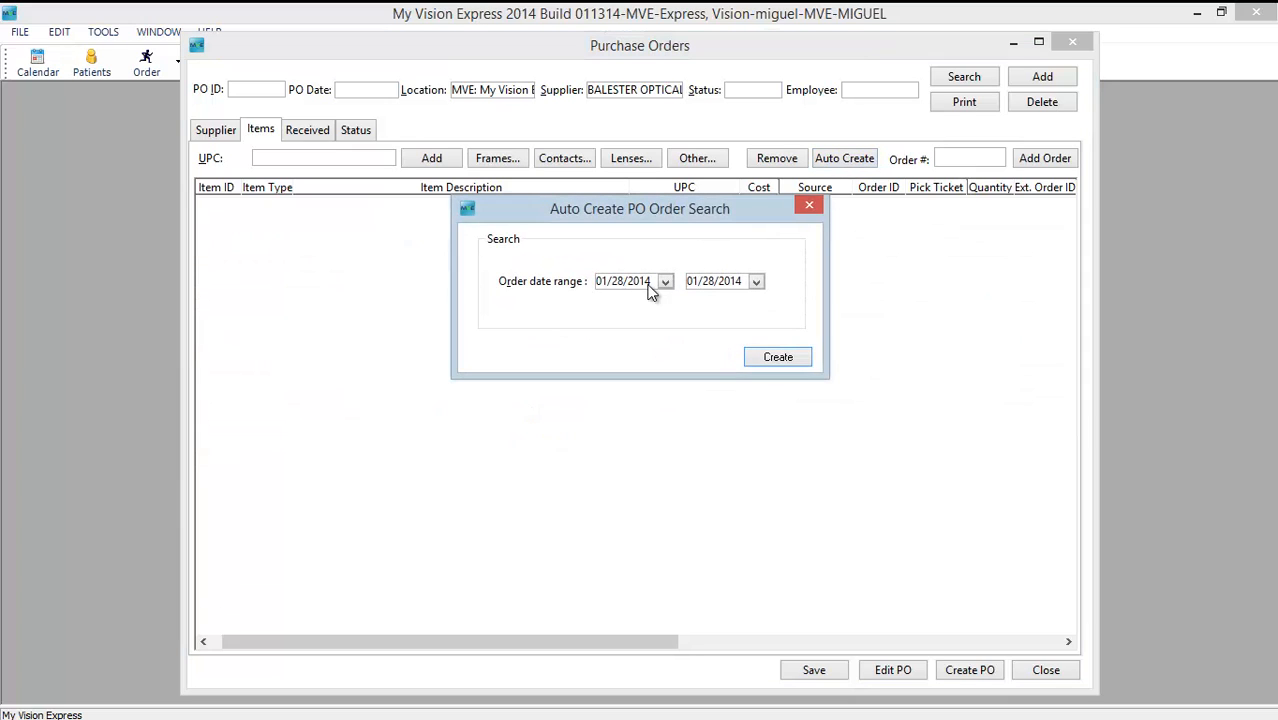
pyautogui.click(665, 281)
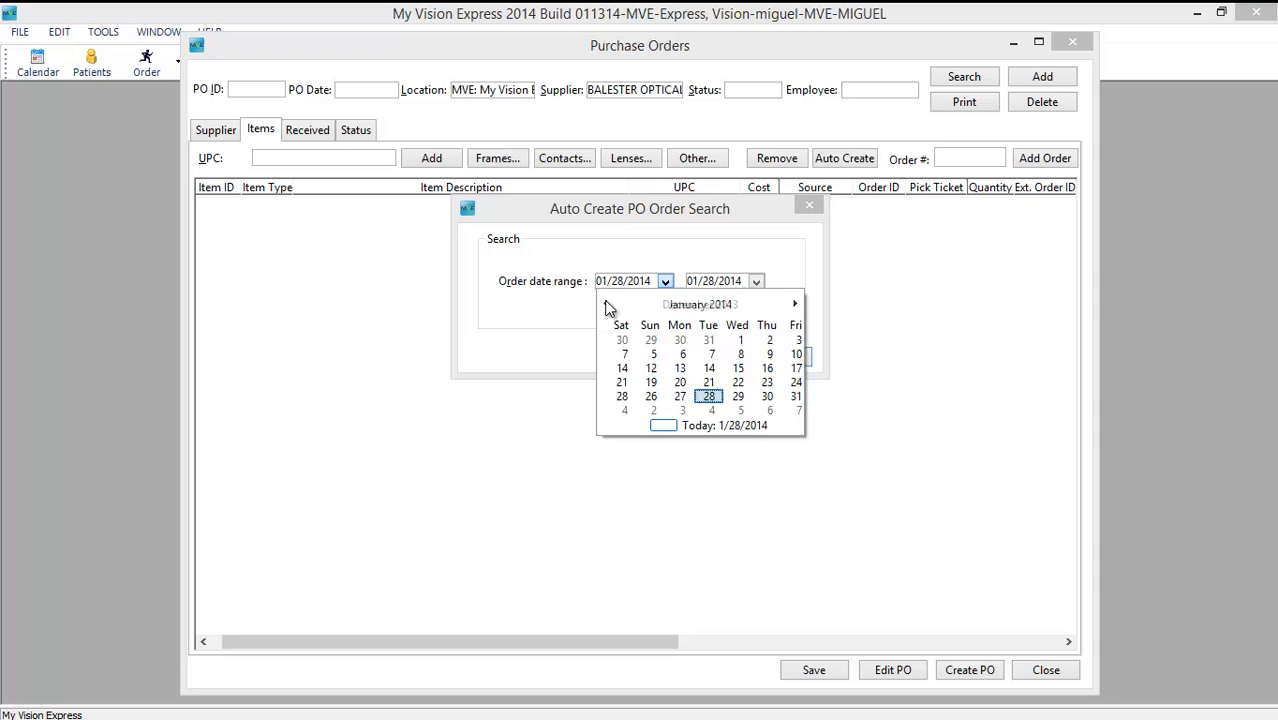
pyautogui.click(605, 303)
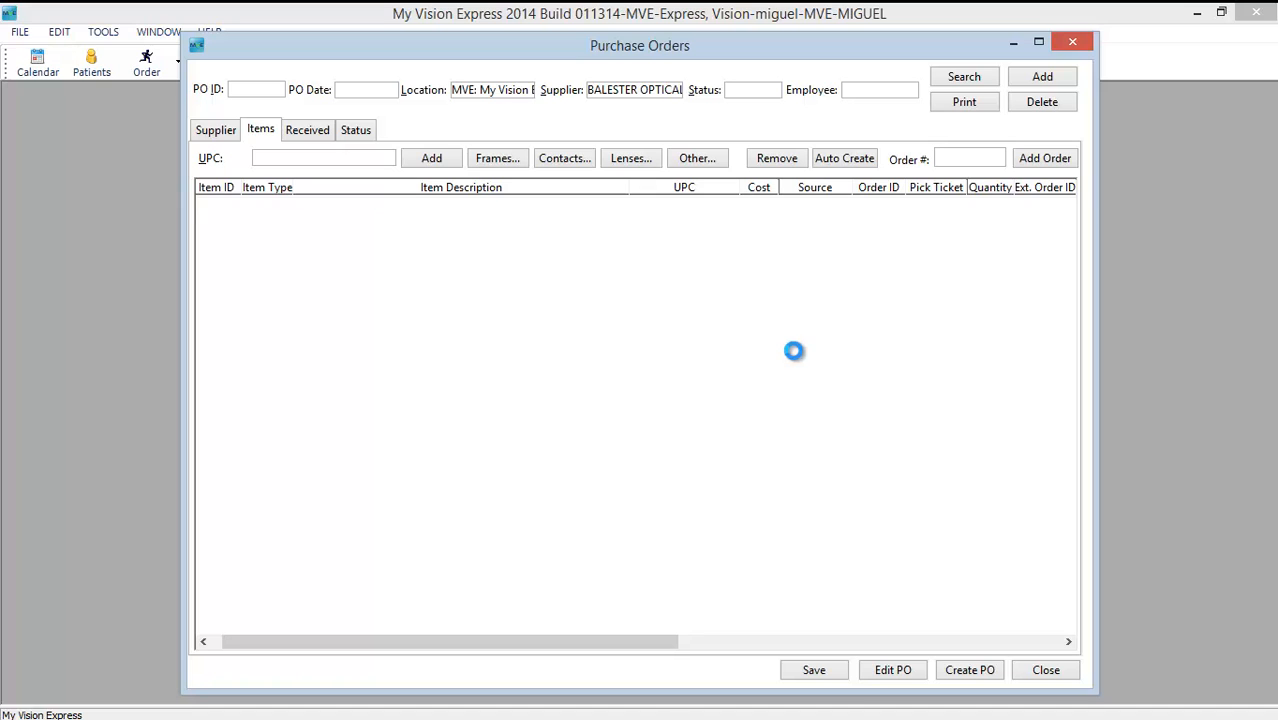
pyautogui.click(844, 158)
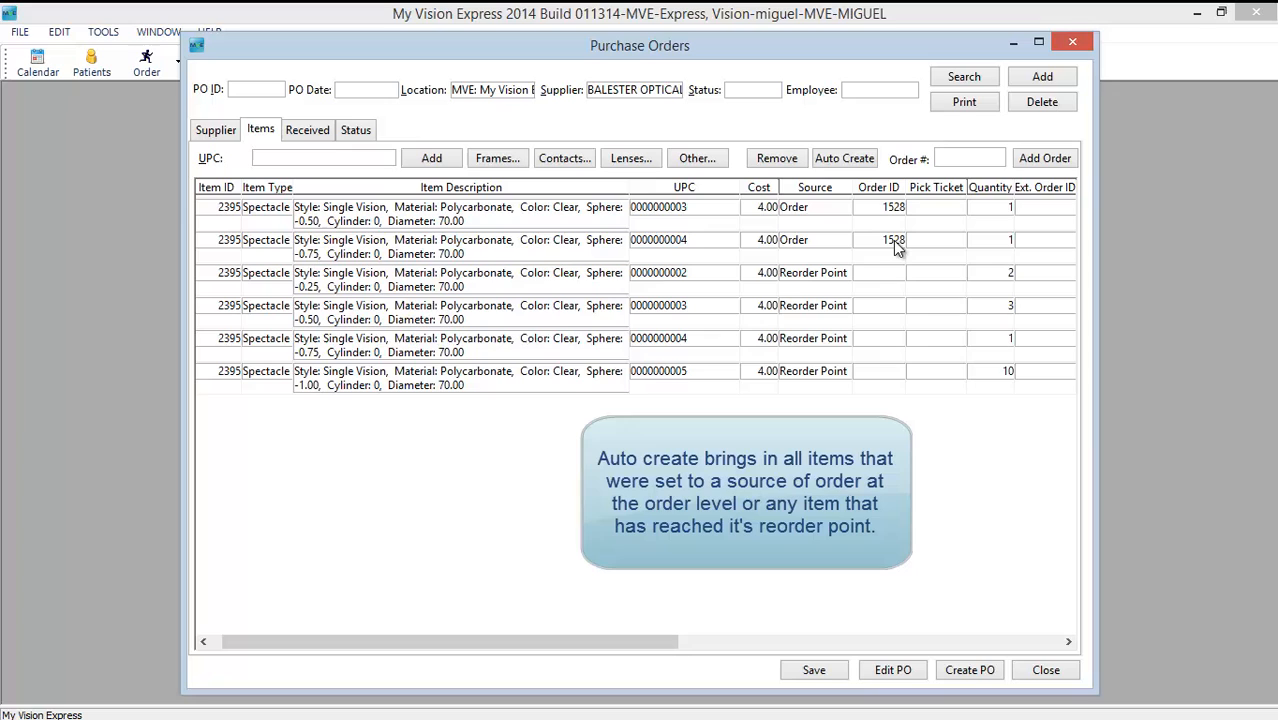
pyautogui.moveTo(843, 300)
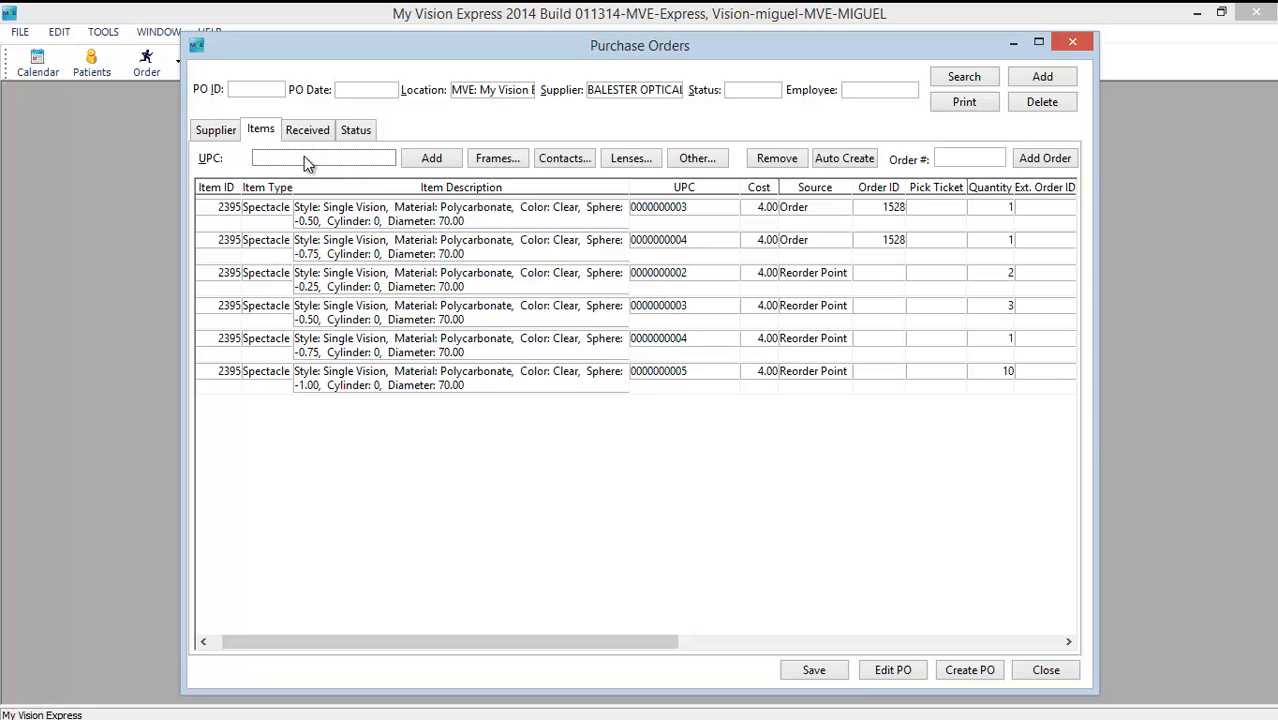
pyautogui.moveTo(812, 393)
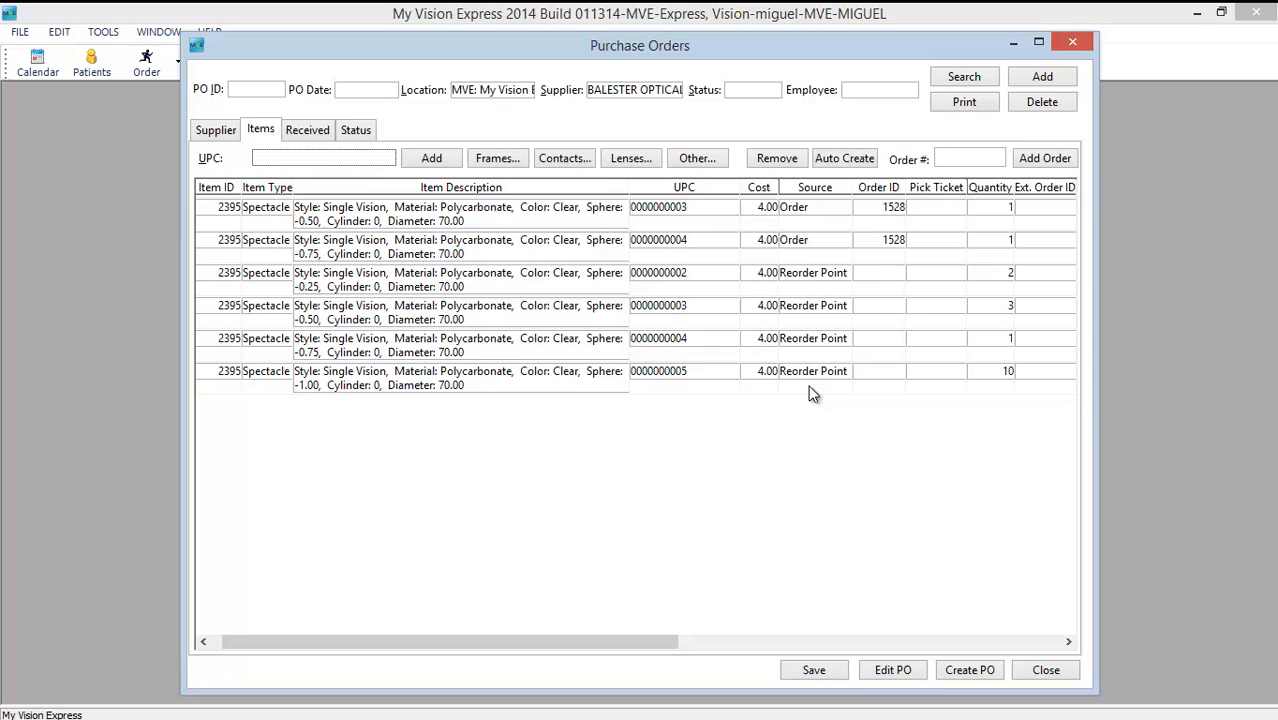
pyautogui.moveTo(813, 447)
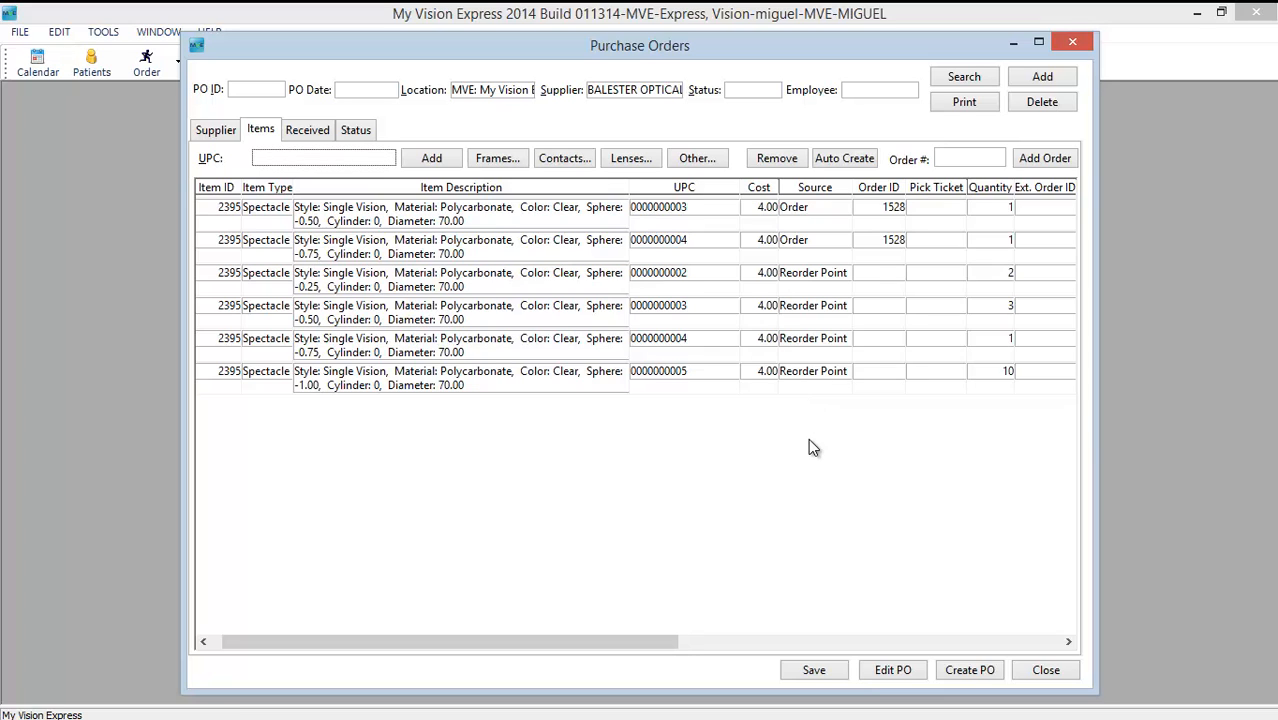
pyautogui.moveTo(969, 670)
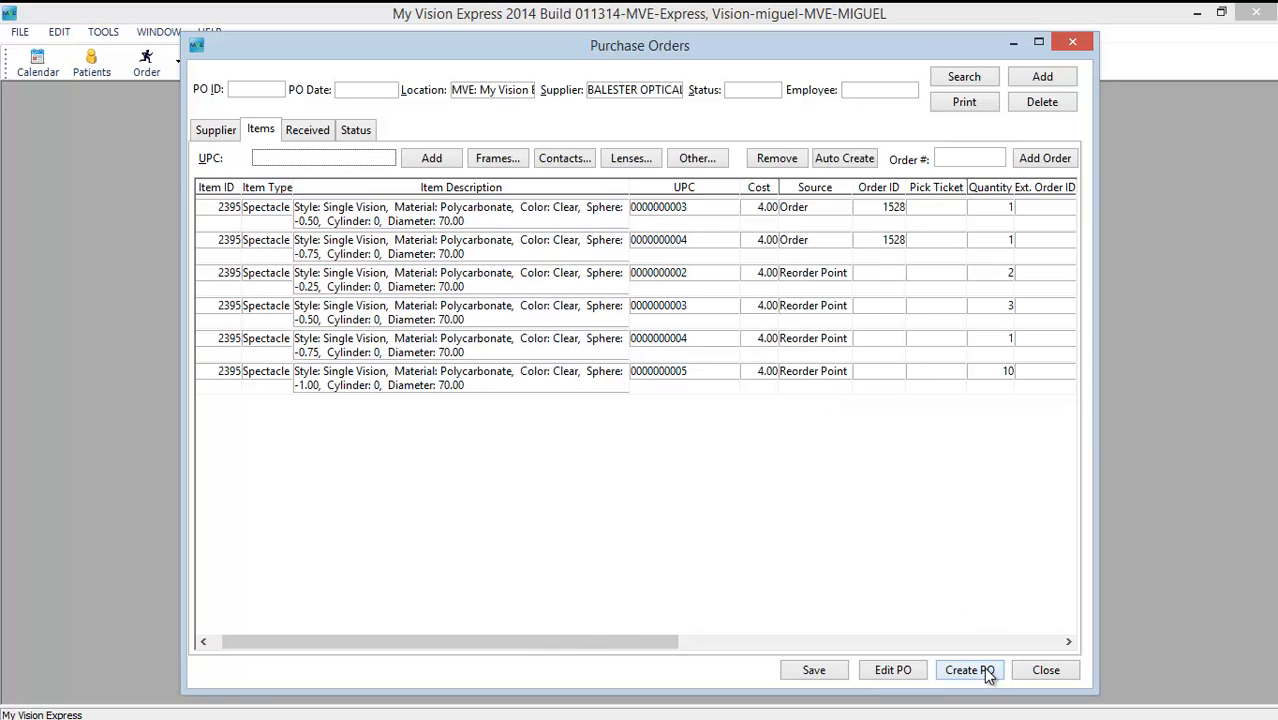
# - Create and save PO 42 for BALESTER OPTICAL as Open, showing its print preview
pyautogui.click(969, 670)
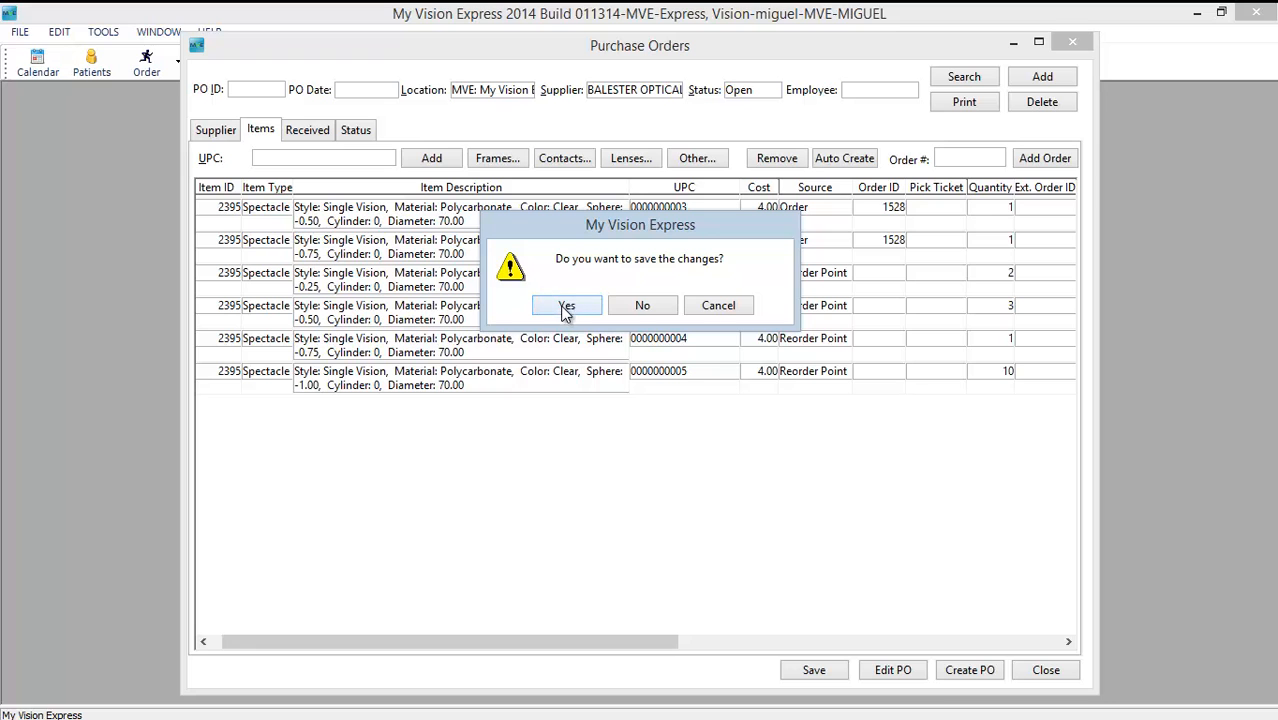
pyautogui.click(566, 305)
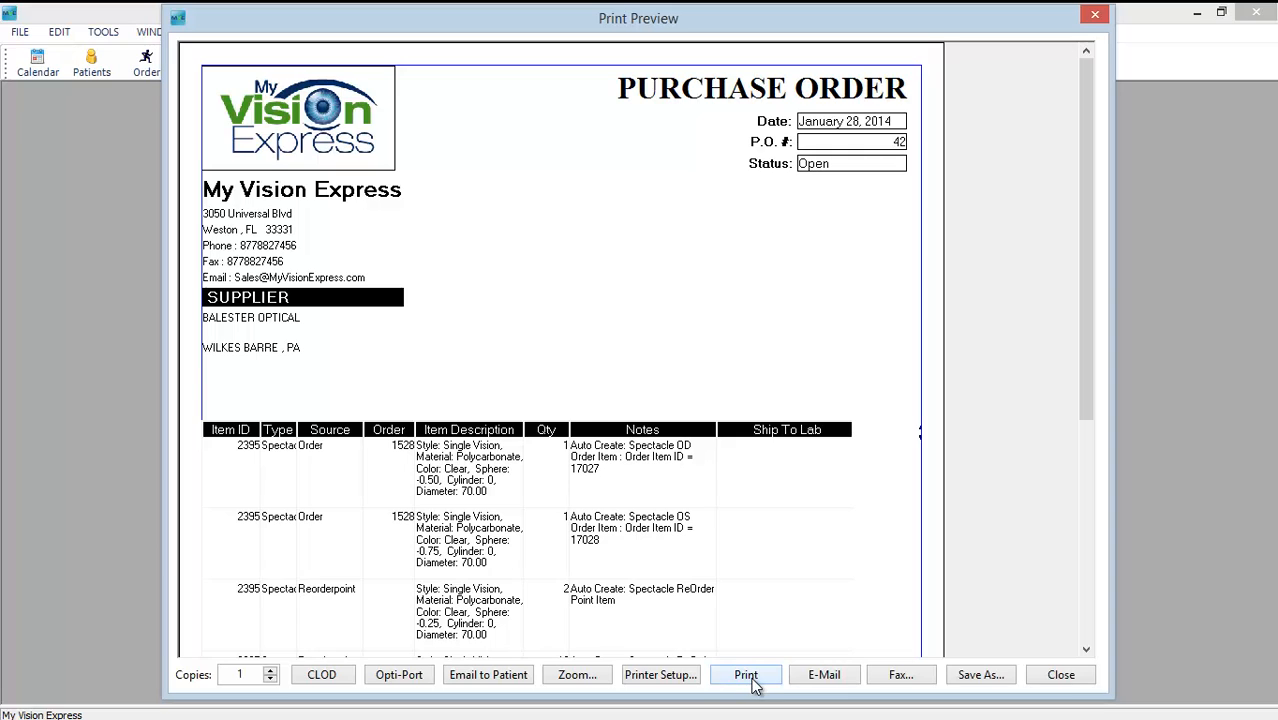
pyautogui.moveTo(1061, 674)
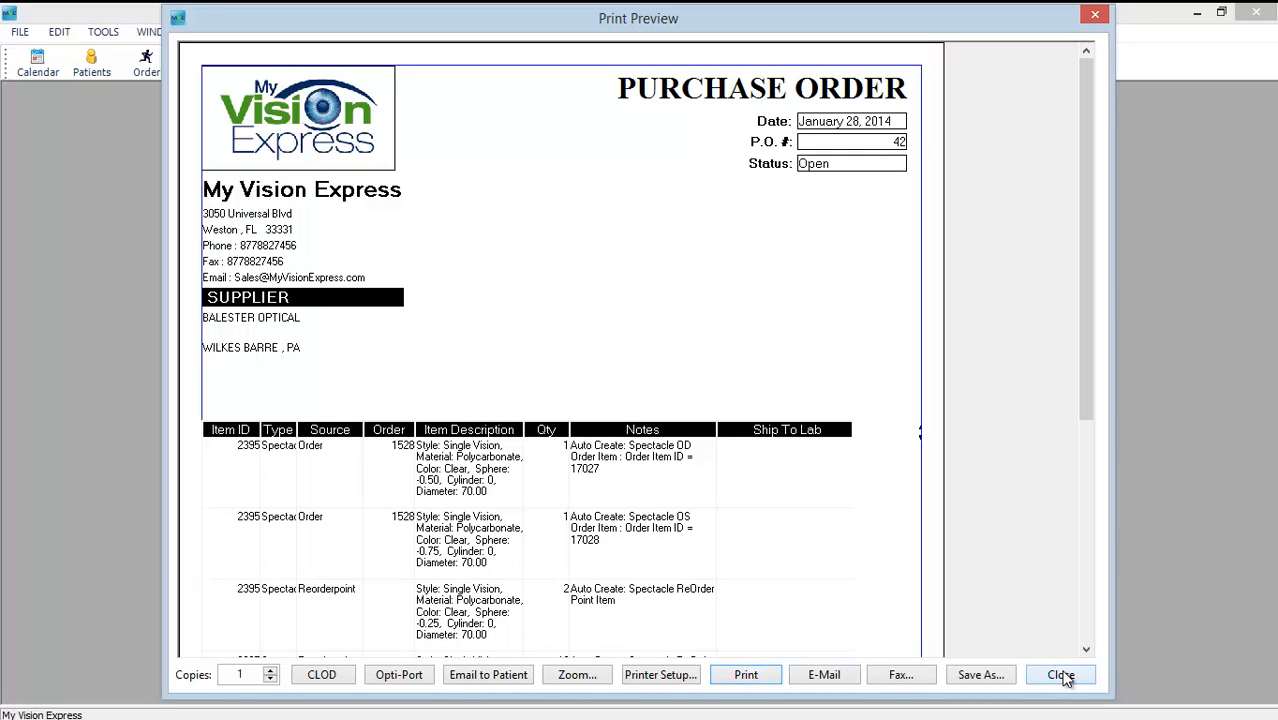
# - Close the print preview and purchase order 42
pyautogui.click(1059, 674)
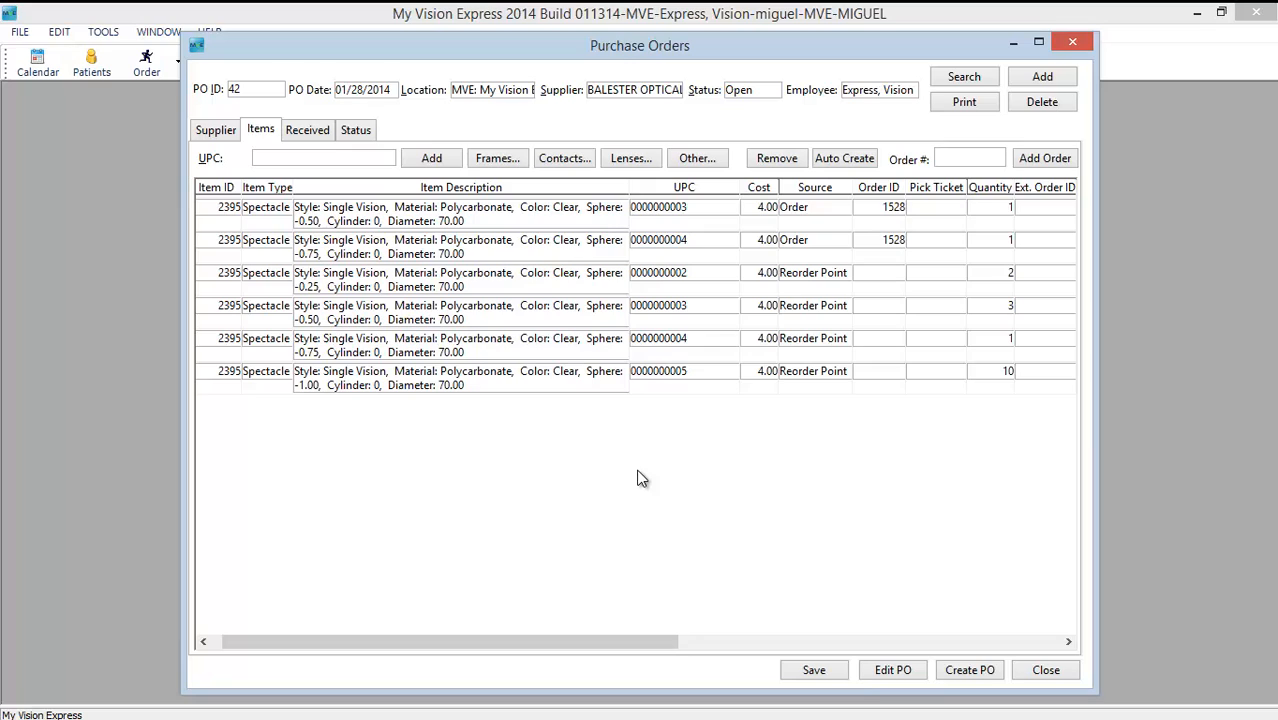
pyautogui.moveTo(892, 670)
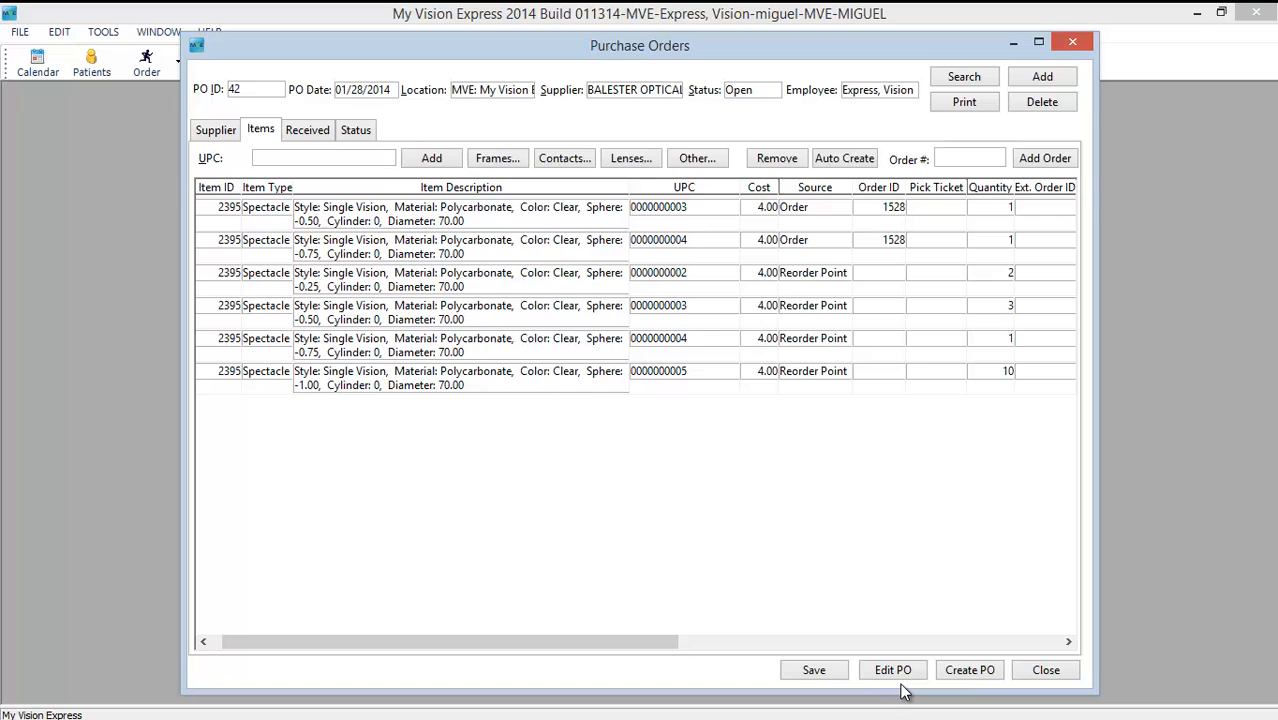
pyautogui.click(1045, 670)
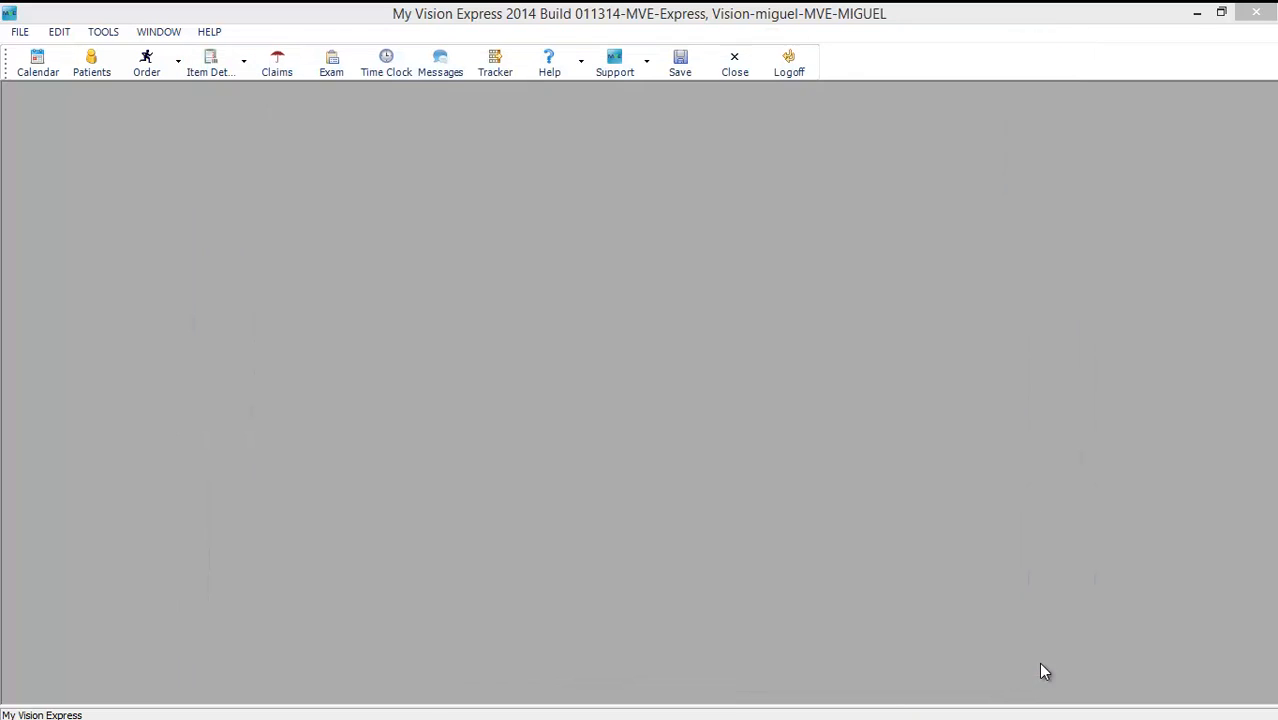
pyautogui.moveTo(1028, 656)
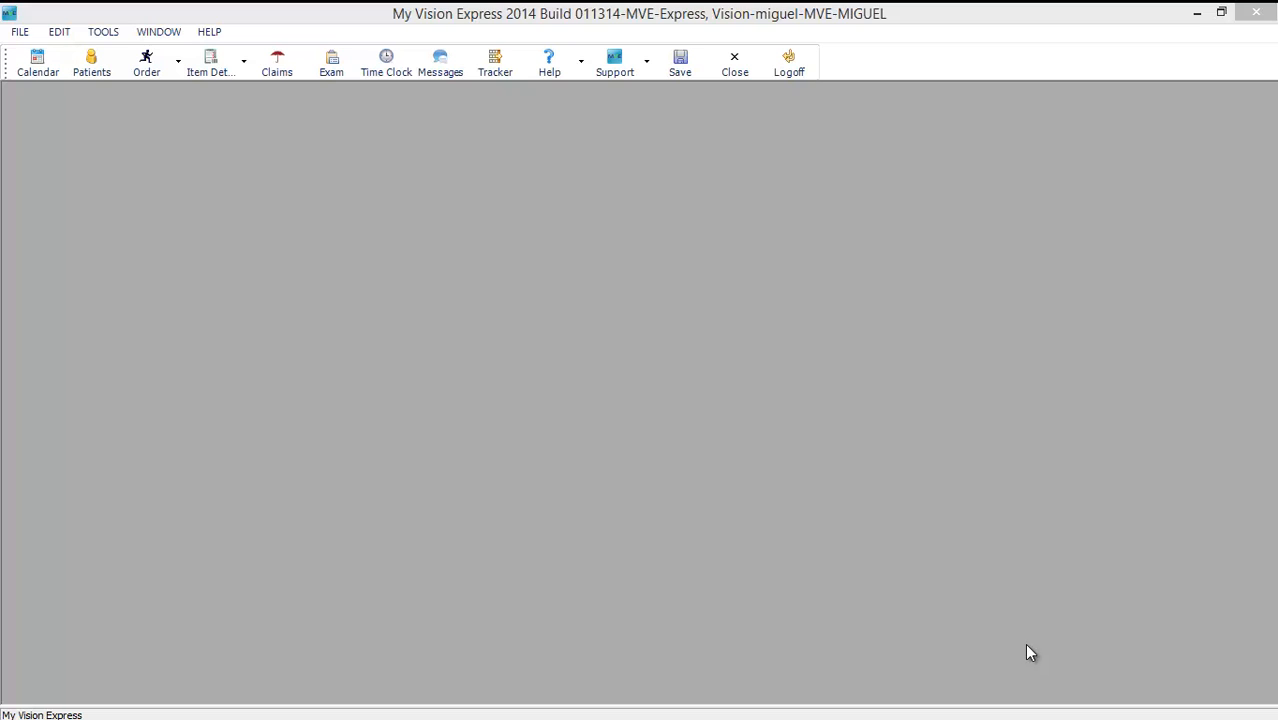
pyautogui.moveTo(329, 110)
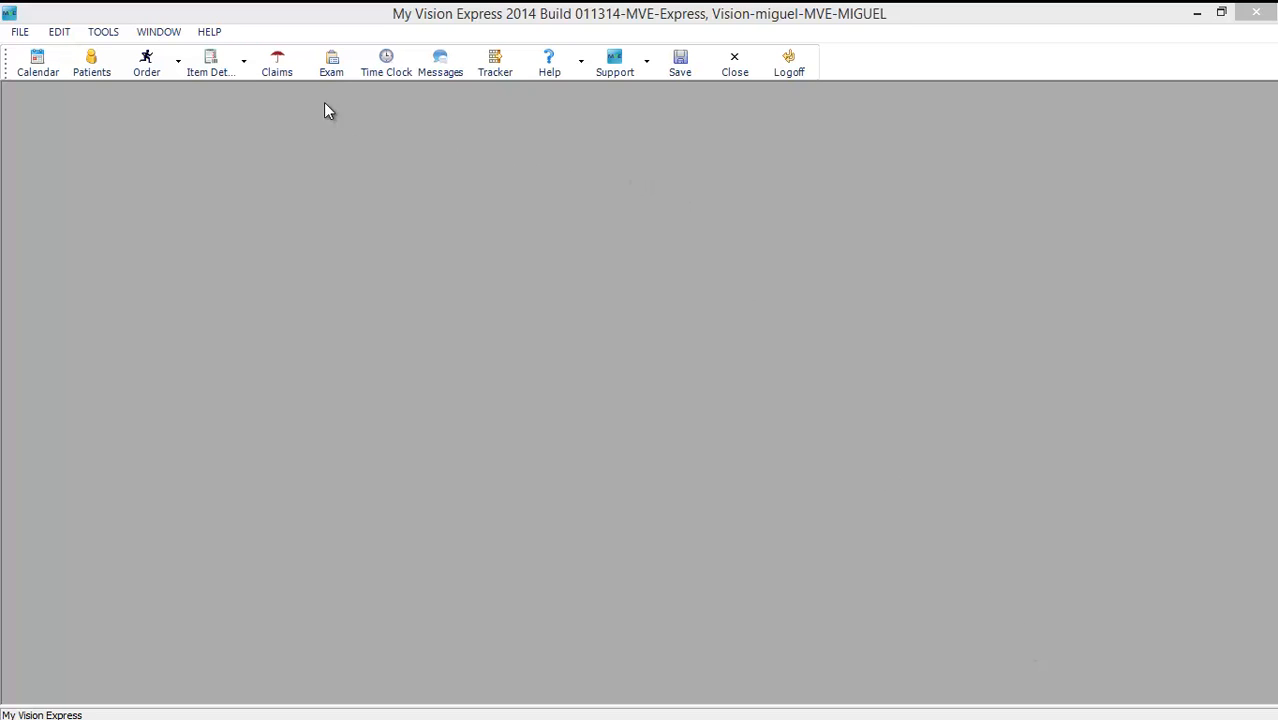
pyautogui.click(18, 31)
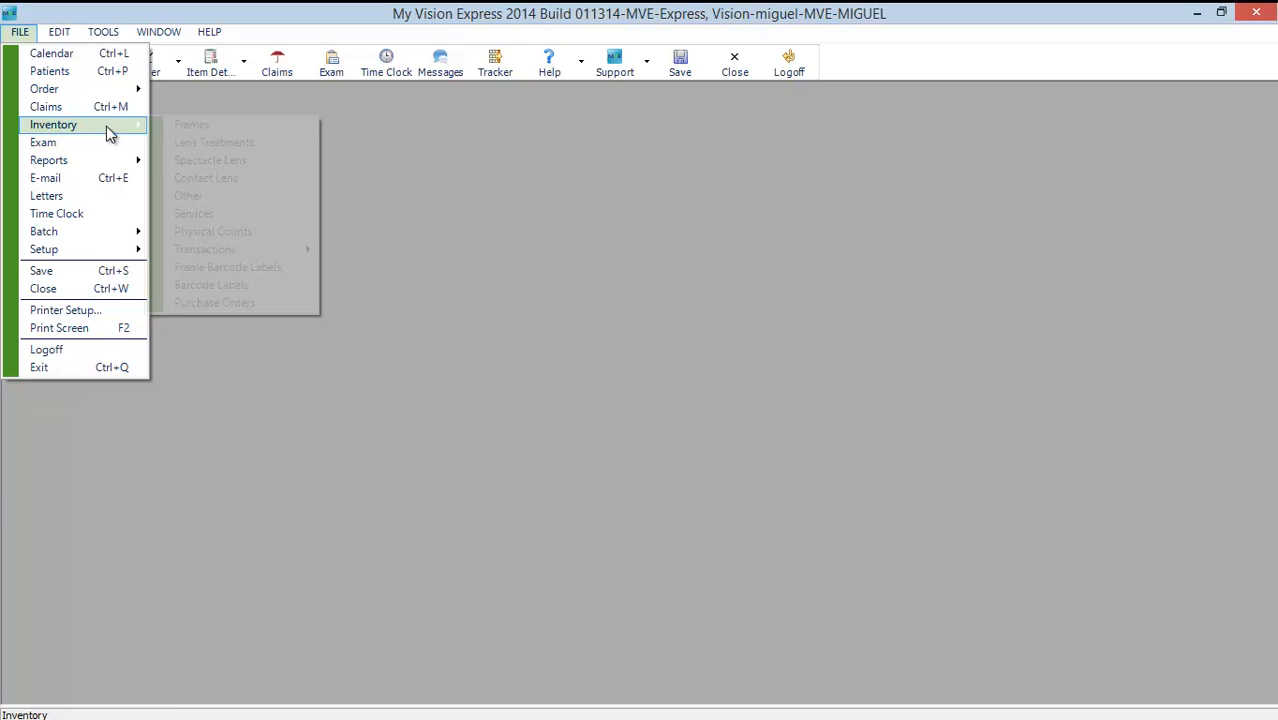
pyautogui.click(214, 302)
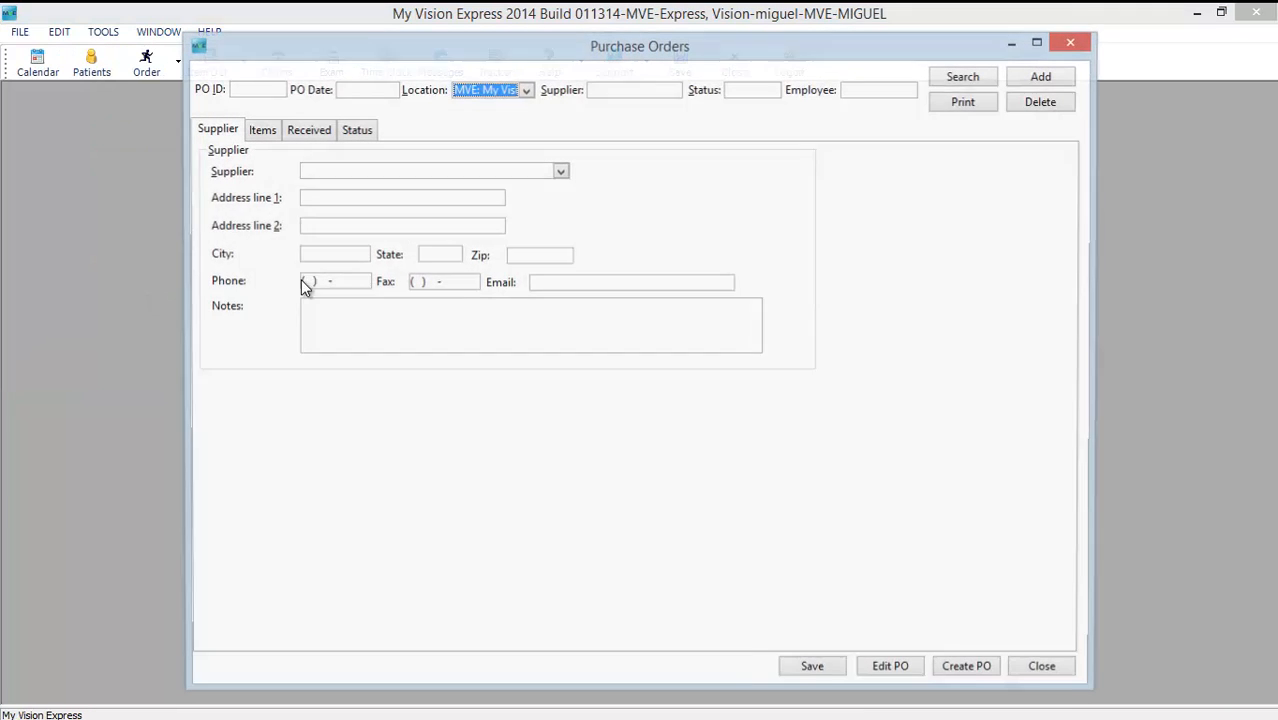
pyautogui.click(963, 76)
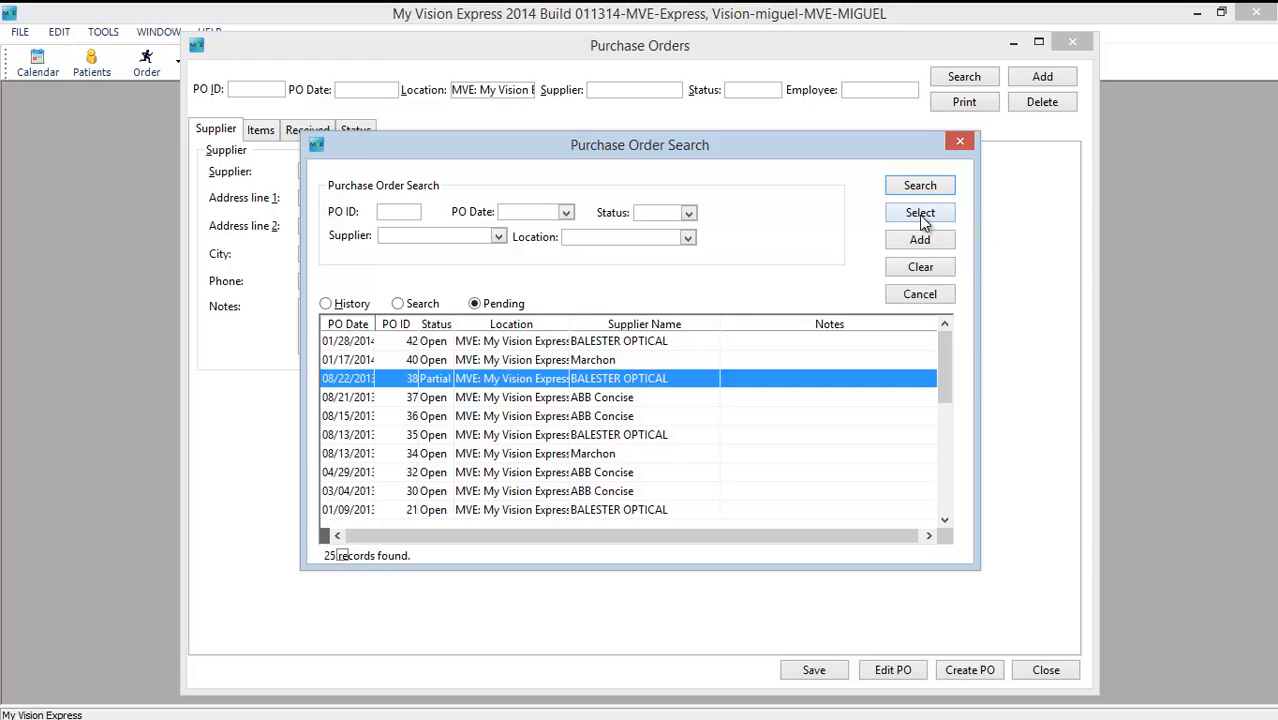
pyautogui.click(919, 212)
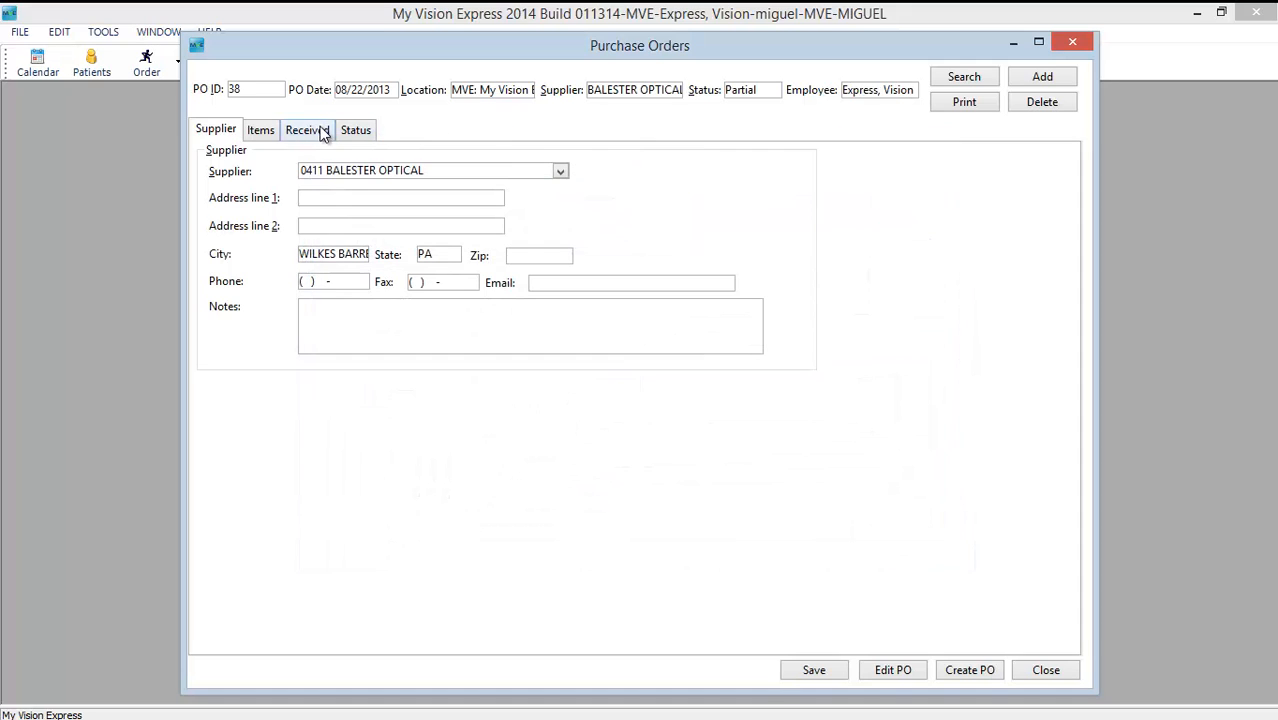
pyautogui.click(307, 129)
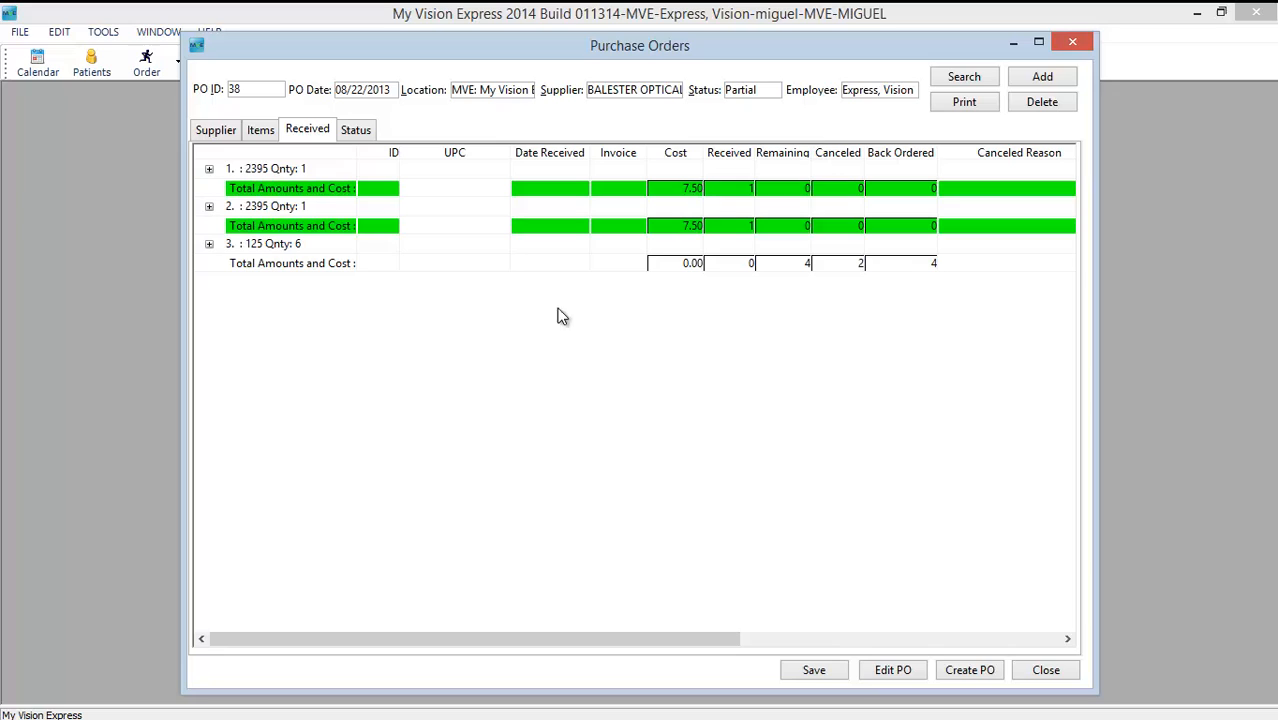
pyautogui.moveTo(815, 218)
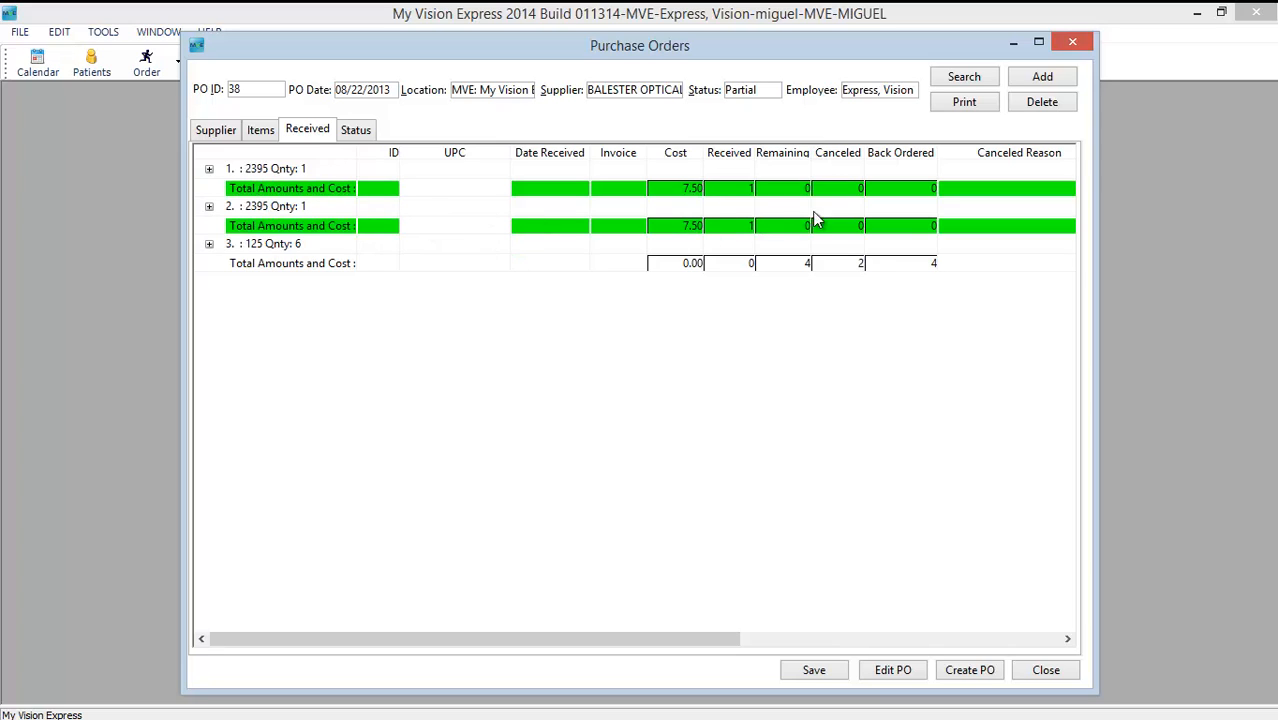
pyautogui.moveTo(669, 275)
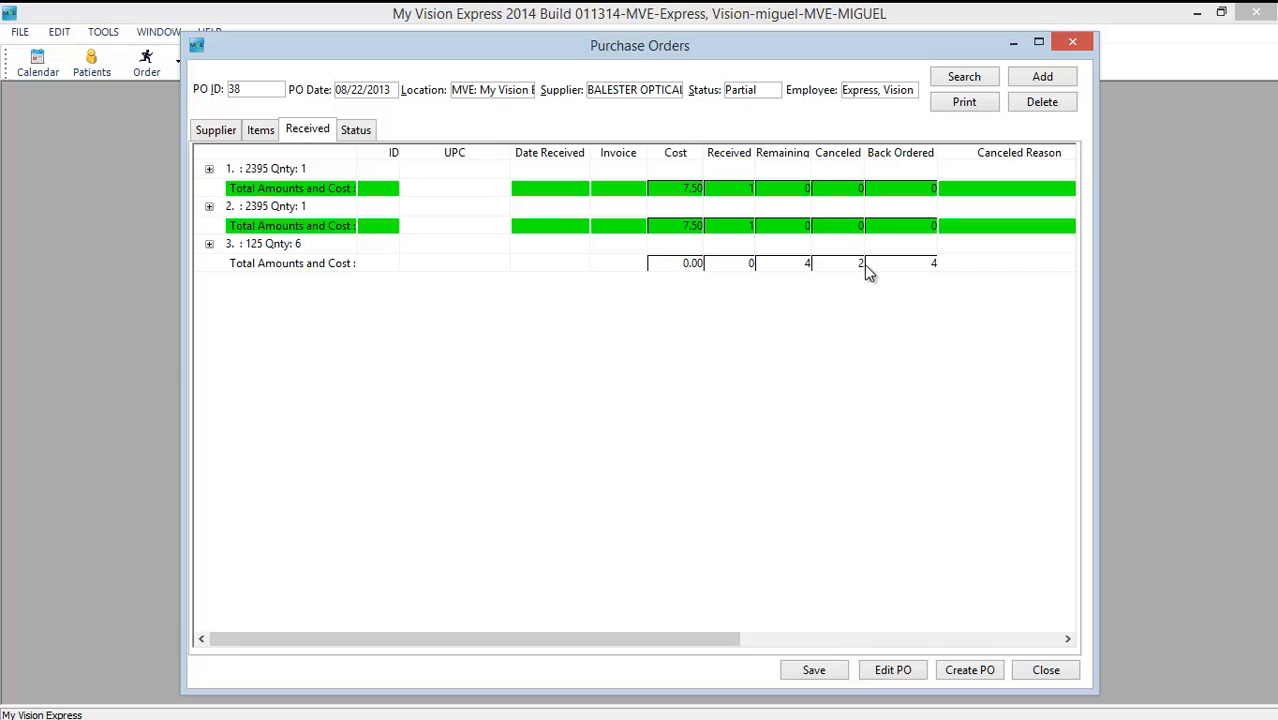
pyautogui.moveTo(930, 275)
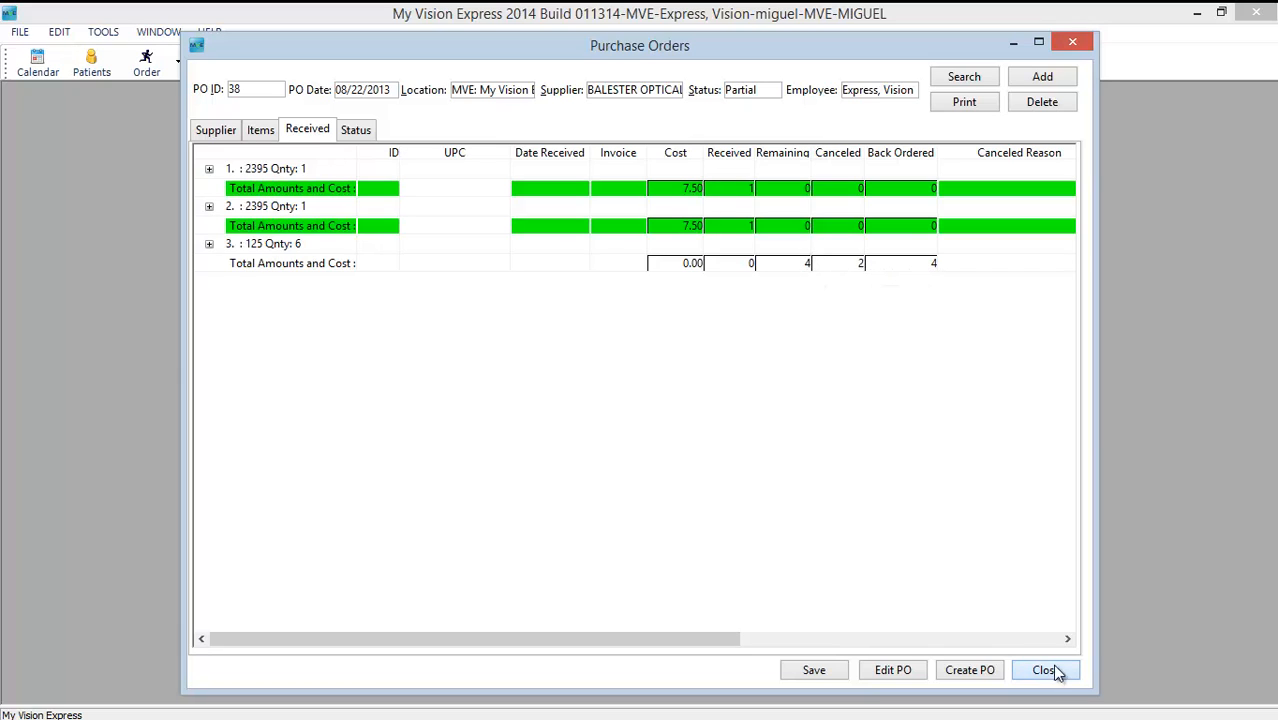
pyautogui.click(1045, 670)
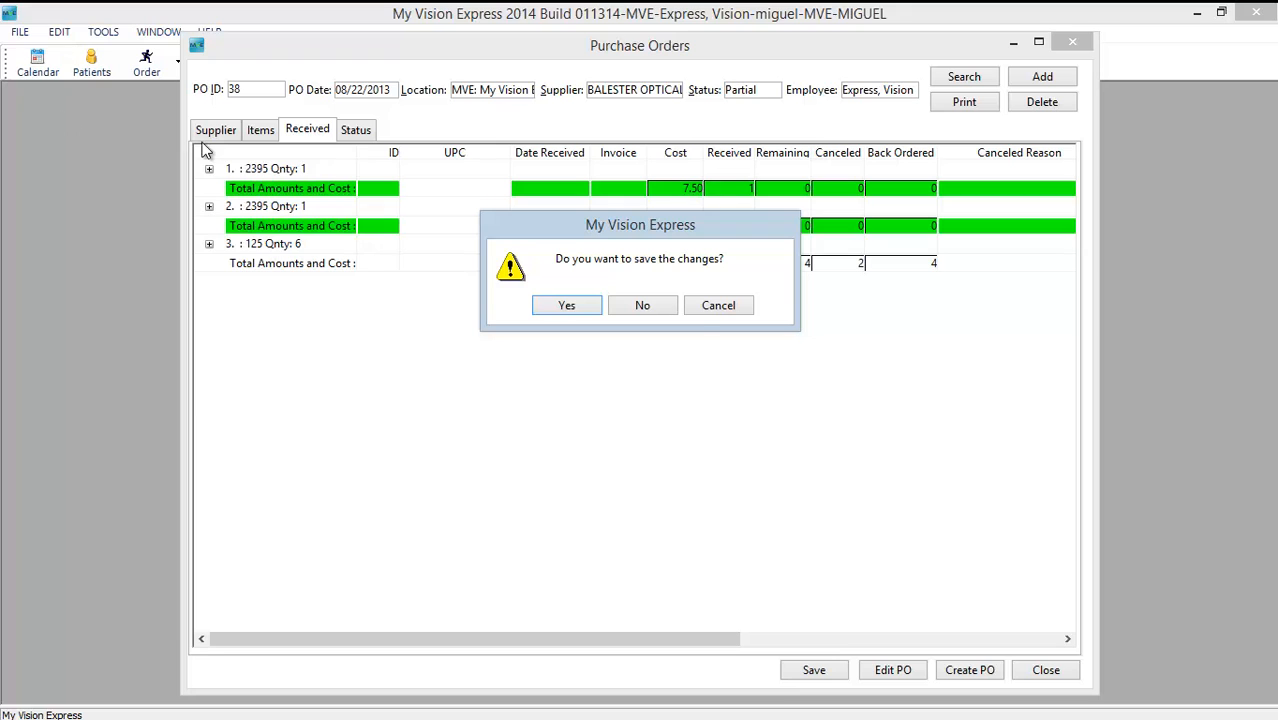
pyautogui.click(642, 305)
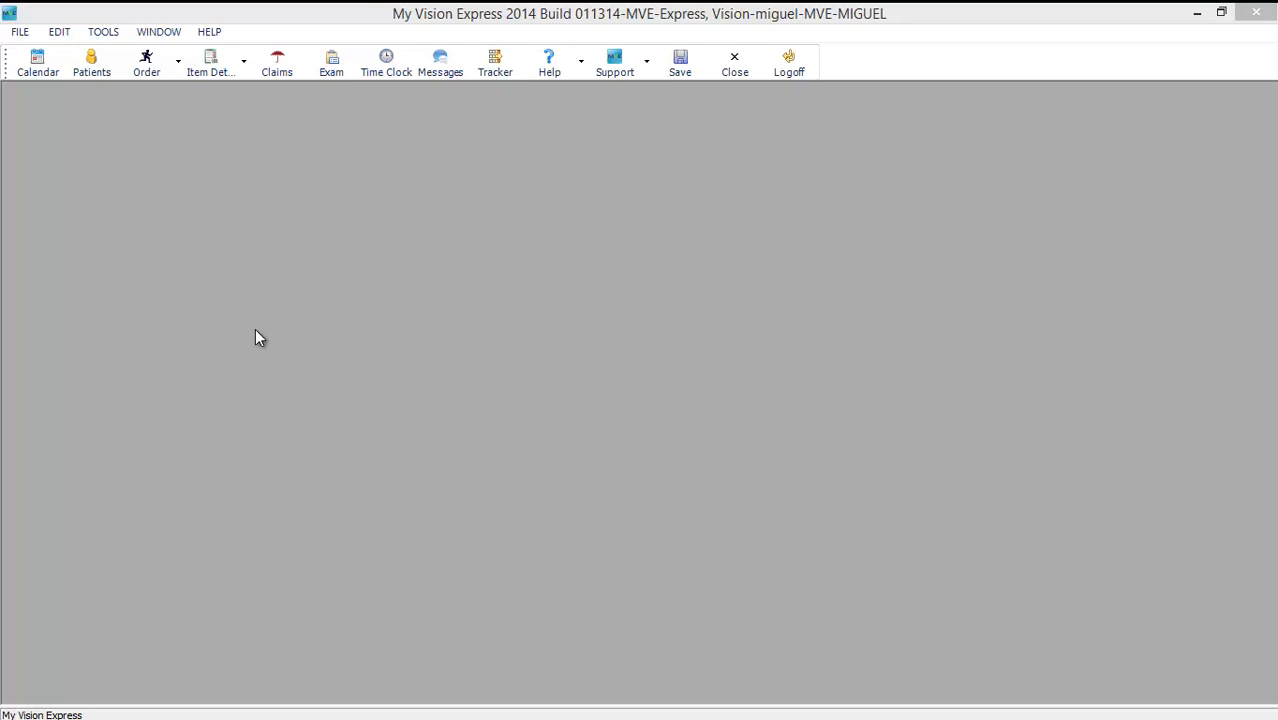
pyautogui.moveTo(20, 32)
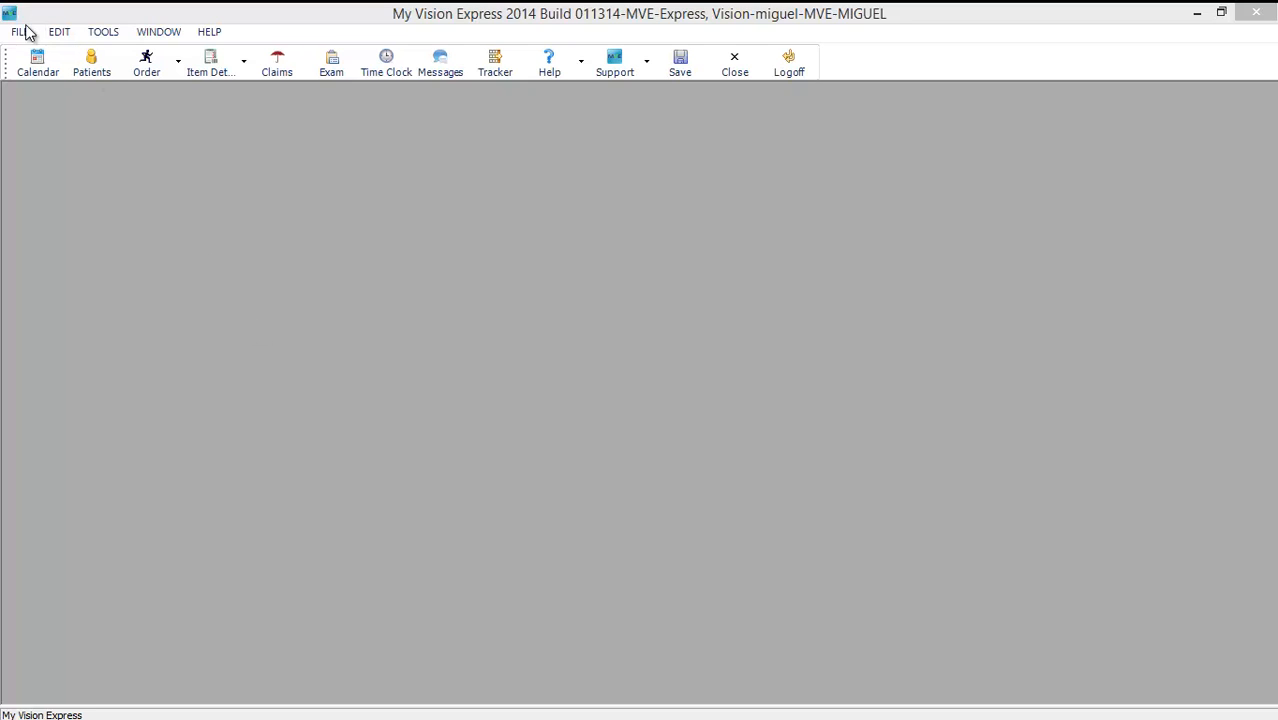
# - Open an empty Receive Inventory window from the Inventory Transactions menu
pyautogui.click(18, 31)
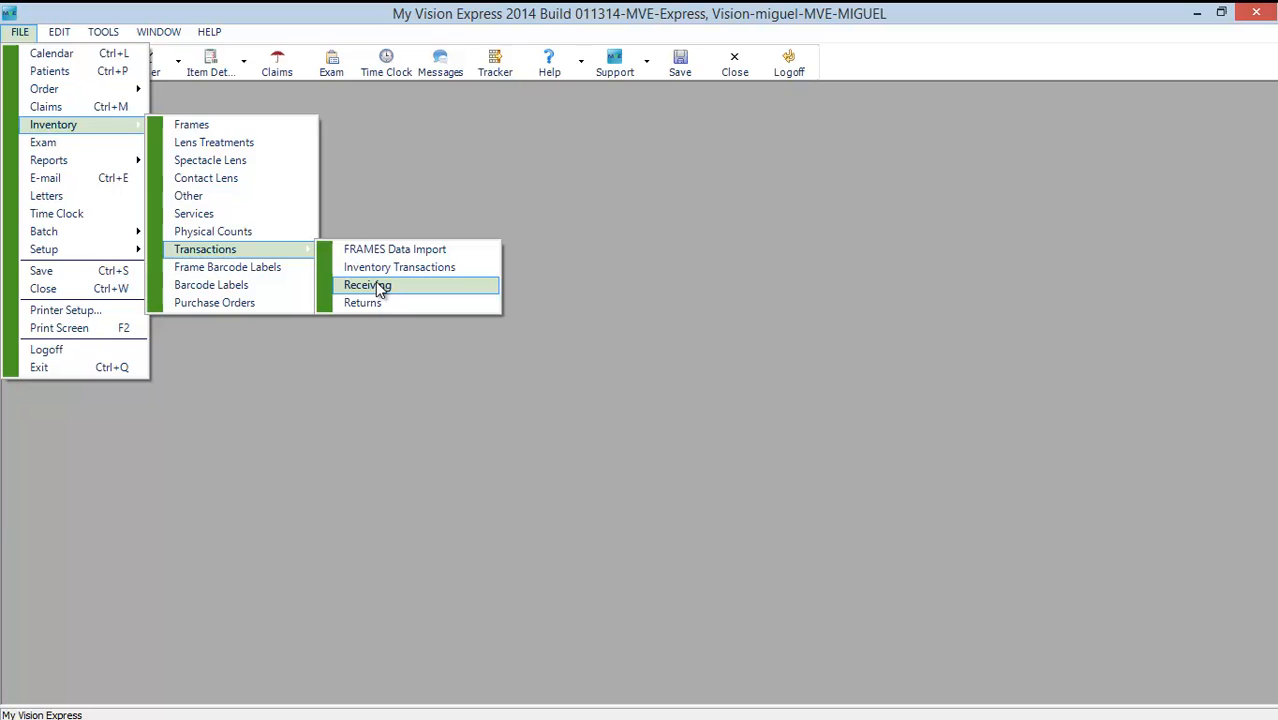
pyautogui.click(367, 285)
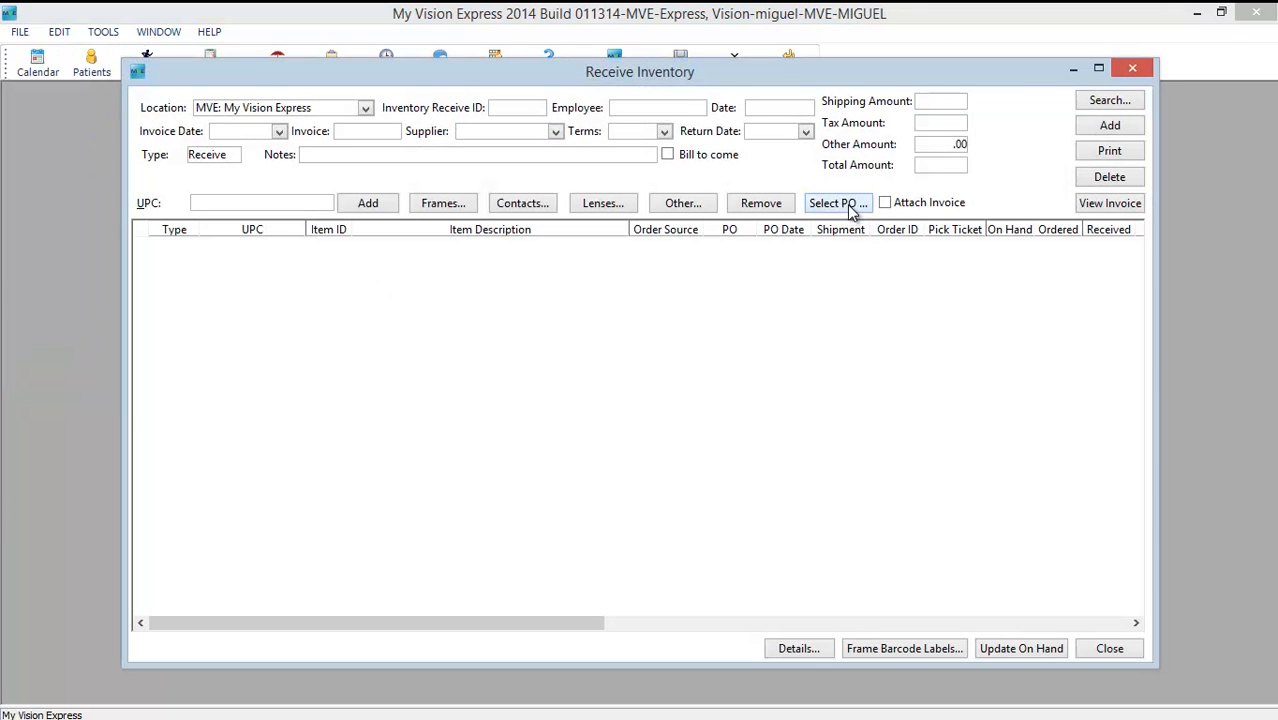
# - Load purchase order 42's six BALESTER OPTICAL lens lines into the receipt
pyautogui.click(837, 203)
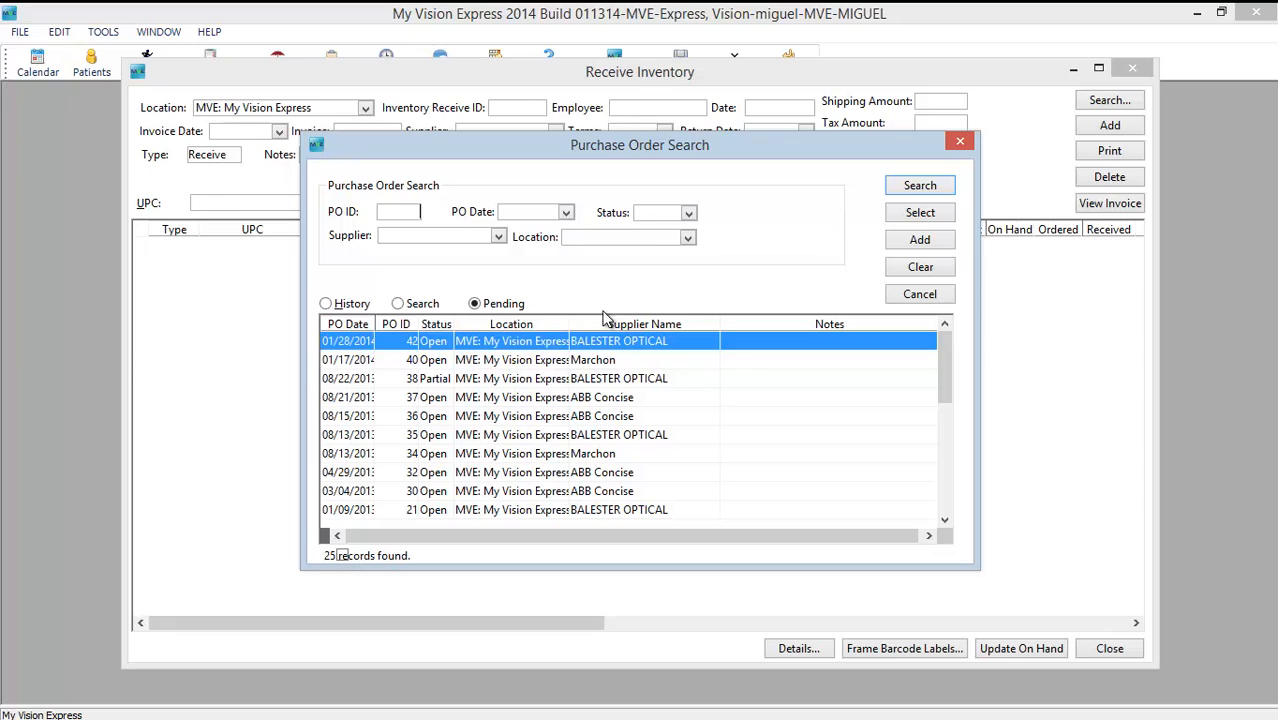
pyautogui.moveTo(500, 347)
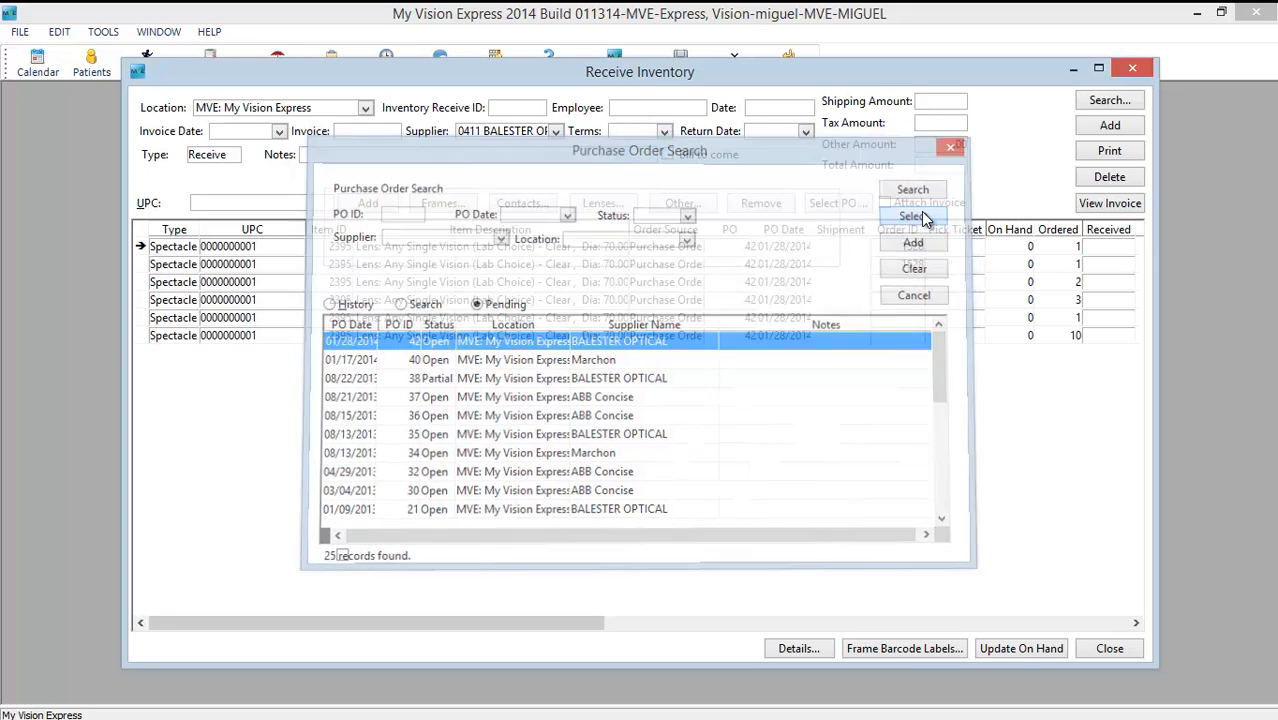
pyautogui.click(912, 216)
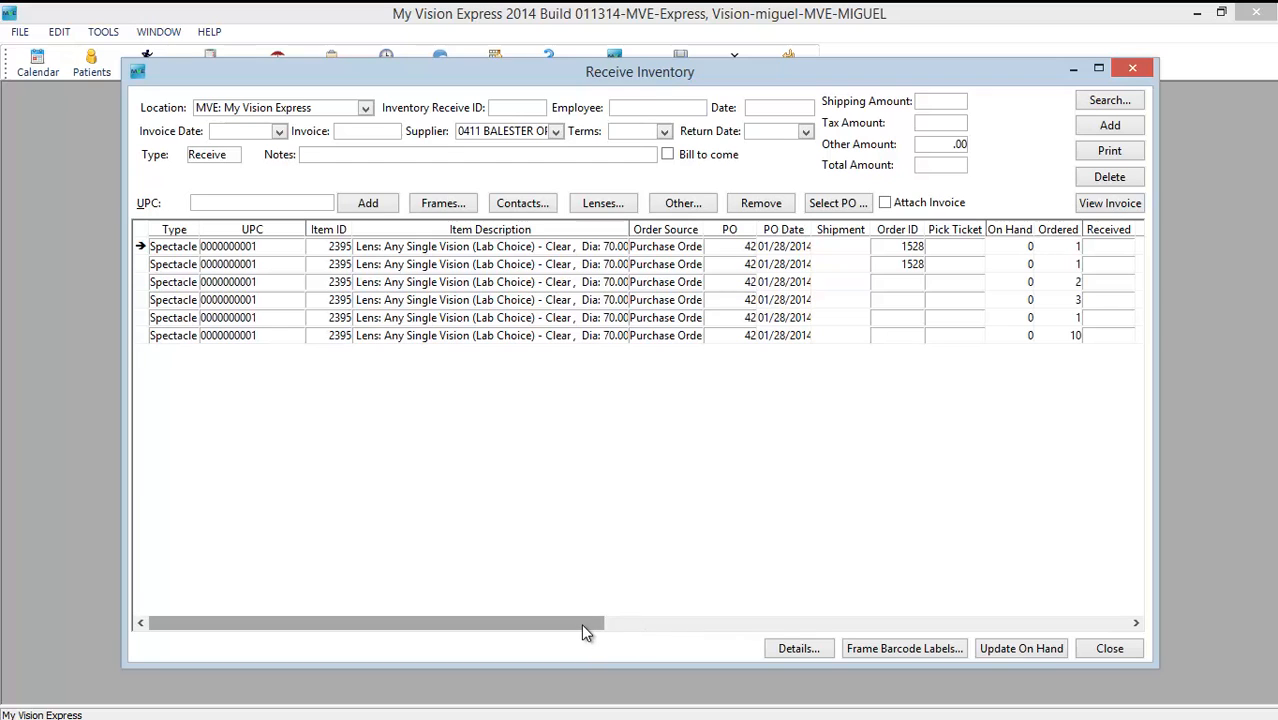
# - Enter received quantities 1, 1, 2, 3, 1, 6, with 4 back-ordered on the last line
pyautogui.moveTo(375, 623); pyautogui.dragTo(475, 623)
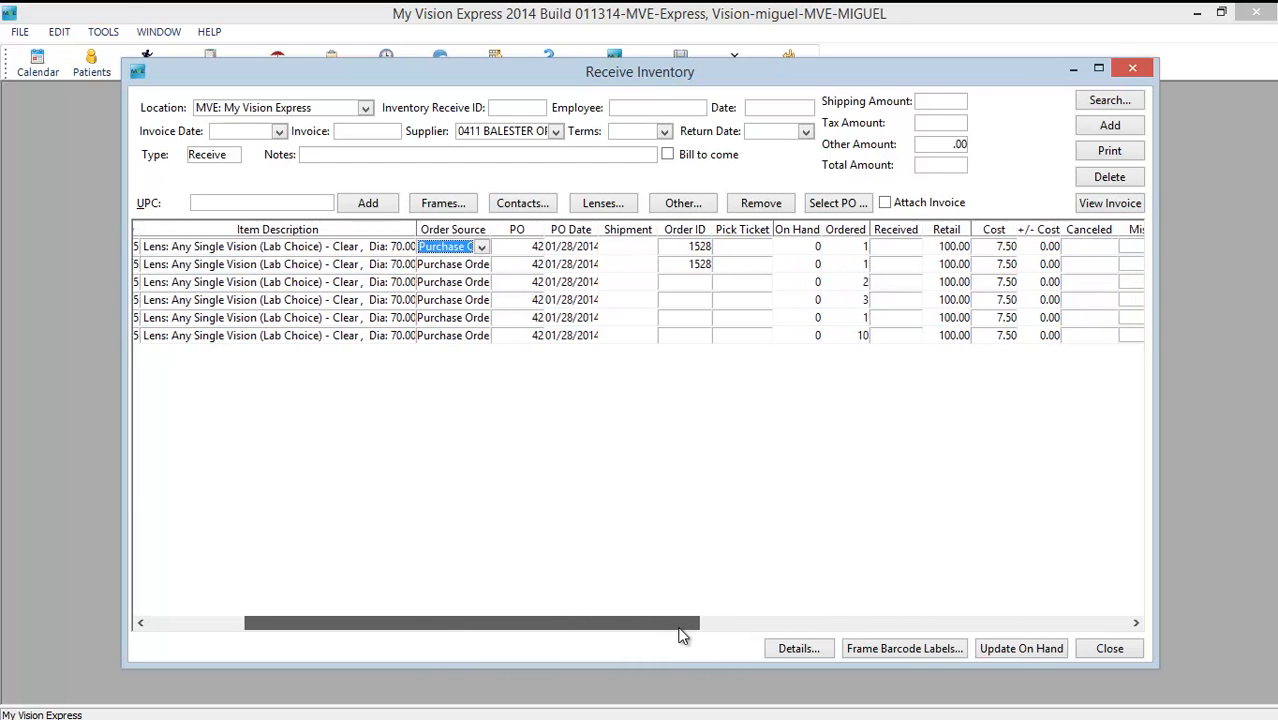
pyautogui.moveTo(470, 623); pyautogui.dragTo(525, 623)
pyautogui.write('6')
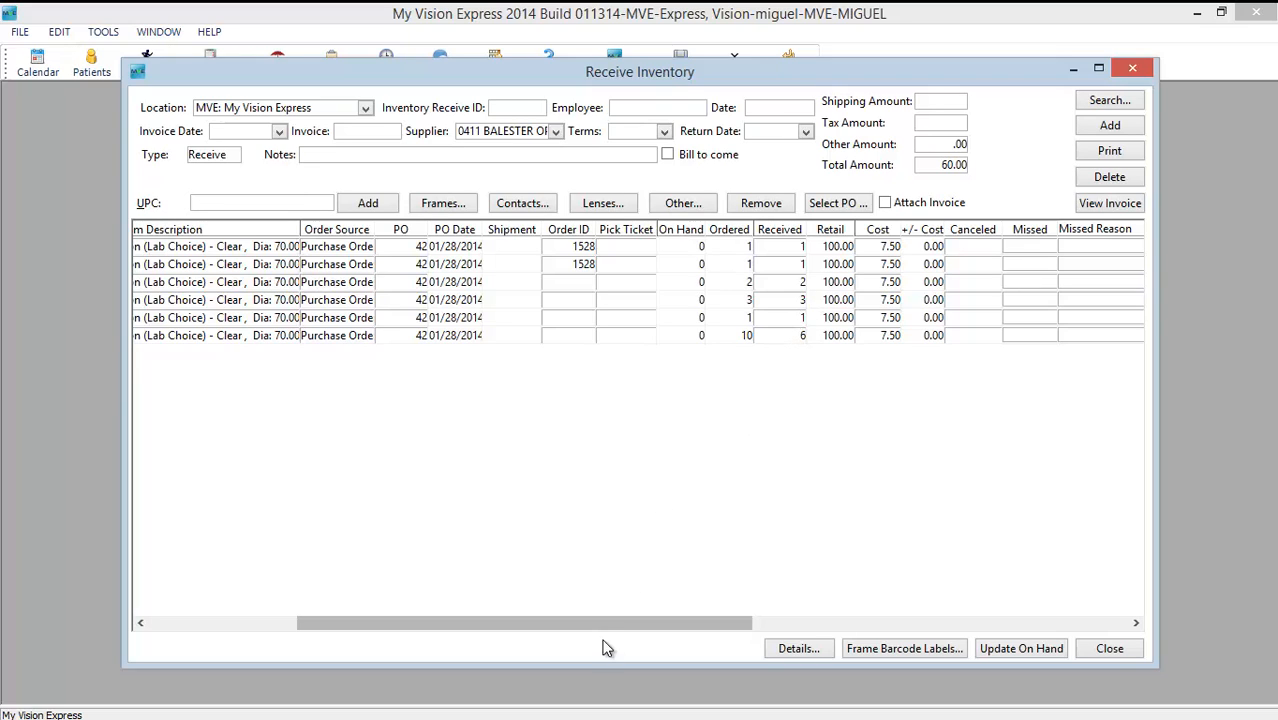
pyautogui.moveTo(525, 622); pyautogui.dragTo(705, 622)
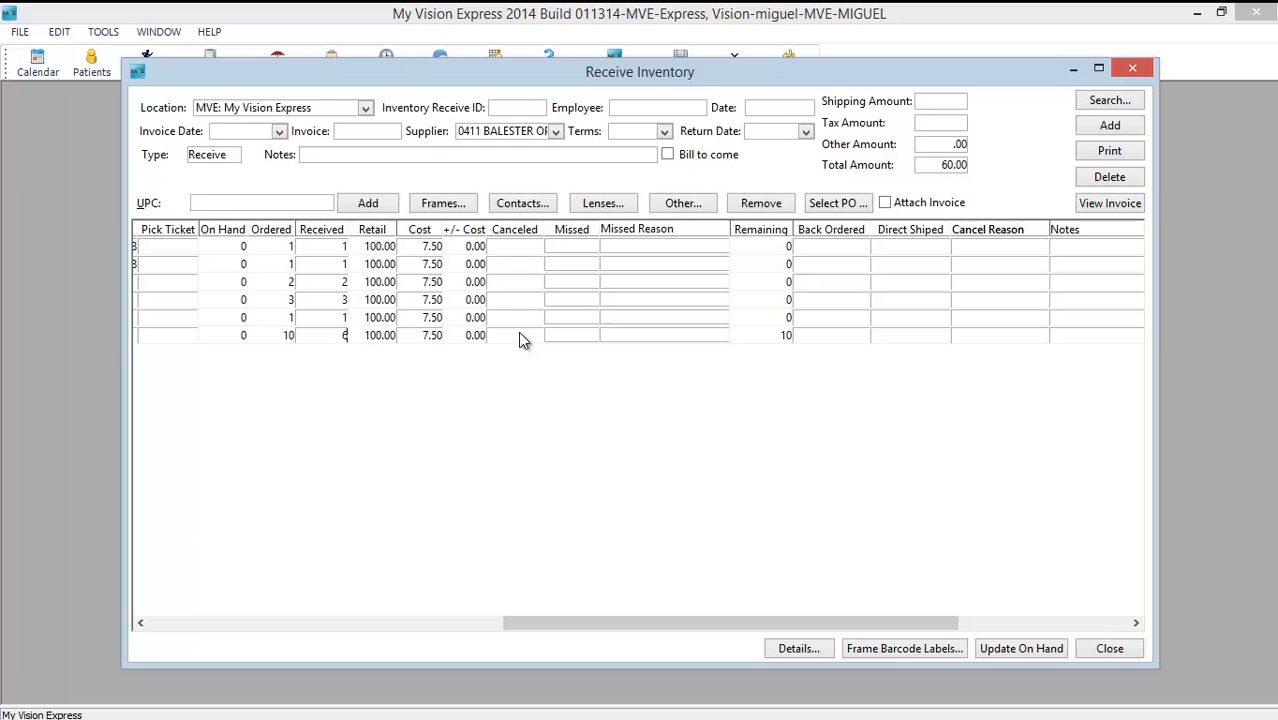
pyautogui.moveTo(330, 340)
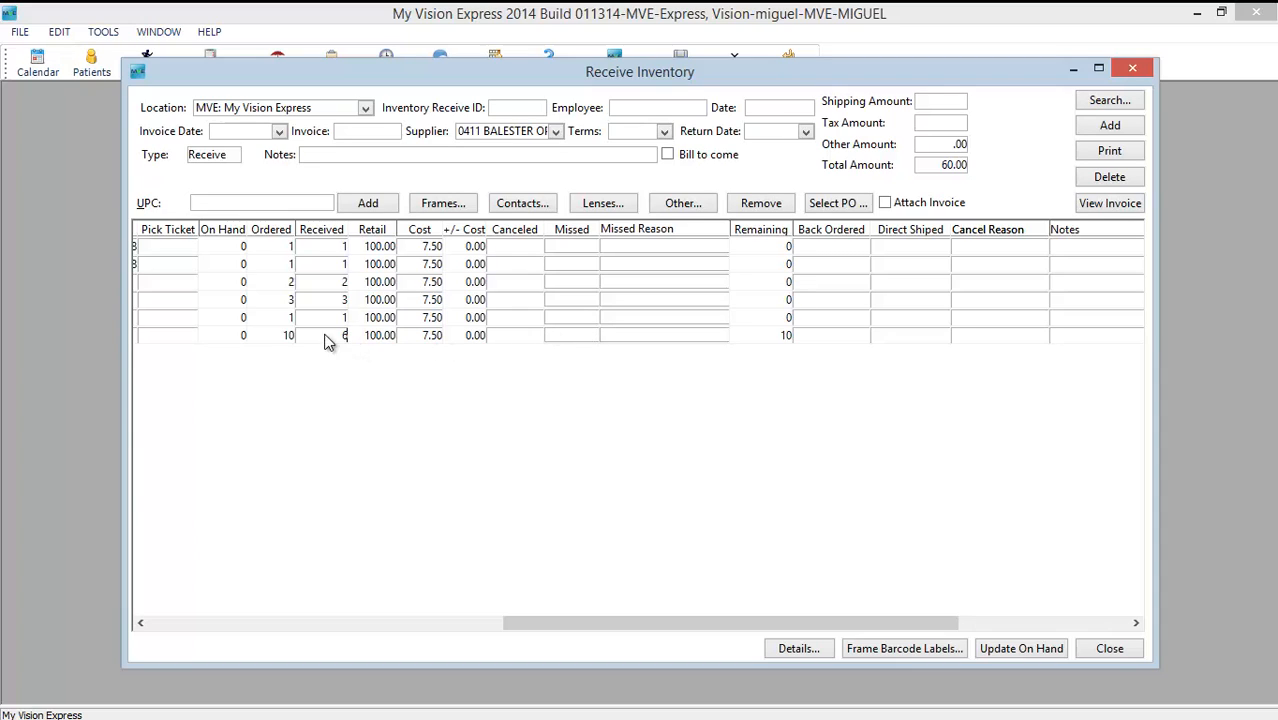
pyautogui.moveTo(347, 340)
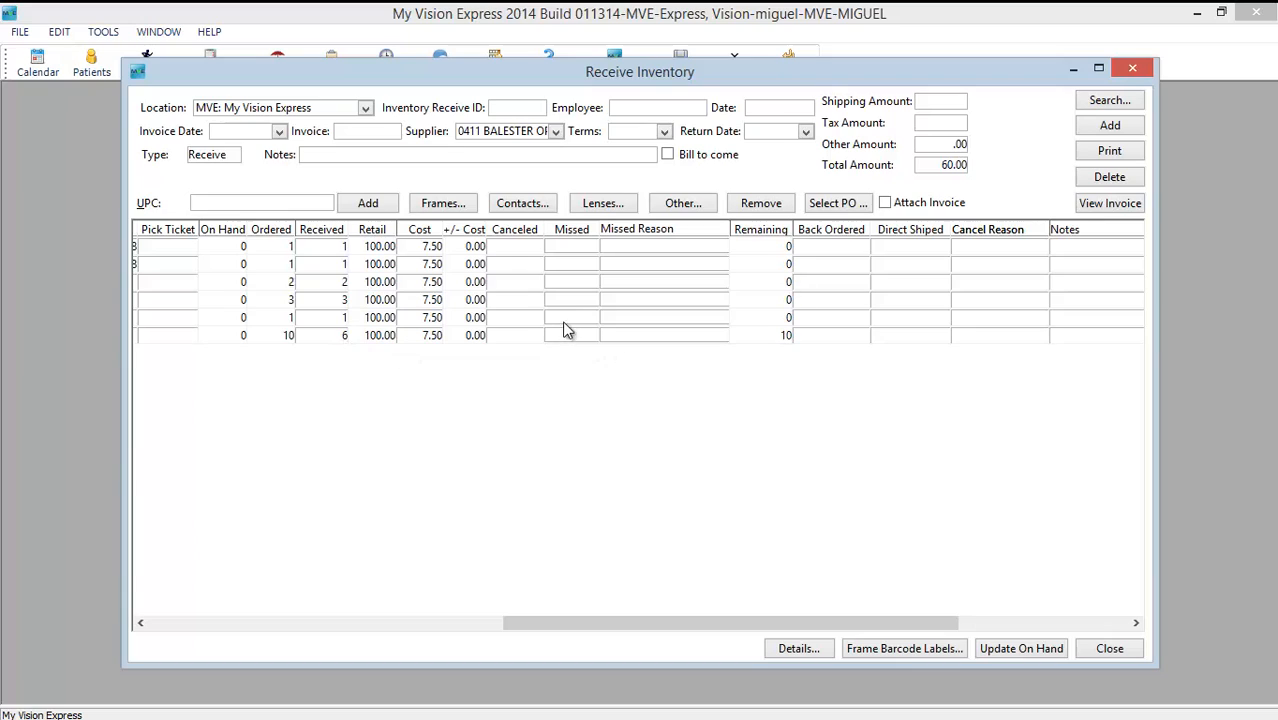
pyautogui.moveTo(632, 354)
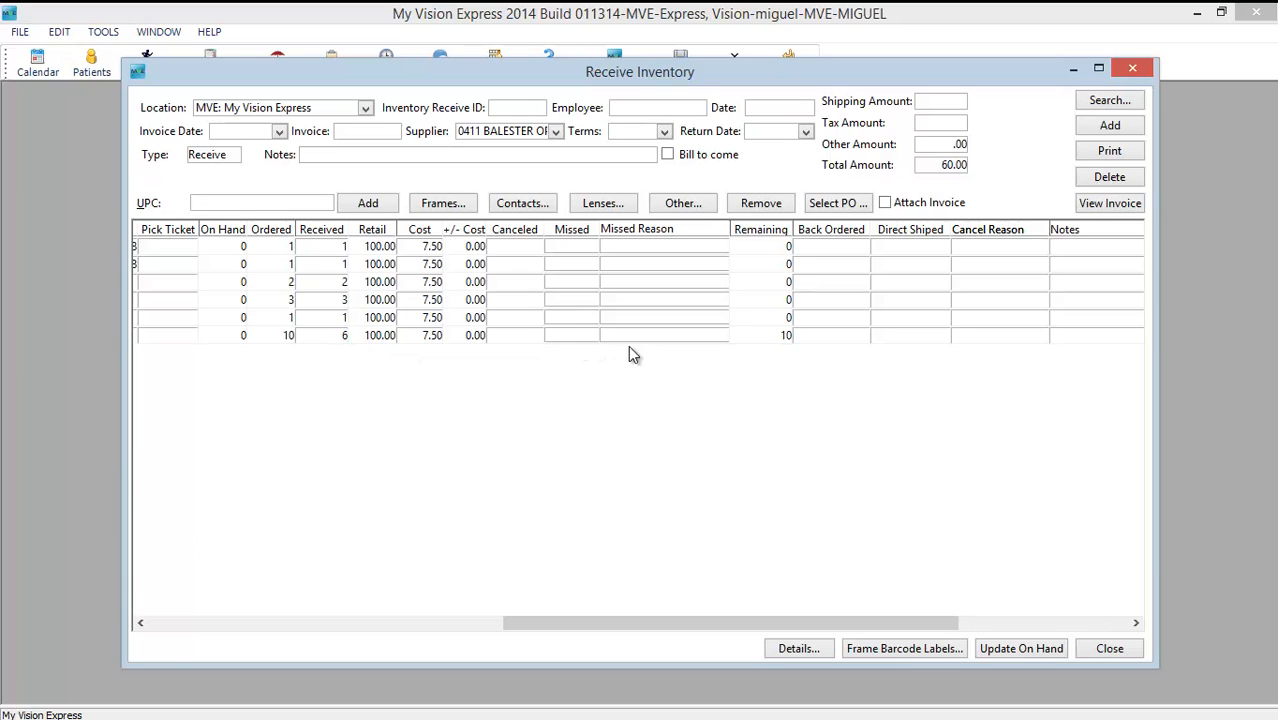
pyautogui.moveTo(645, 351)
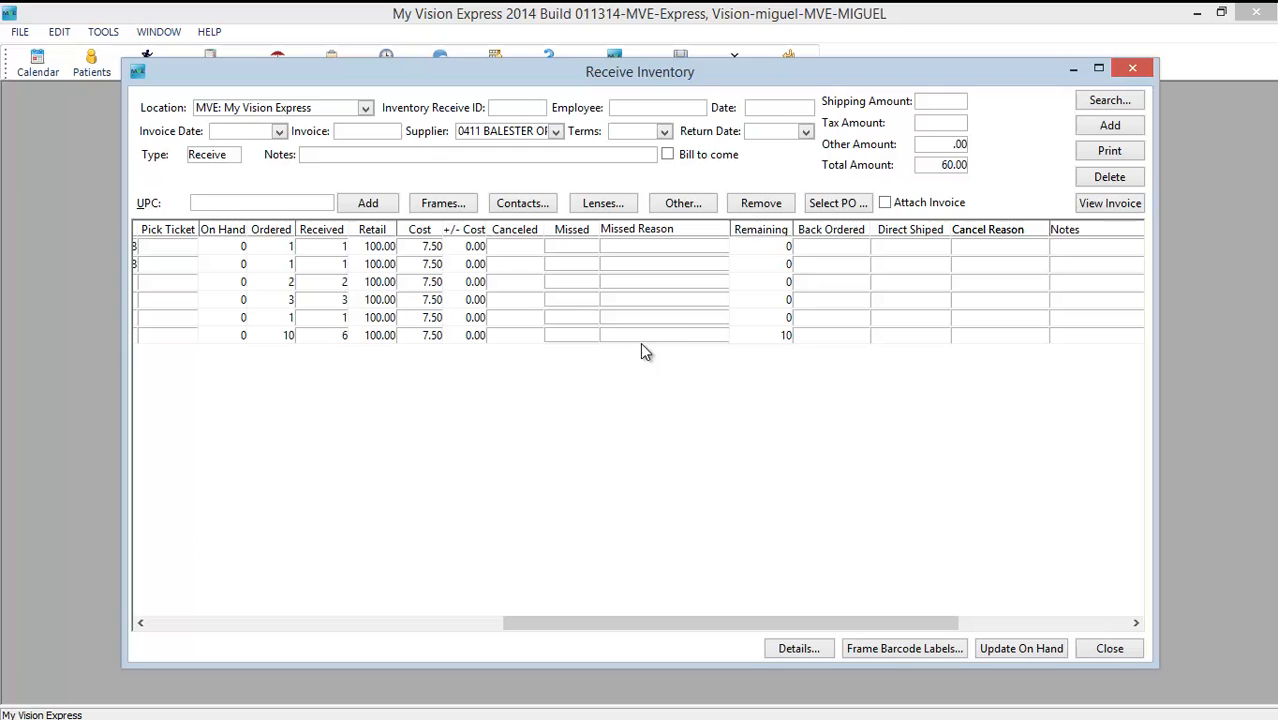
pyautogui.moveTo(835, 350)
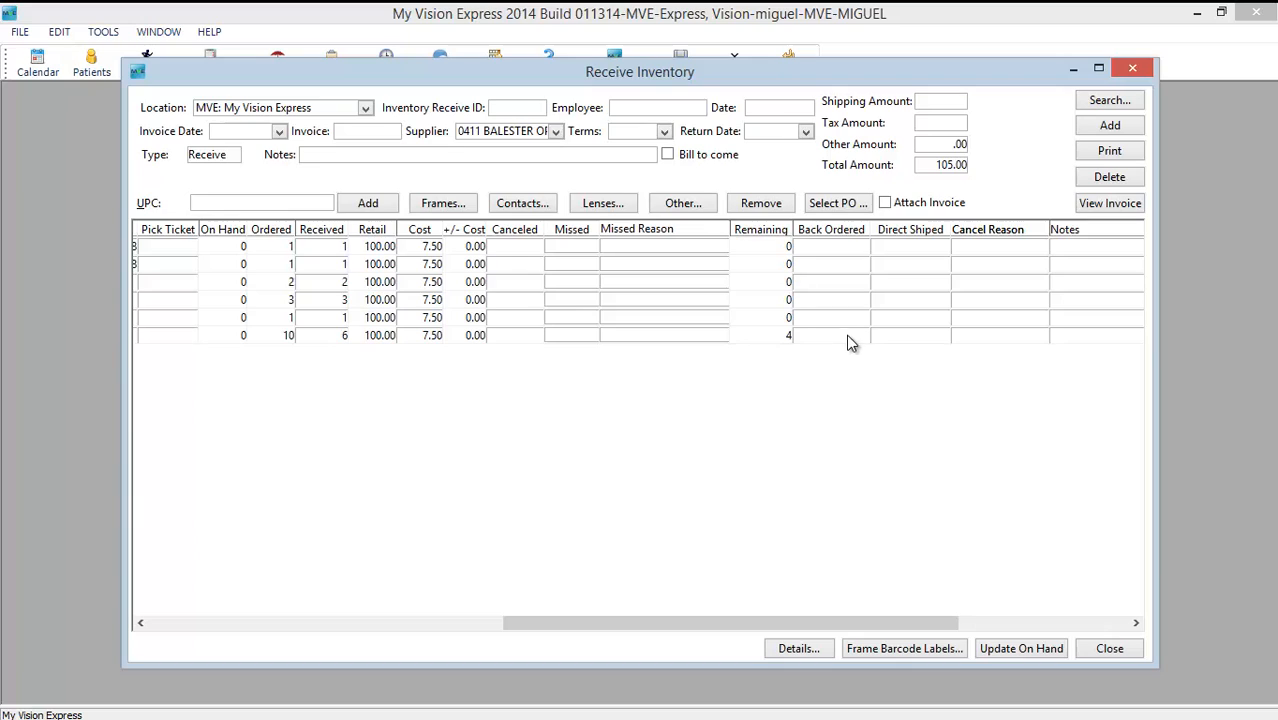
pyautogui.moveTo(793, 347)
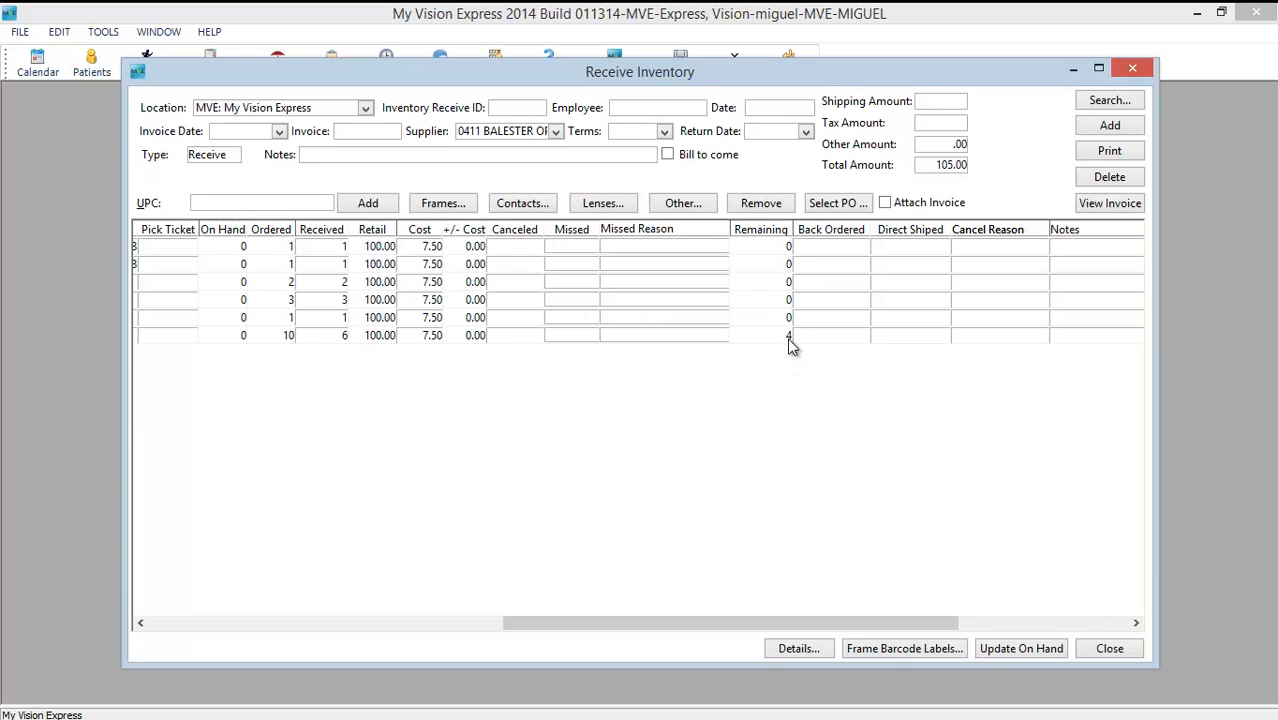
pyautogui.moveTo(358, 347)
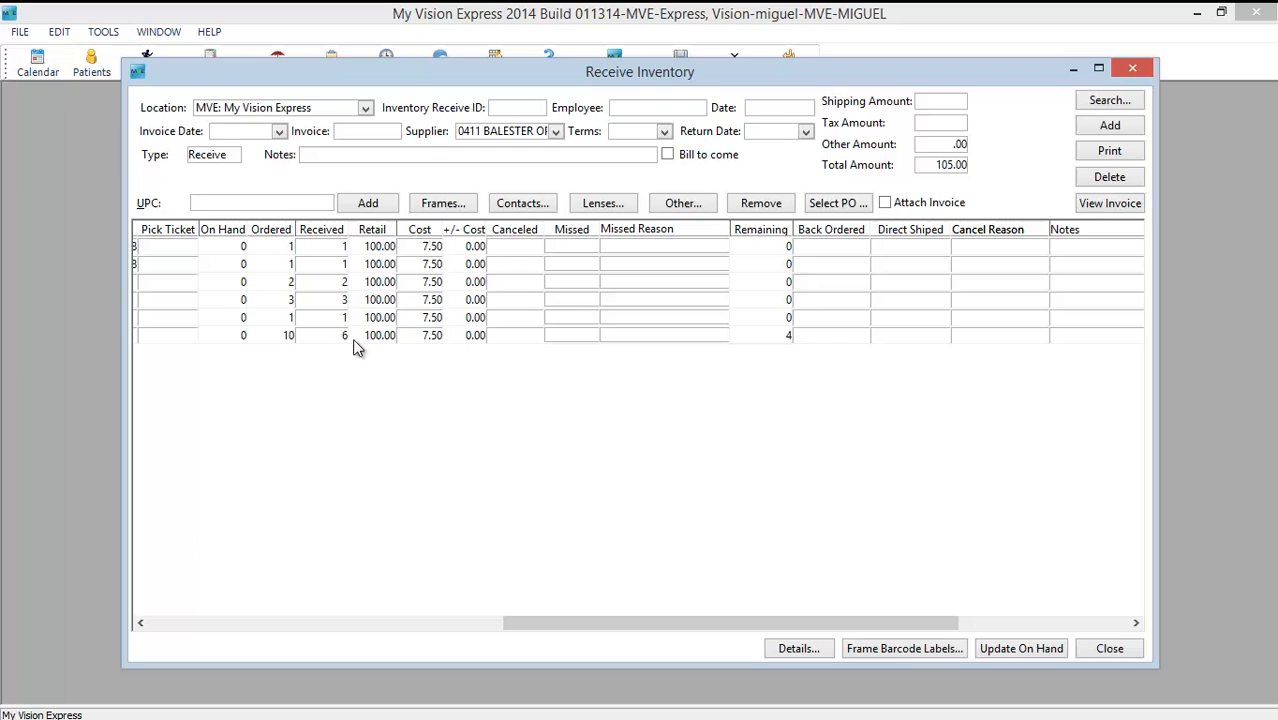
pyautogui.moveTo(779, 351)
pyautogui.write('4')
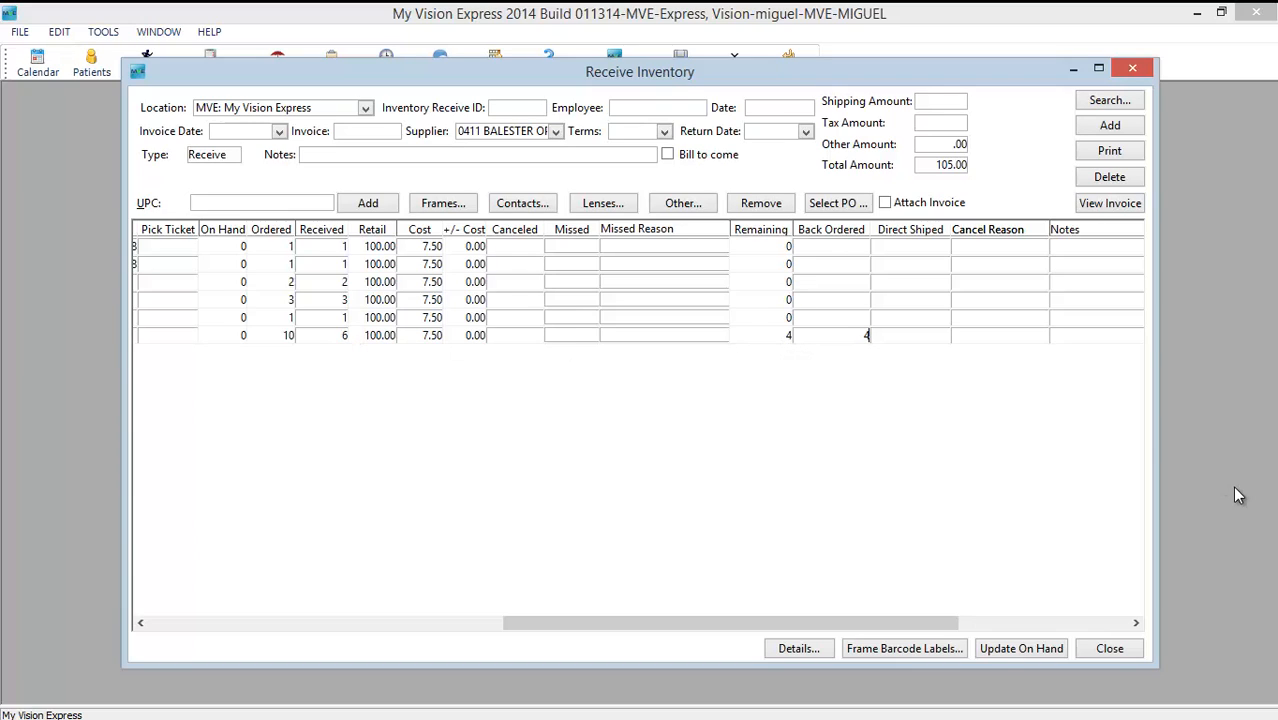
pyautogui.moveTo(446, 338)
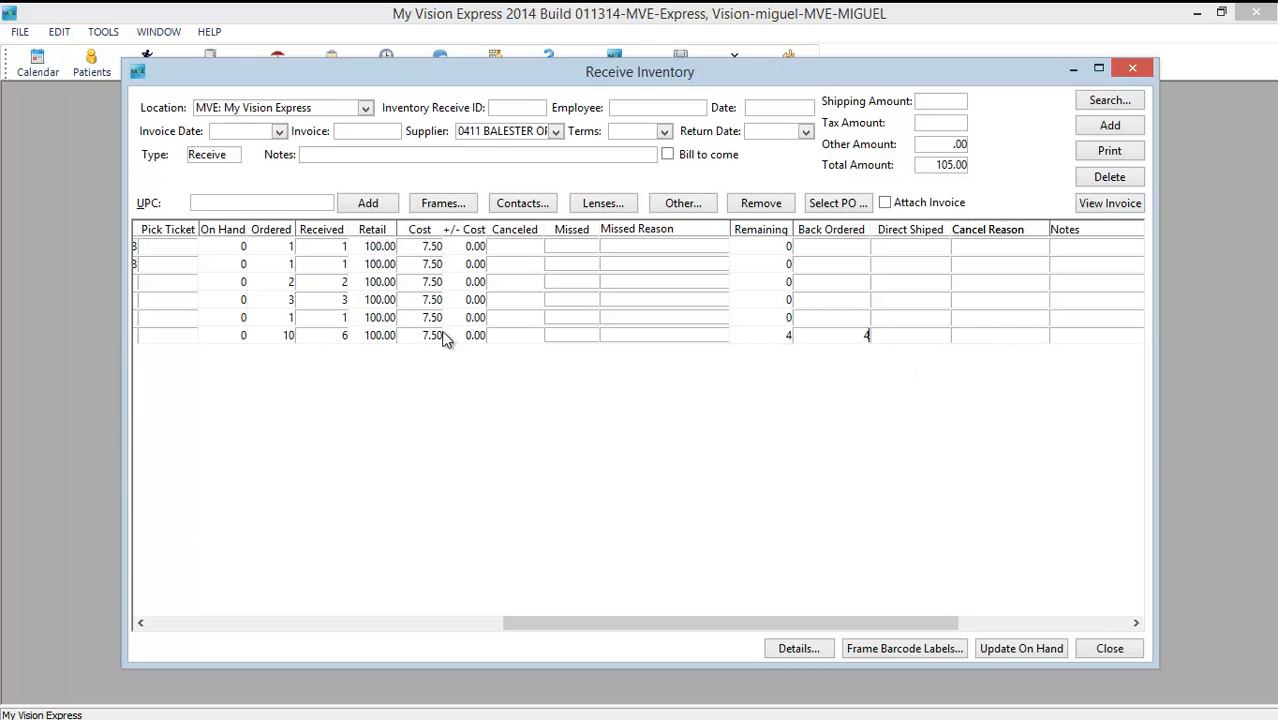
pyautogui.moveTo(941, 466)
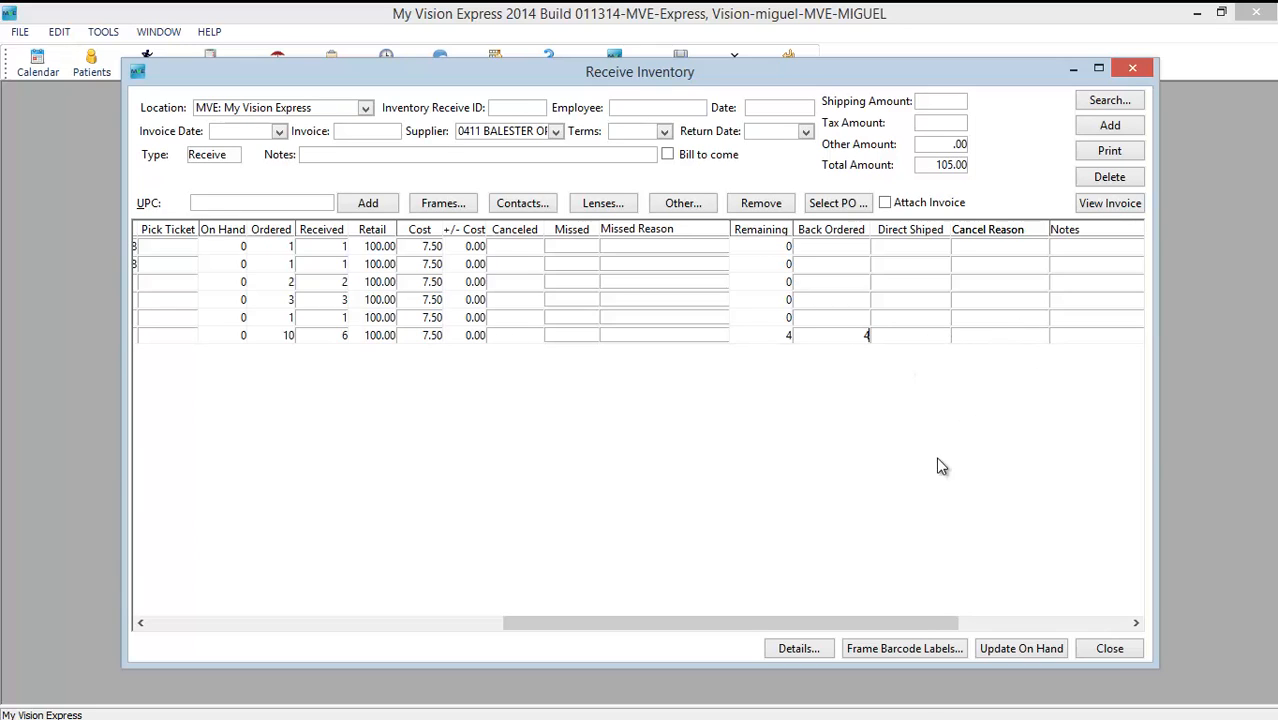
pyautogui.hscroll(3)
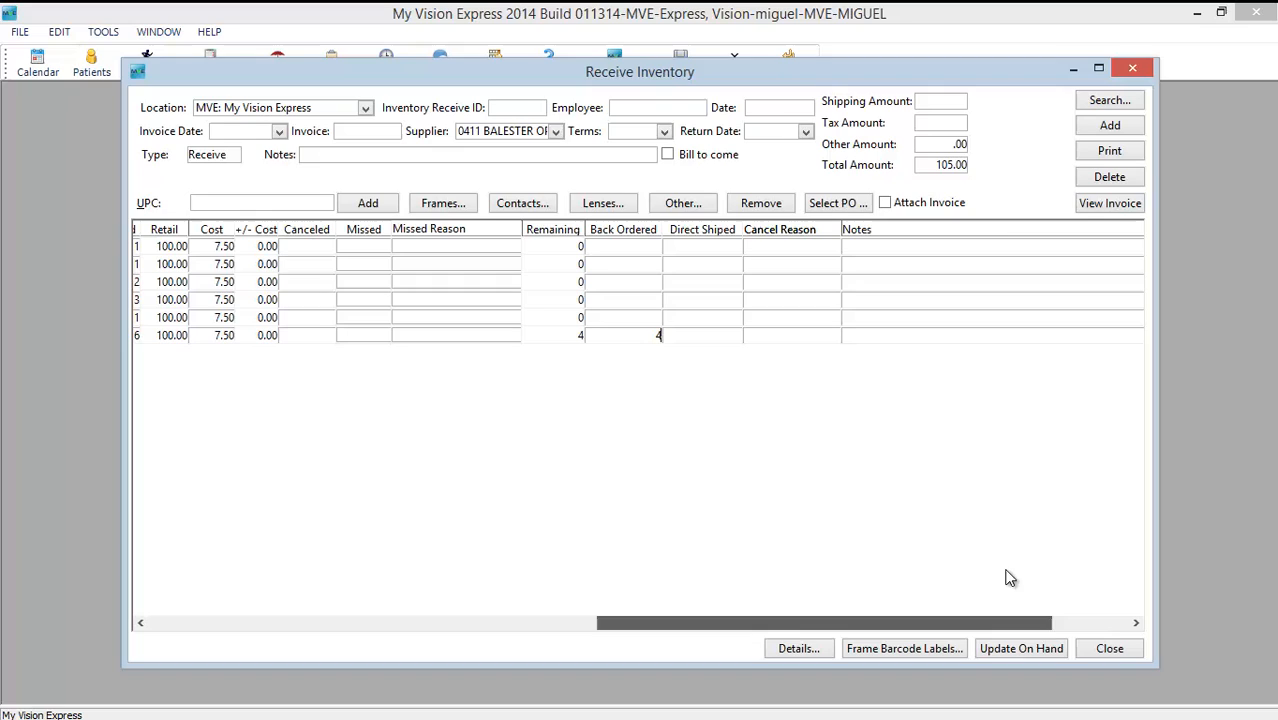
pyautogui.moveTo(920, 289)
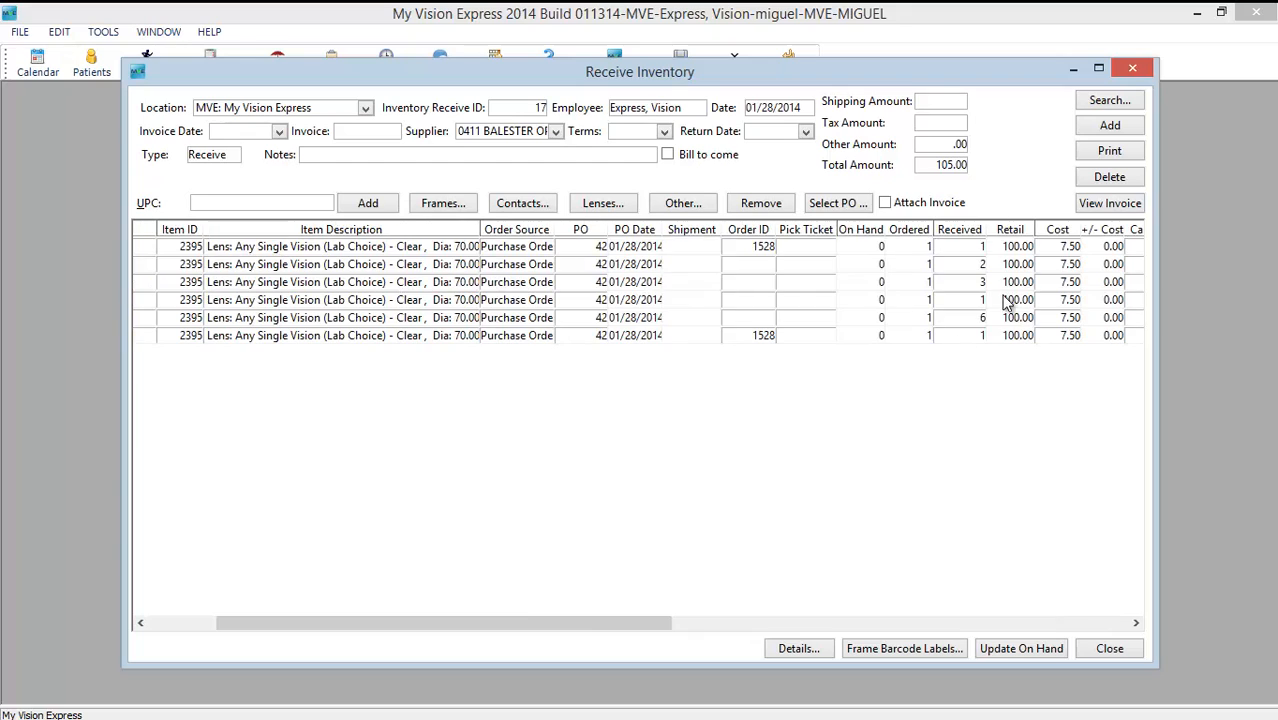
pyautogui.moveTo(1070, 255)
pyautogui.write('4.5')
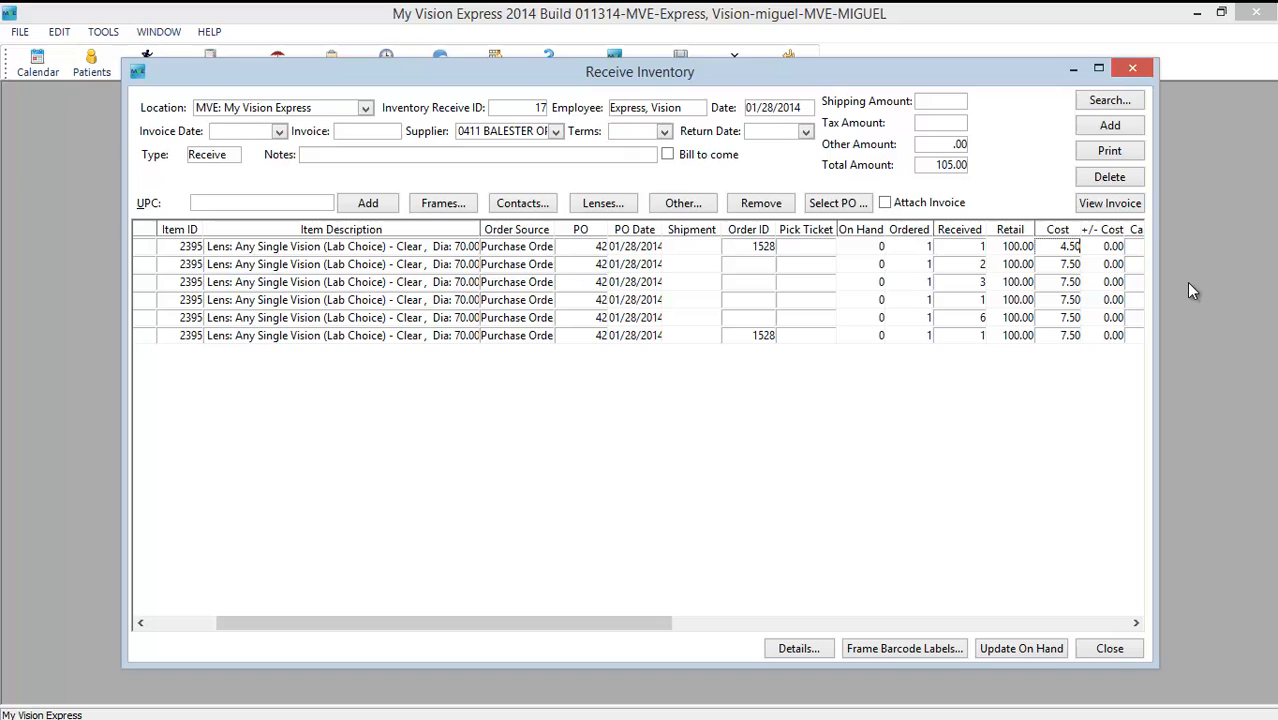
# - Set the remaining lens lines' cost to 4.50, including the fifth line
pyautogui.click(1070, 263)
pyautogui.write('4.5')
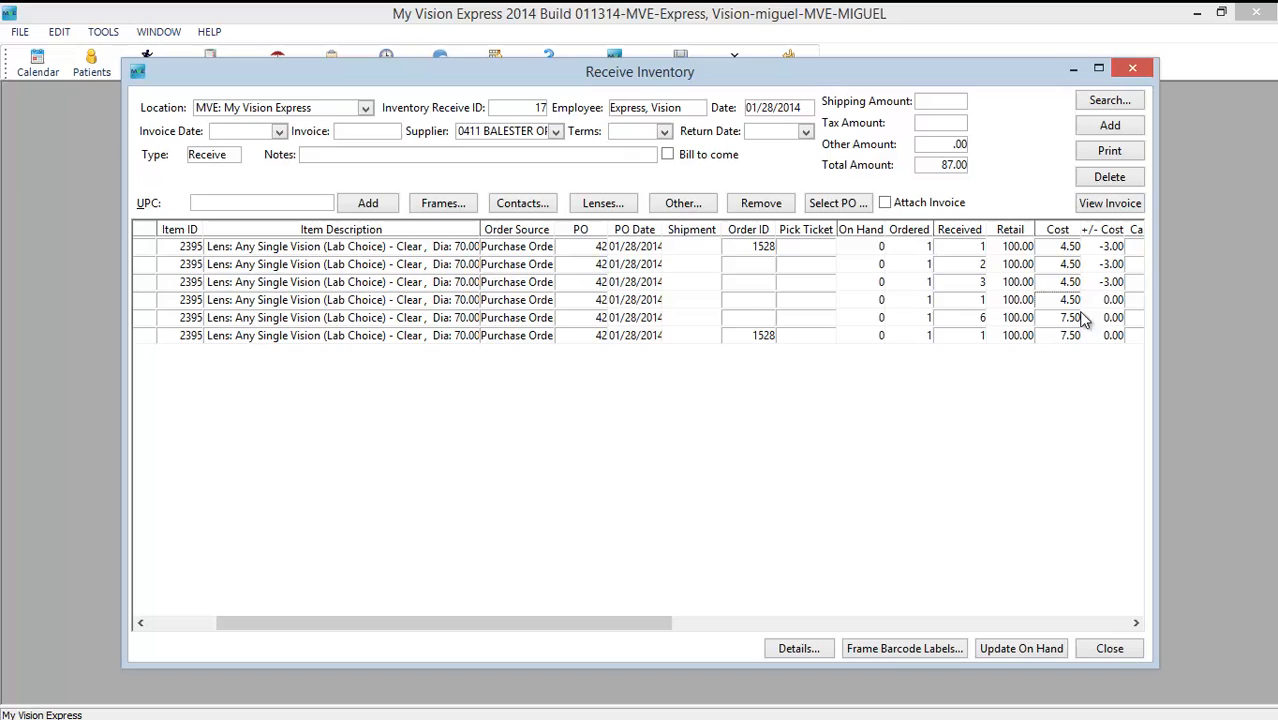
pyautogui.click(1057, 317)
pyautogui.write('4.5')
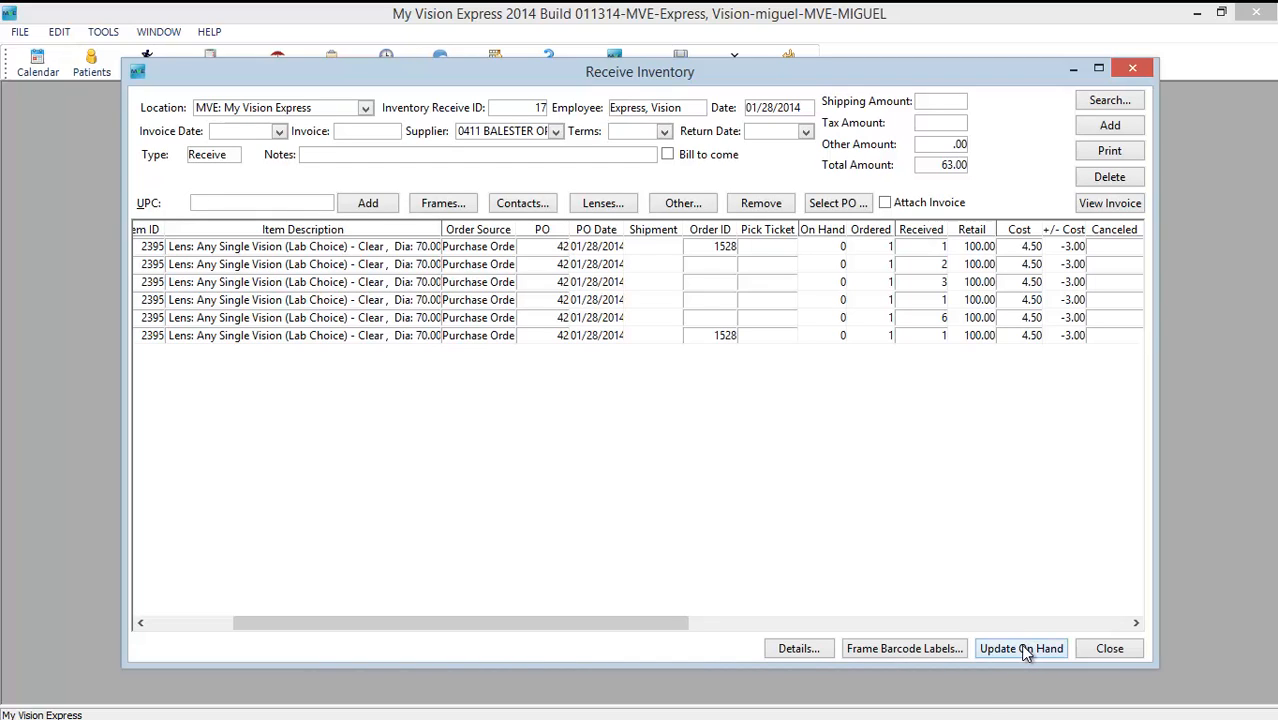
# - Update on-hand stock from receipt 17, accept cost averaging, and close receiving
pyautogui.click(1021, 648)
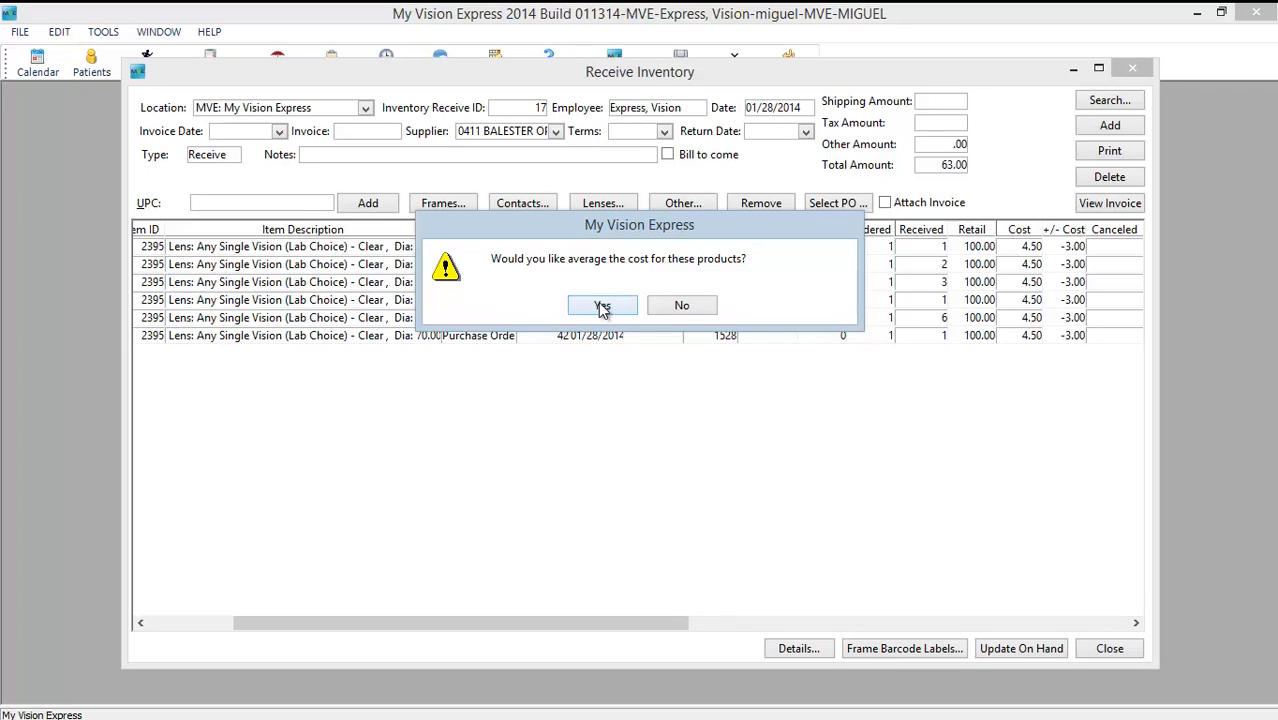
pyautogui.click(602, 305)
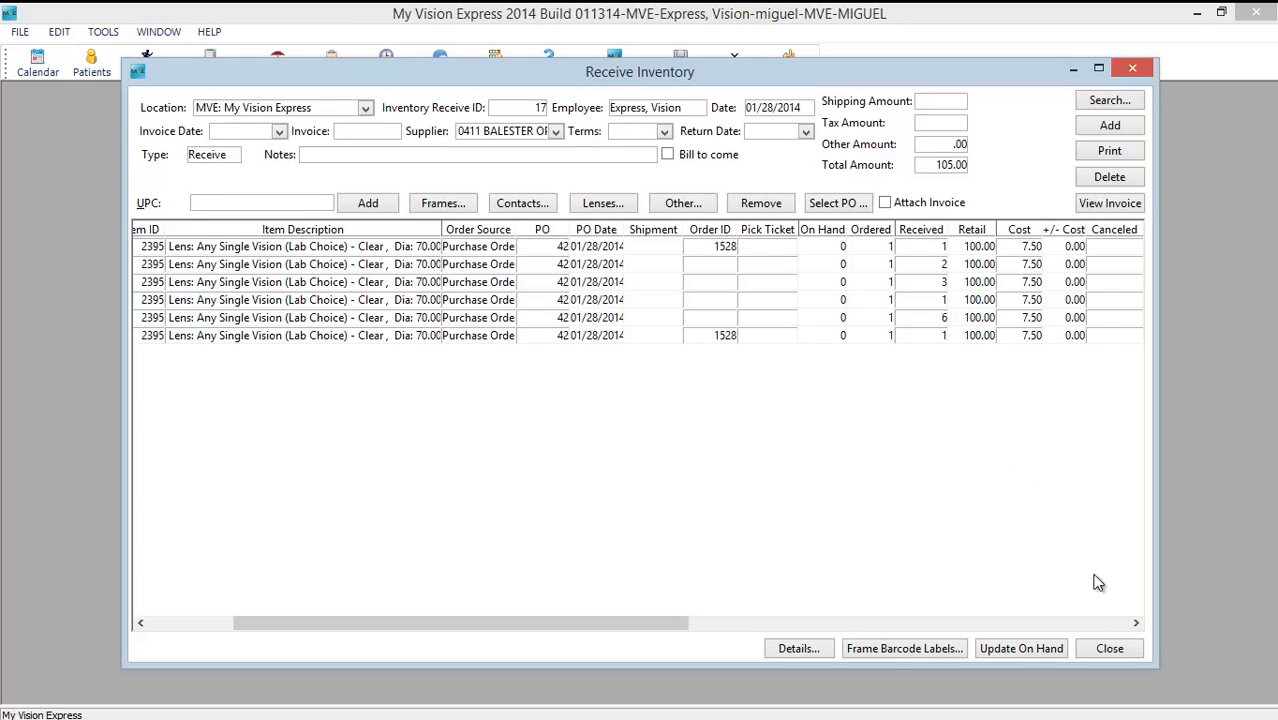
pyautogui.click(1109, 648)
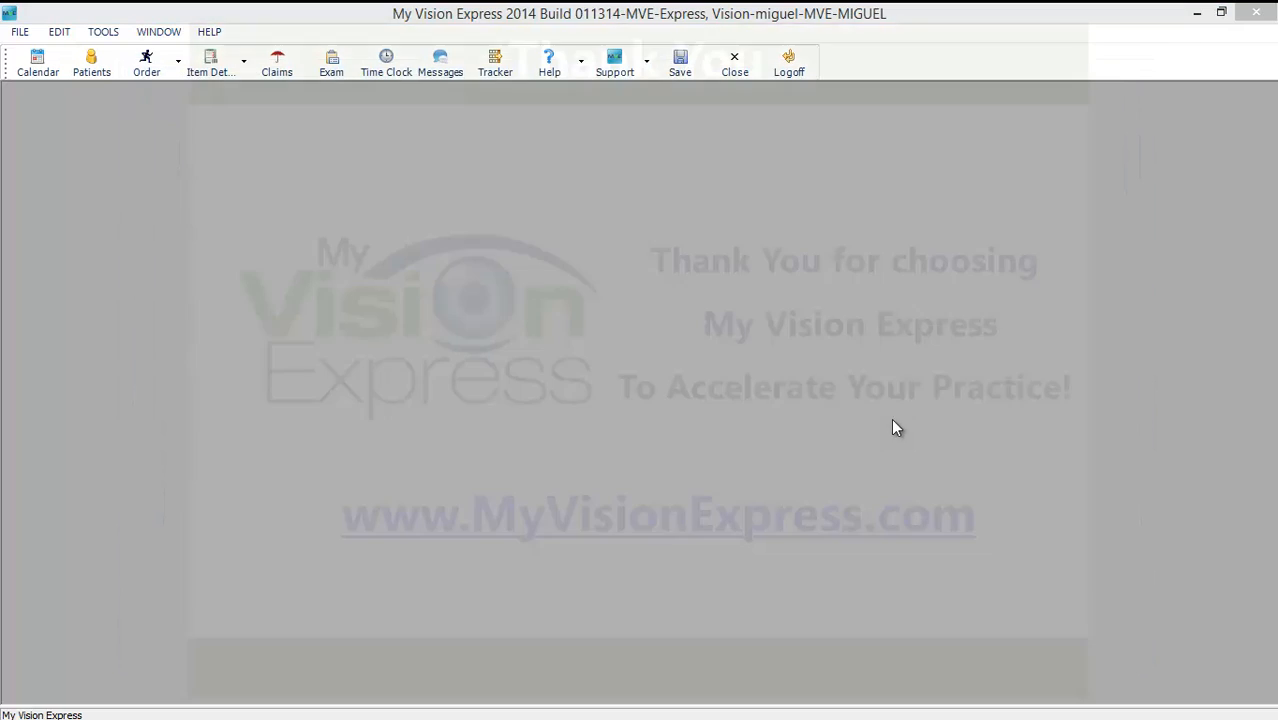